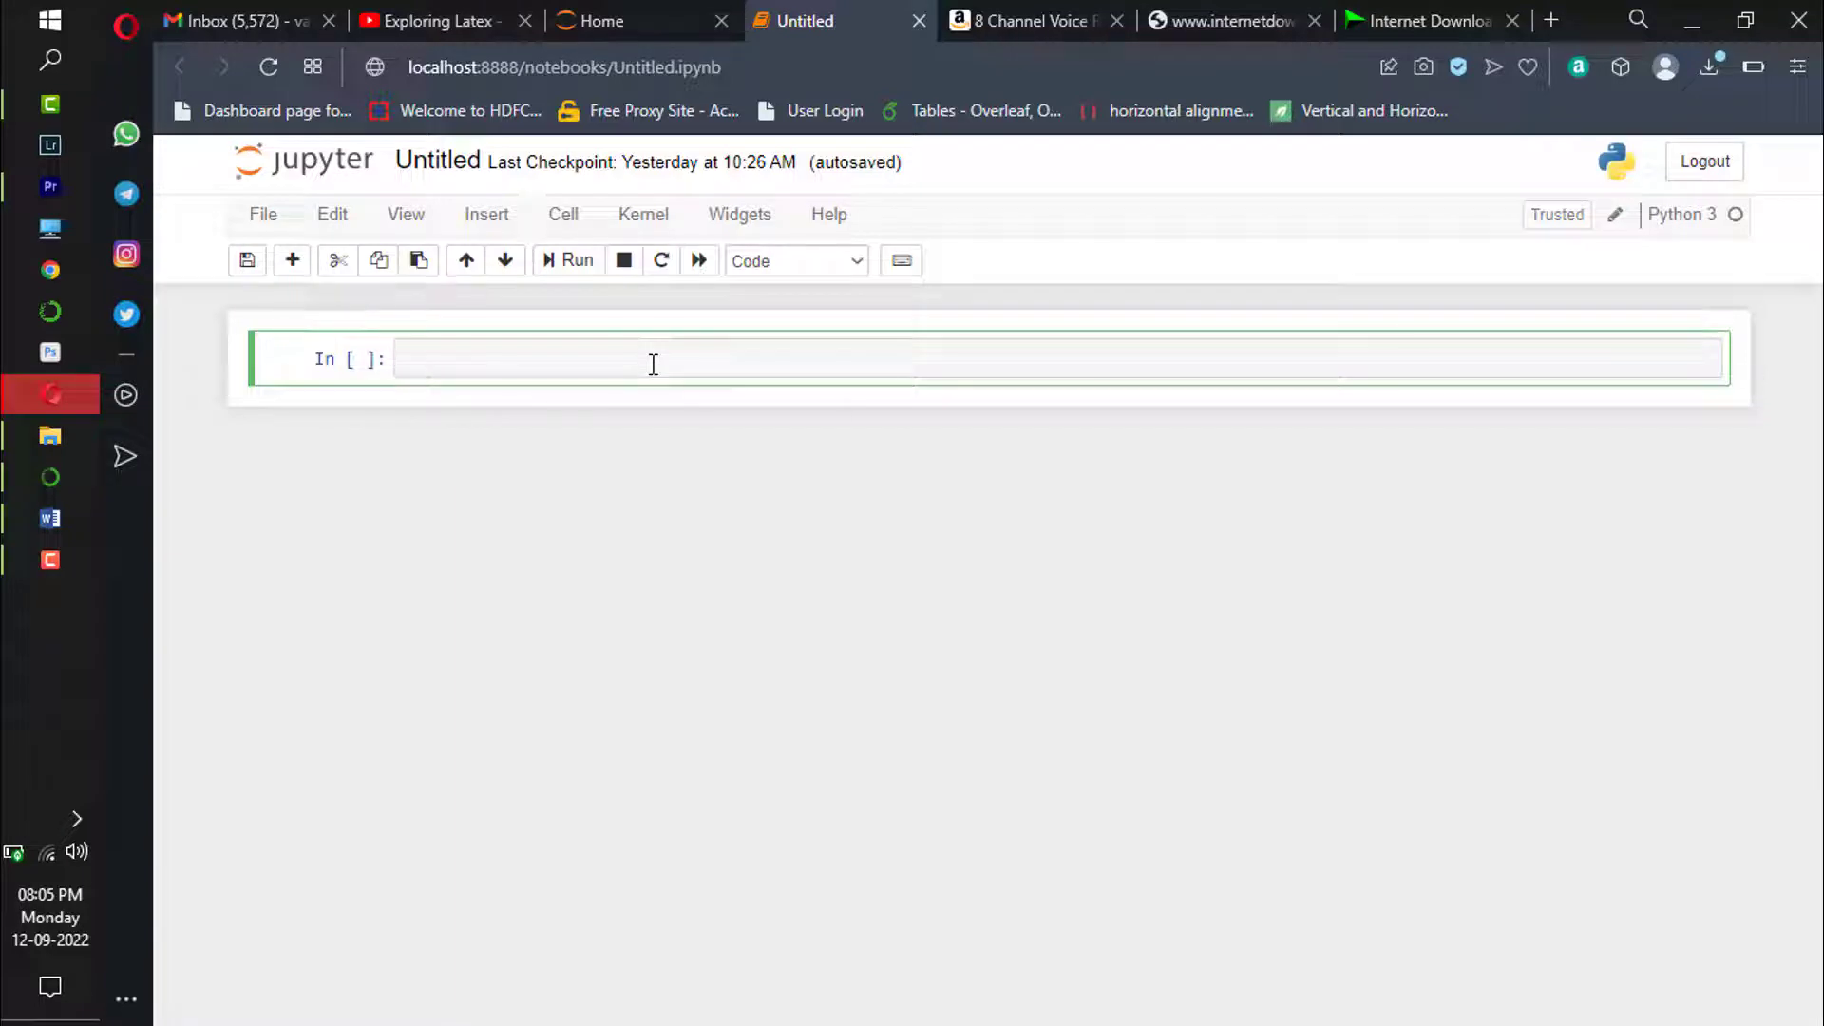
Step: Write the import-libraries comment and import numpy as np in the first cell
left_click(524, 359)
type("# im")
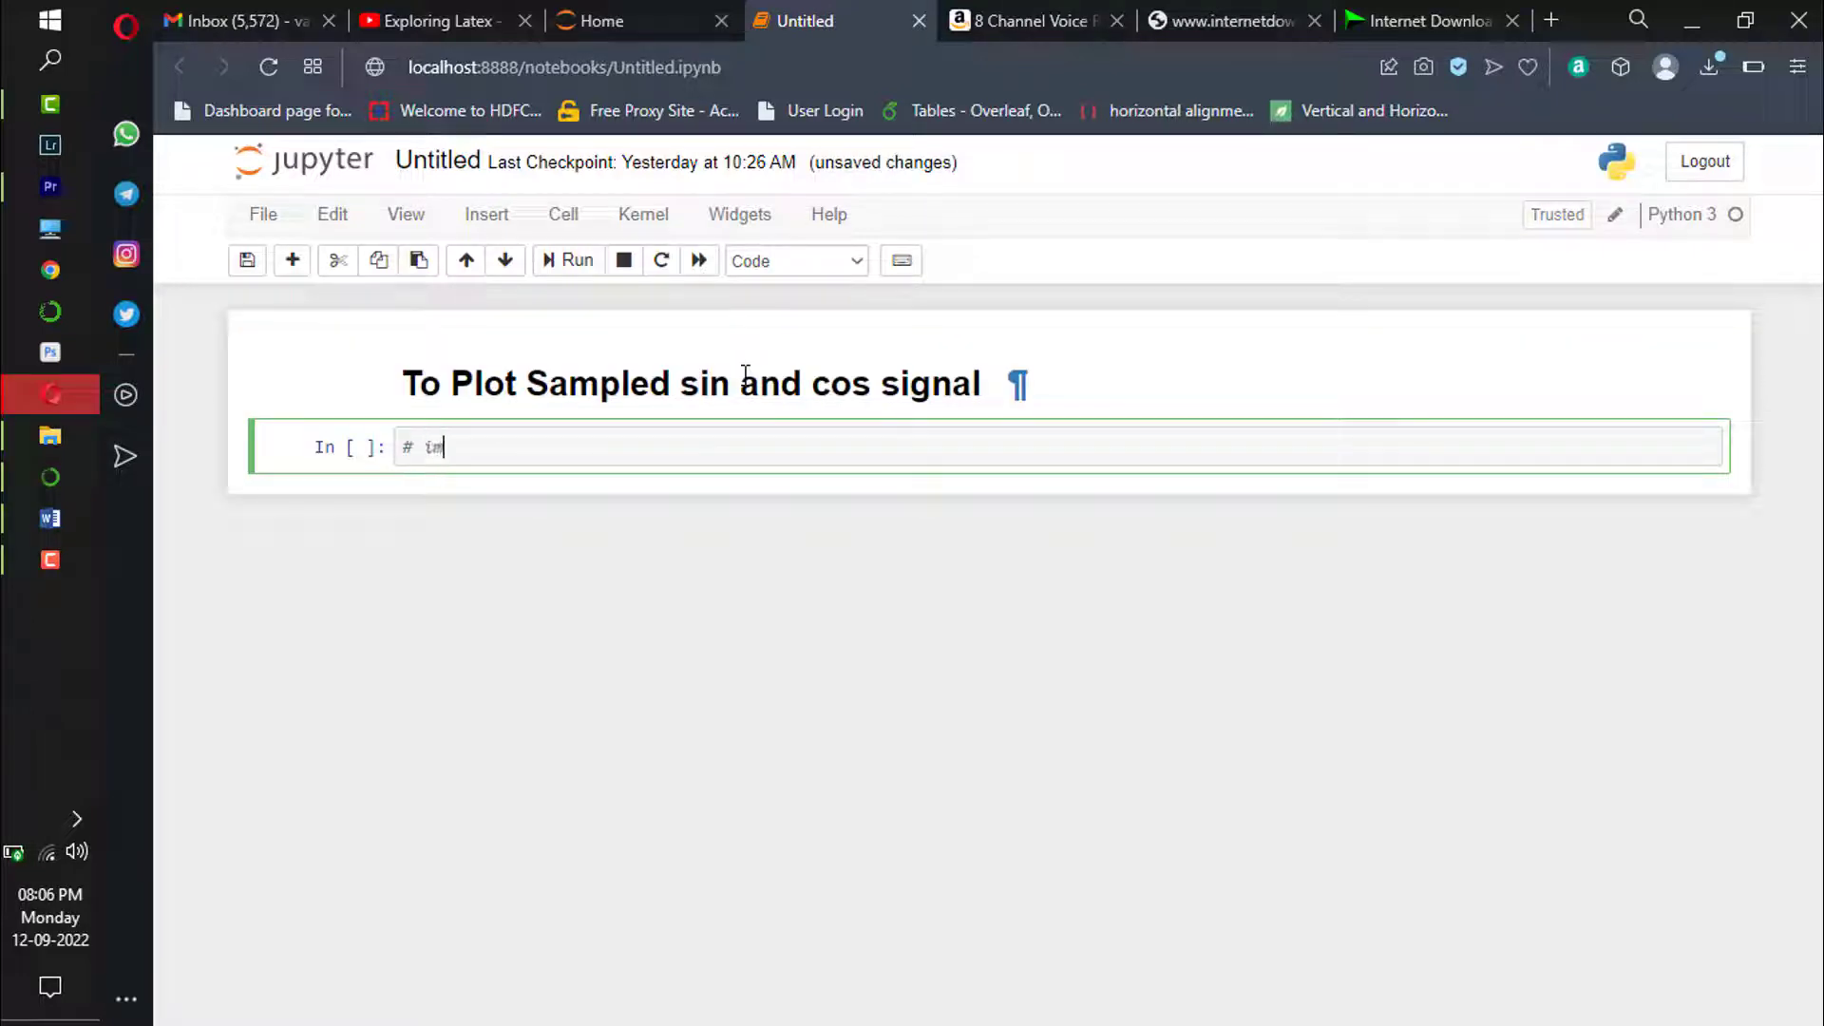
type("port librari")
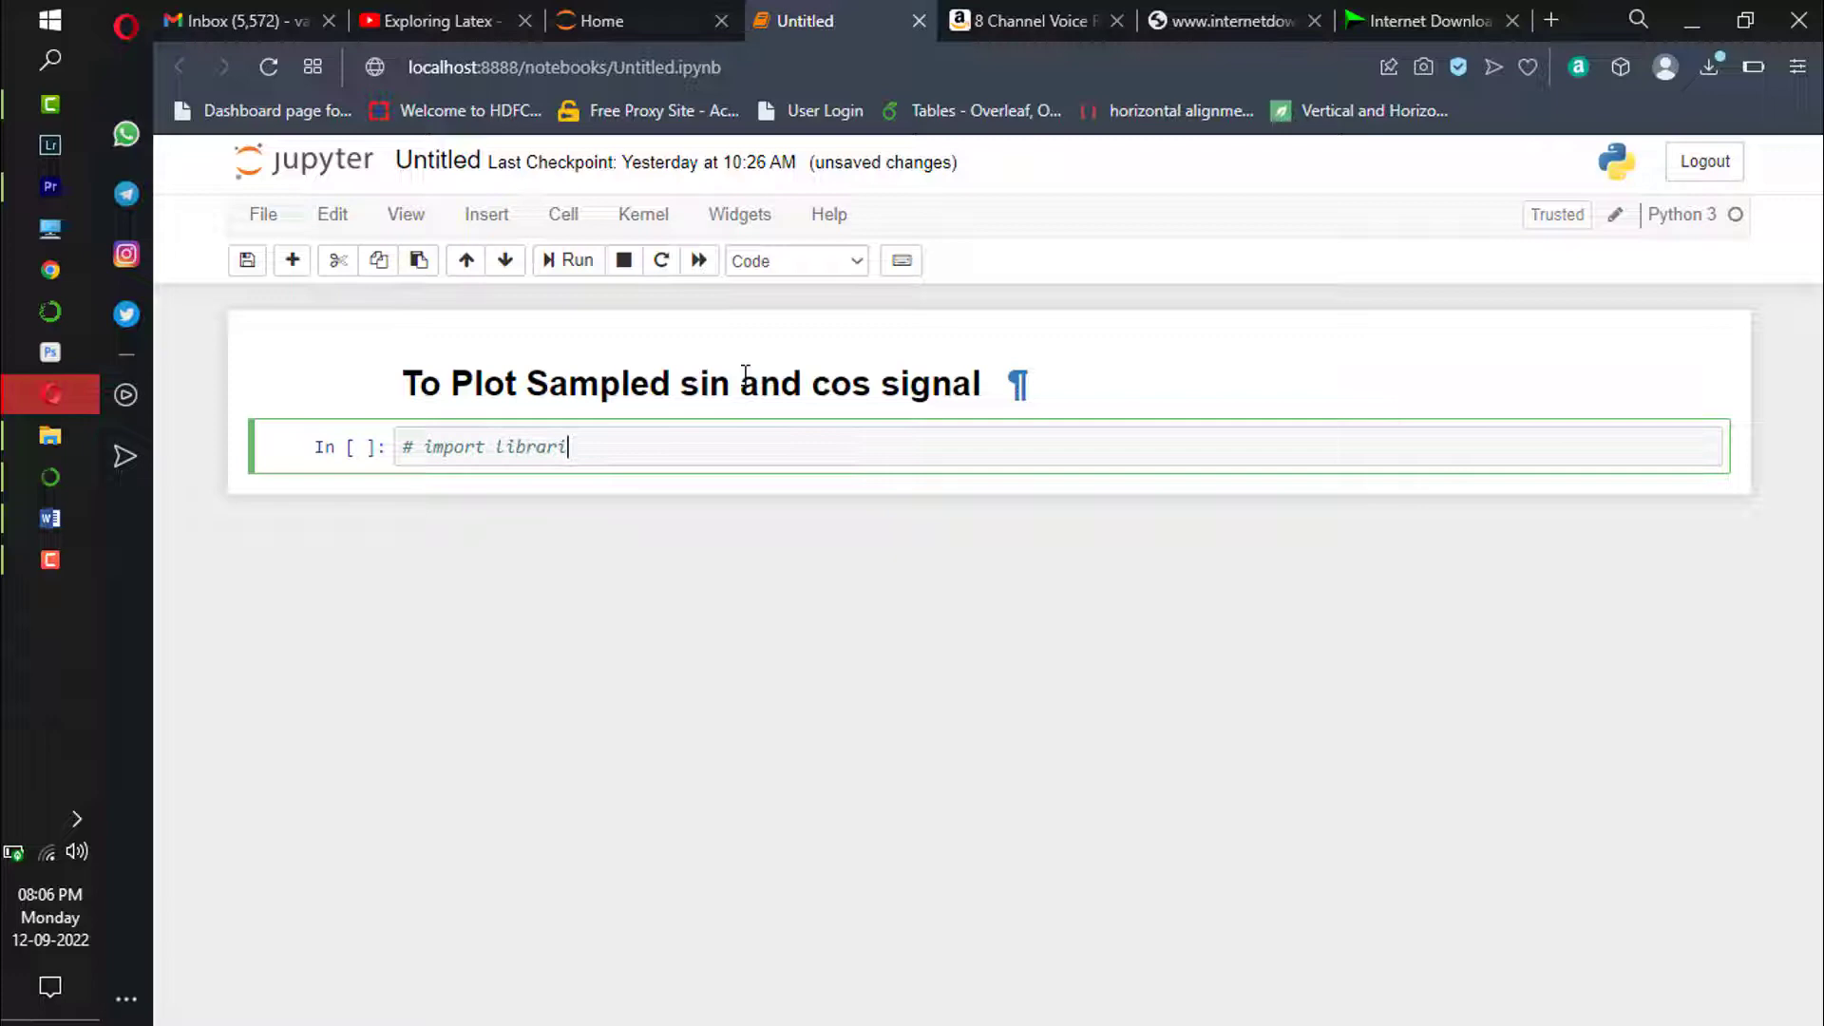
type("es")
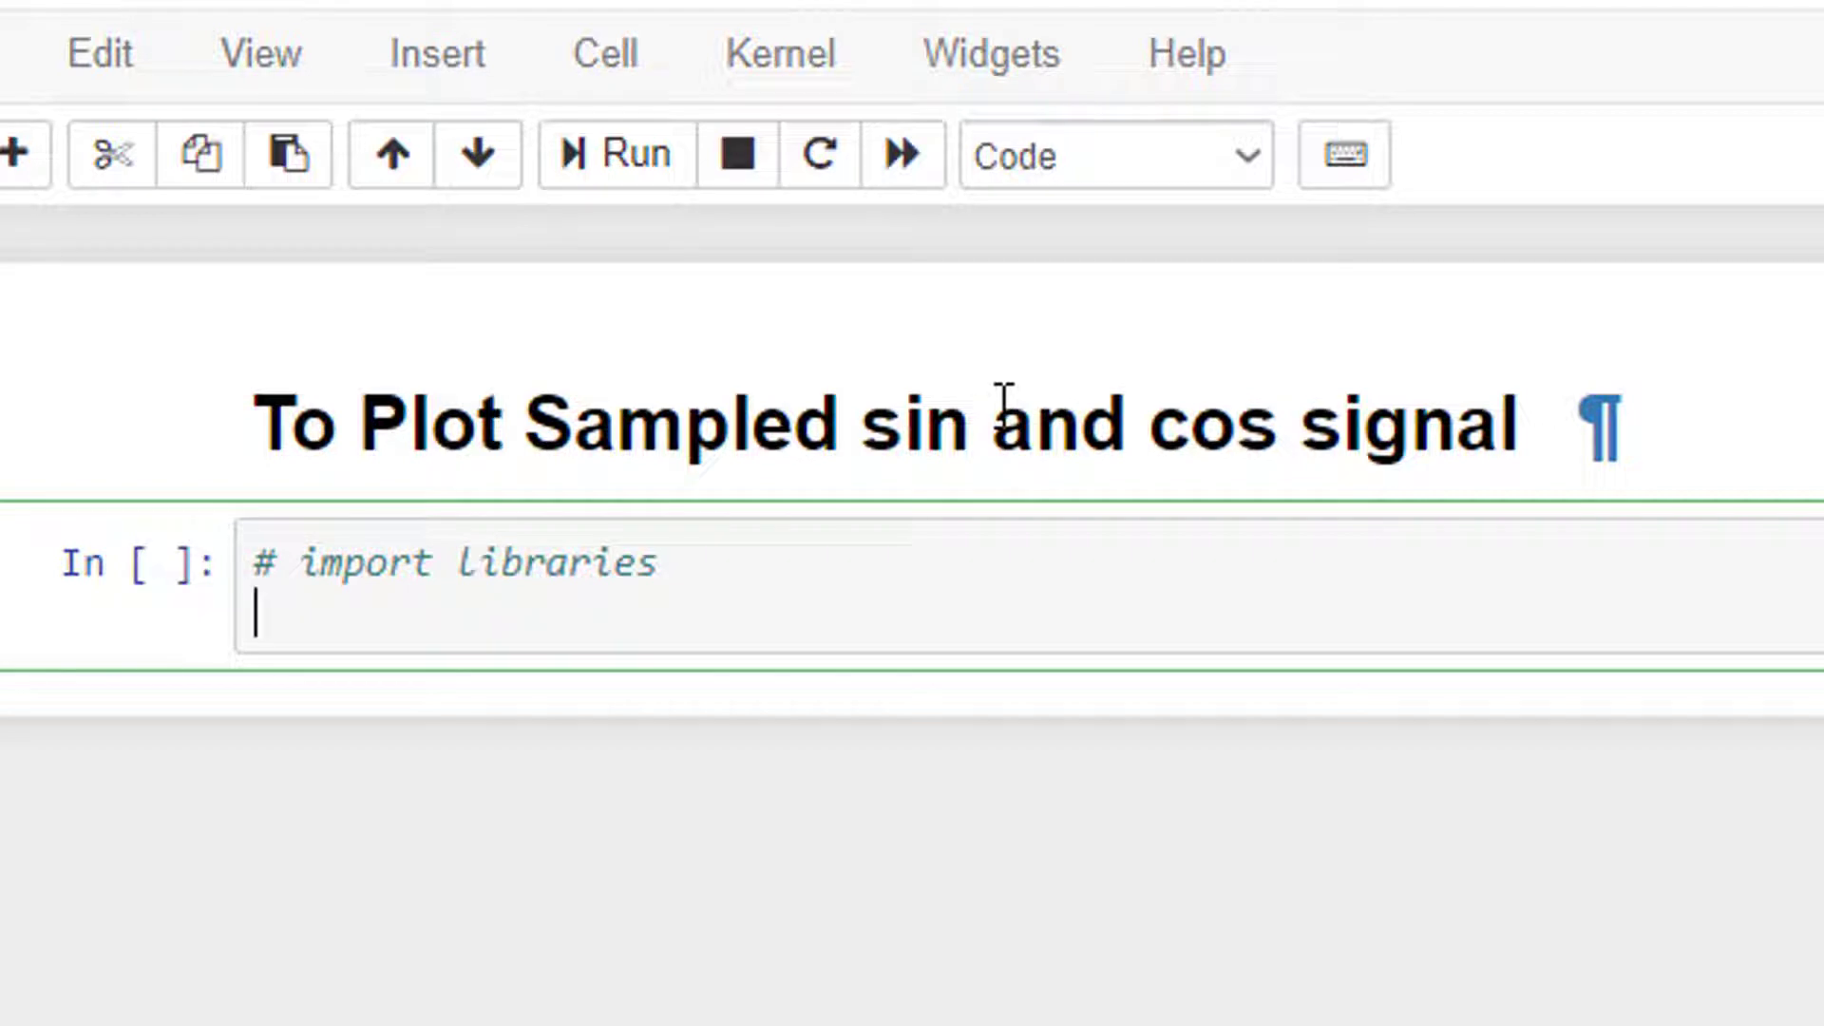
type("import")
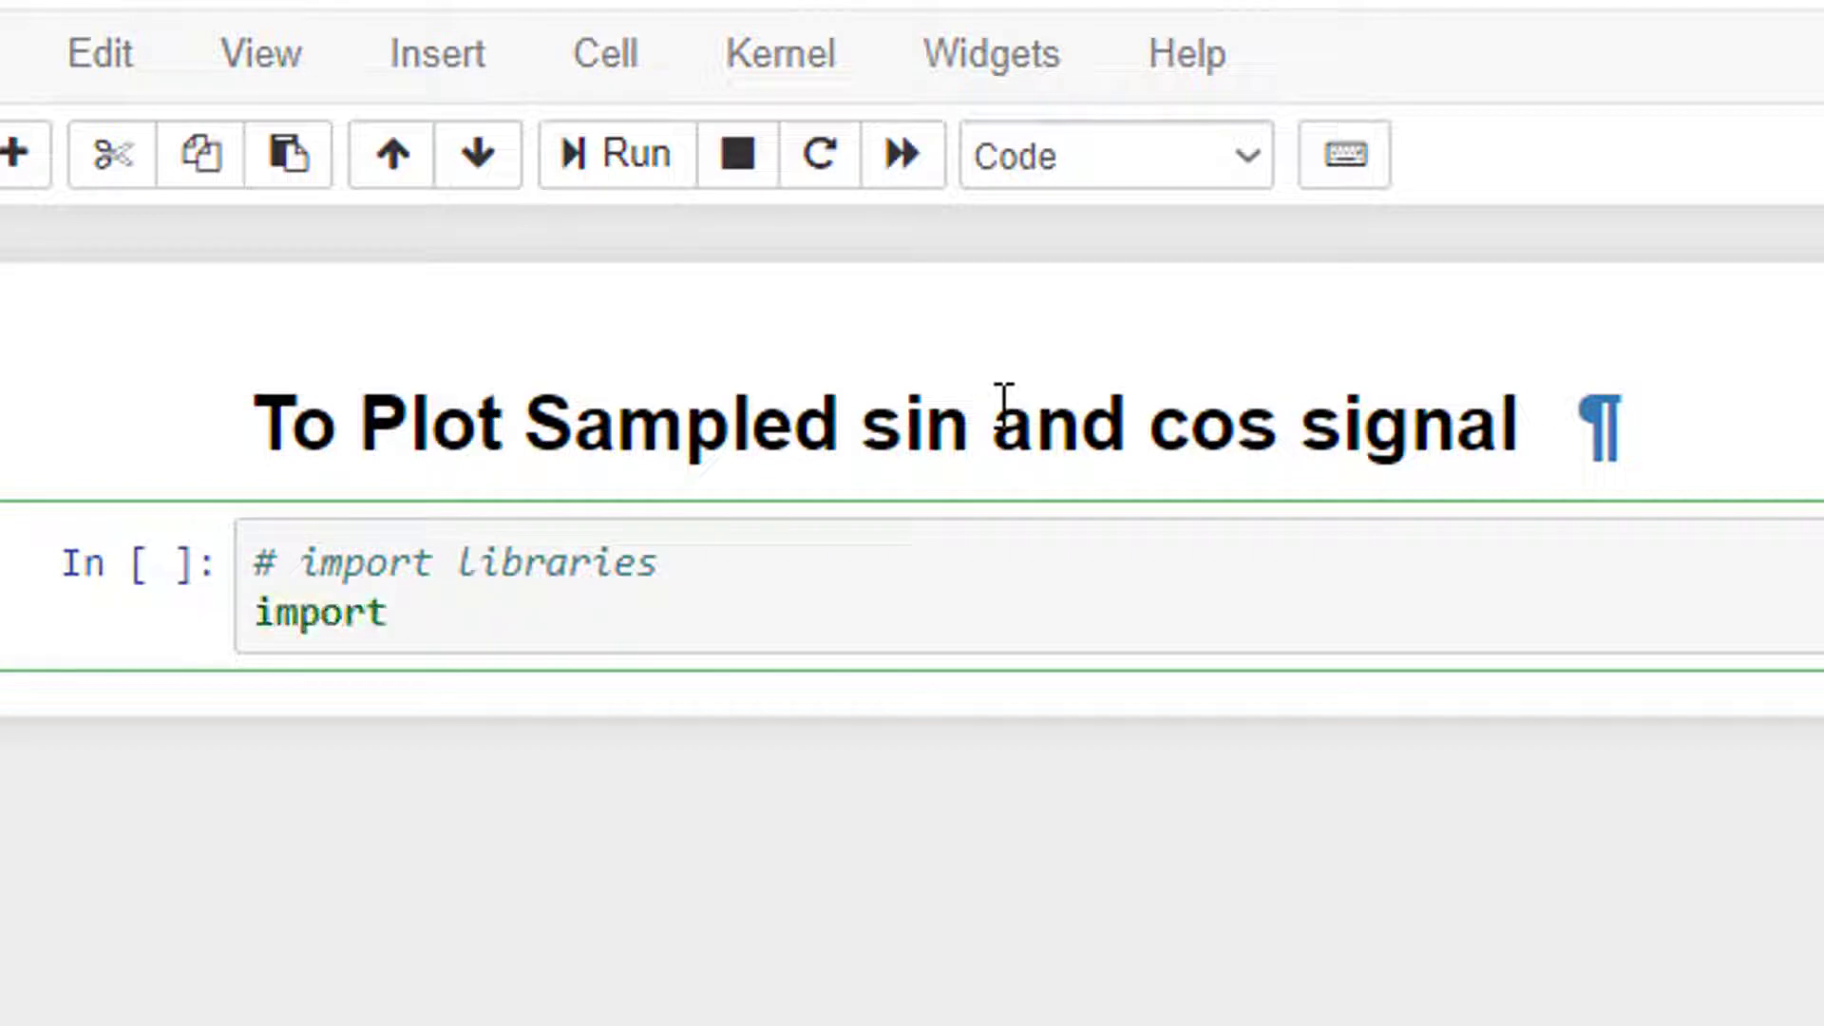
type("numpy as np")
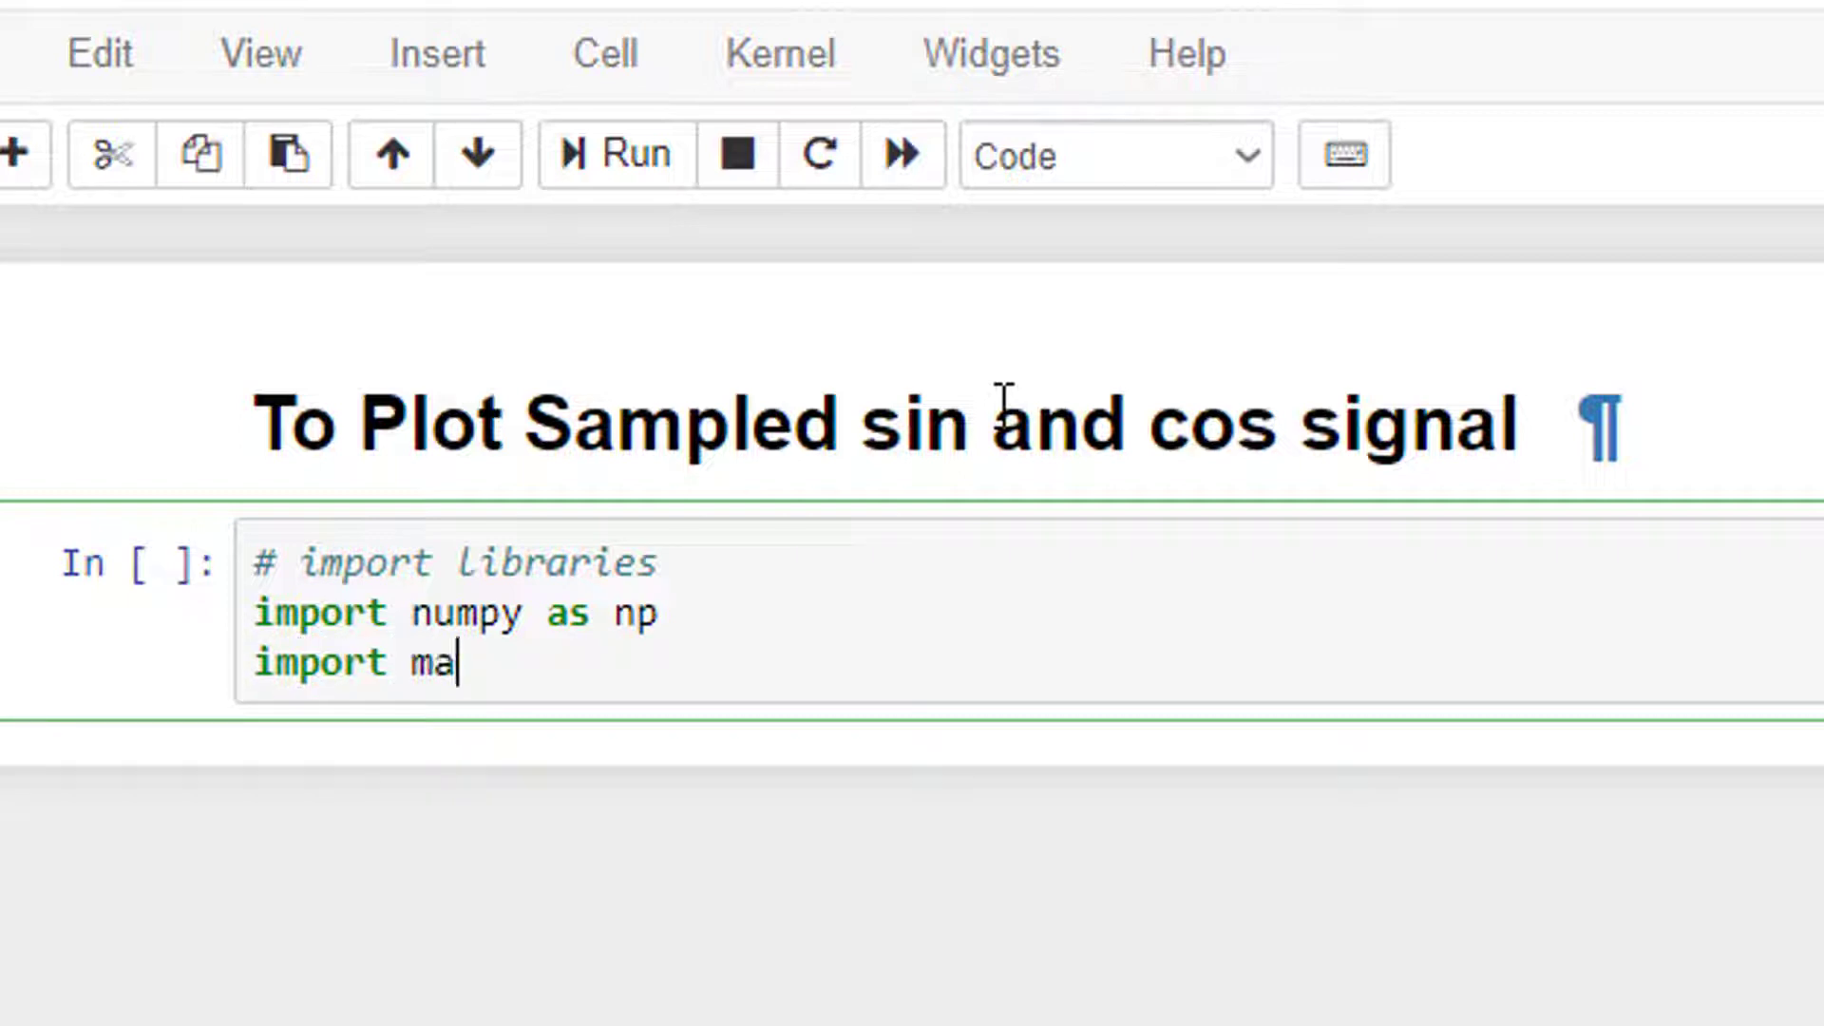
Step: Add the matplotlib.pyplot as plt import to the same cell
type("tplotlib")
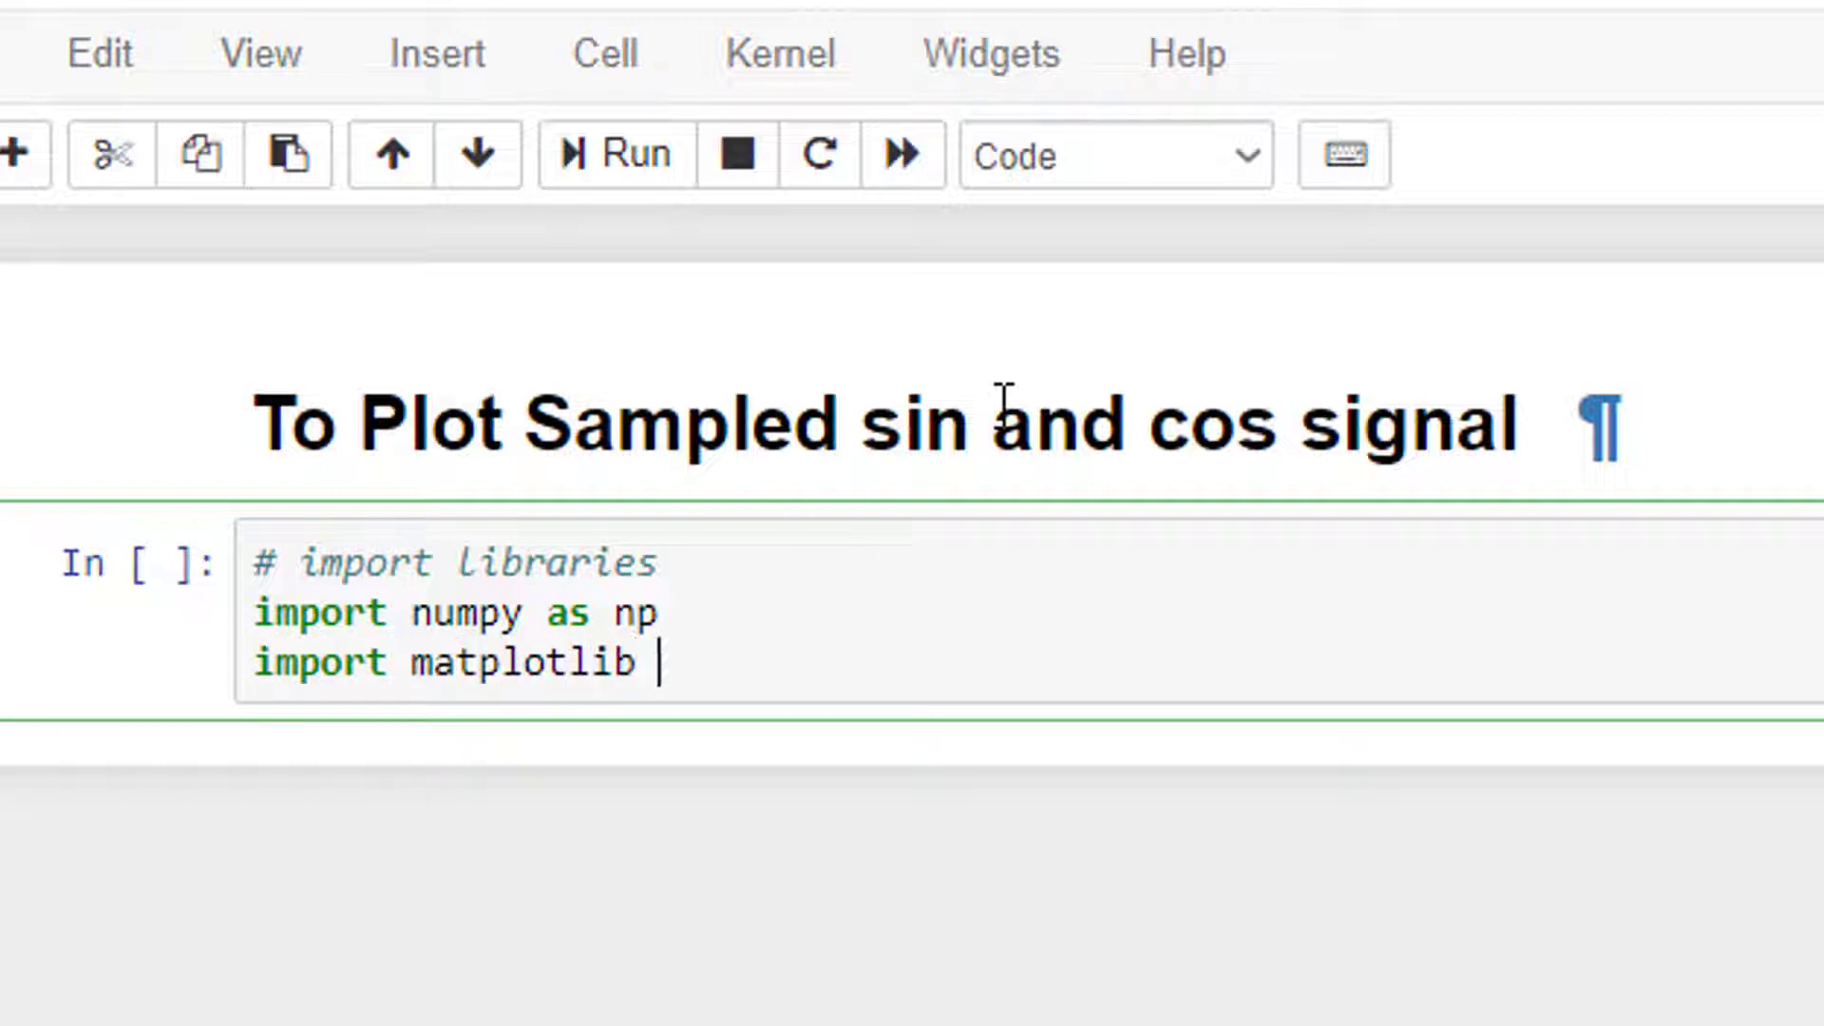
type(".pypl")
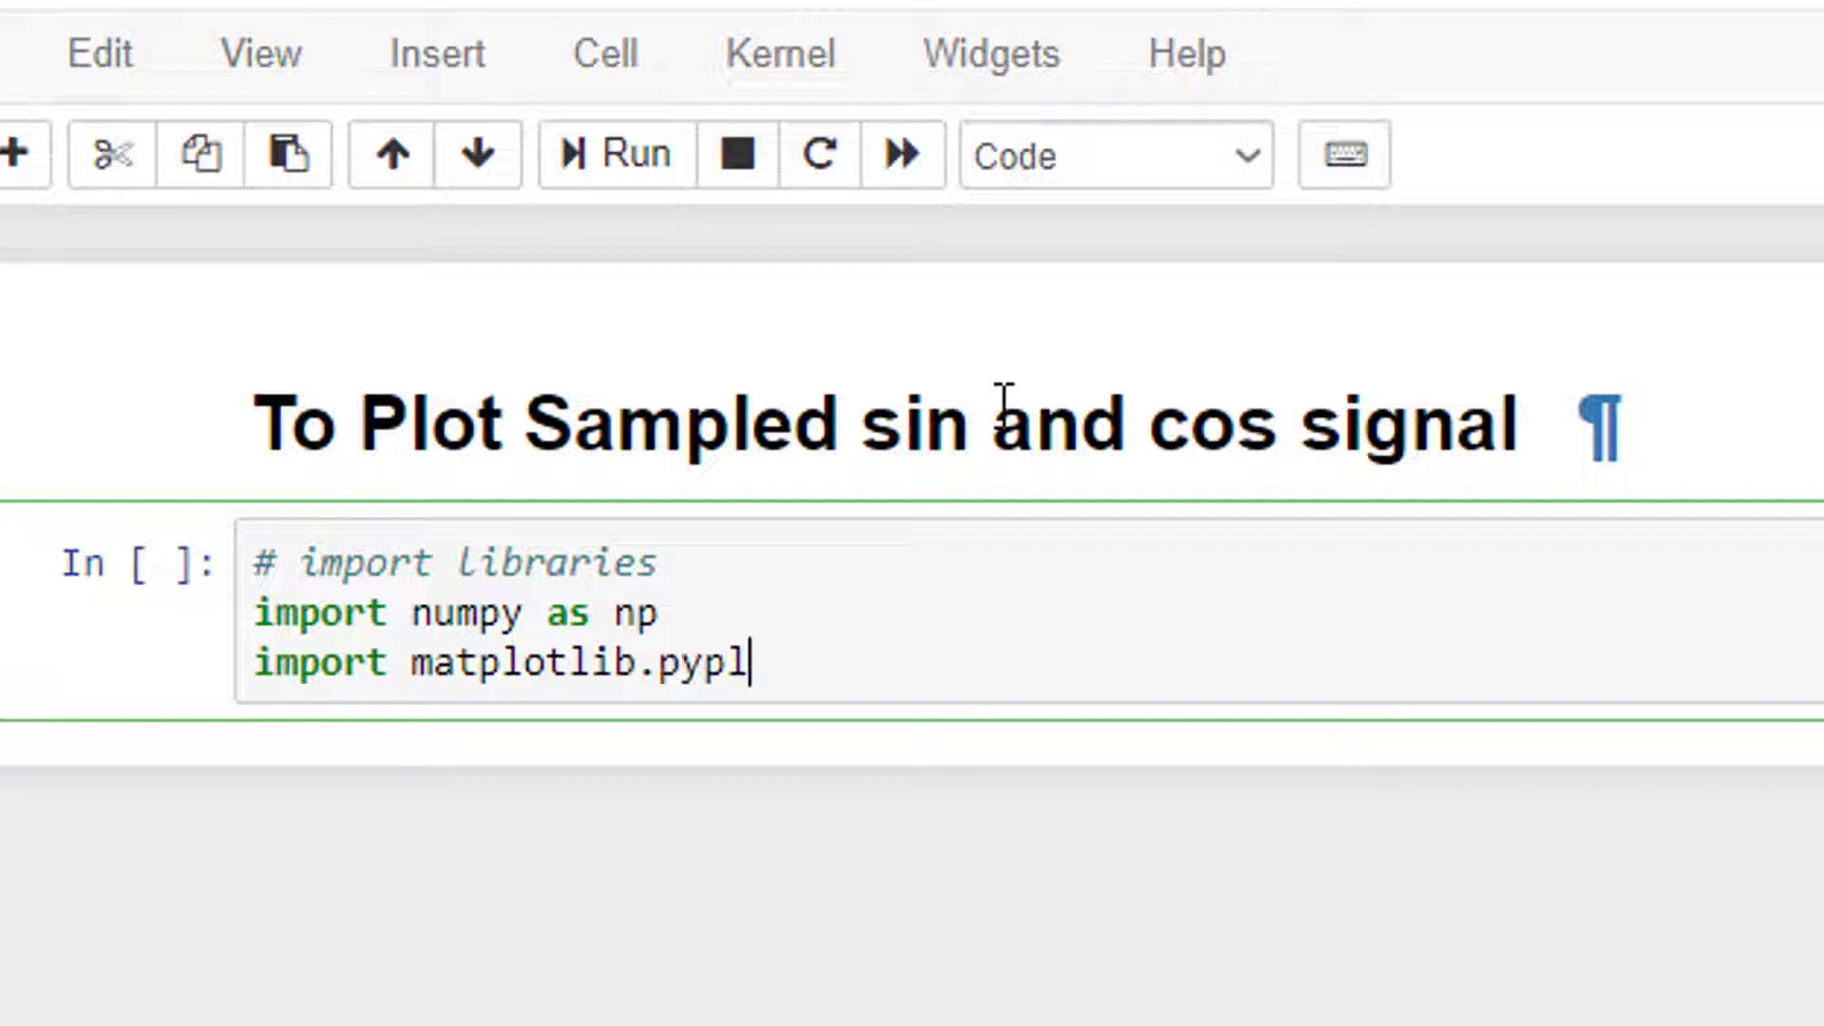
type("ot as plt")
type("# to d")
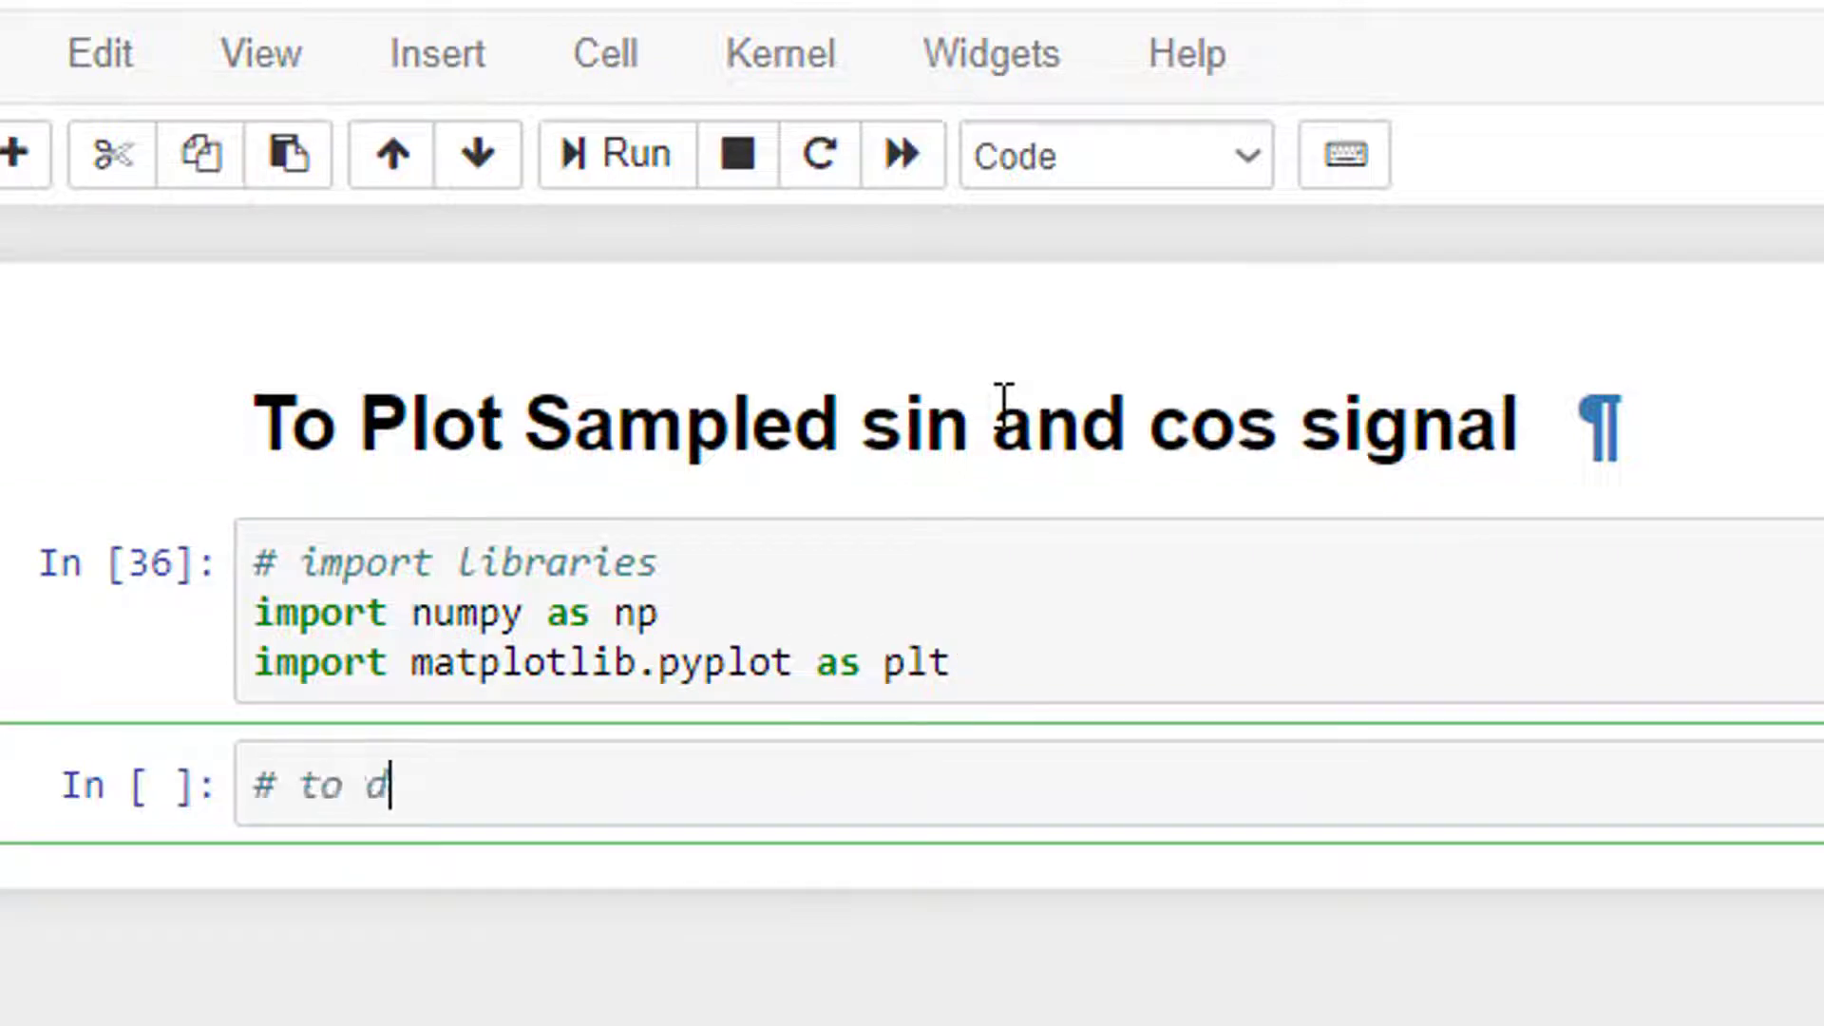
Step: Comment the variable cell and define n = np.aragne(0,1,0.001)
type("efine independent an")
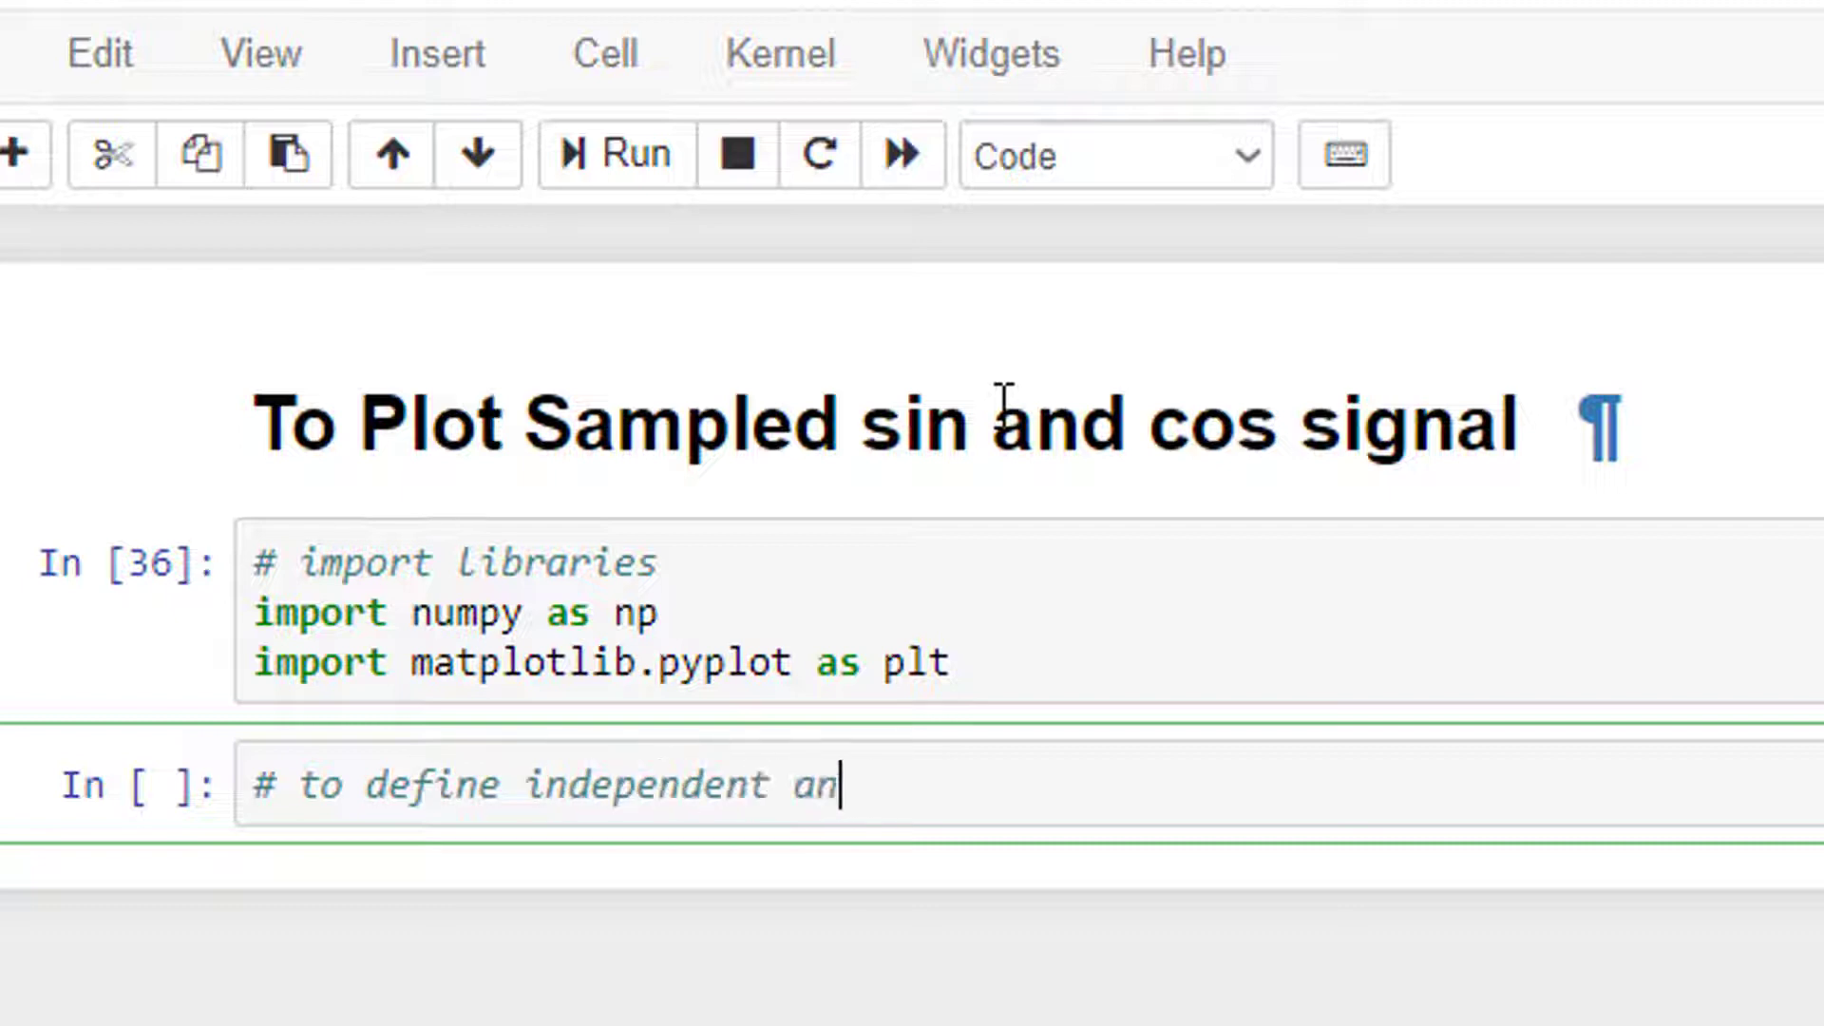
type("d dependent variable")
type("n =")
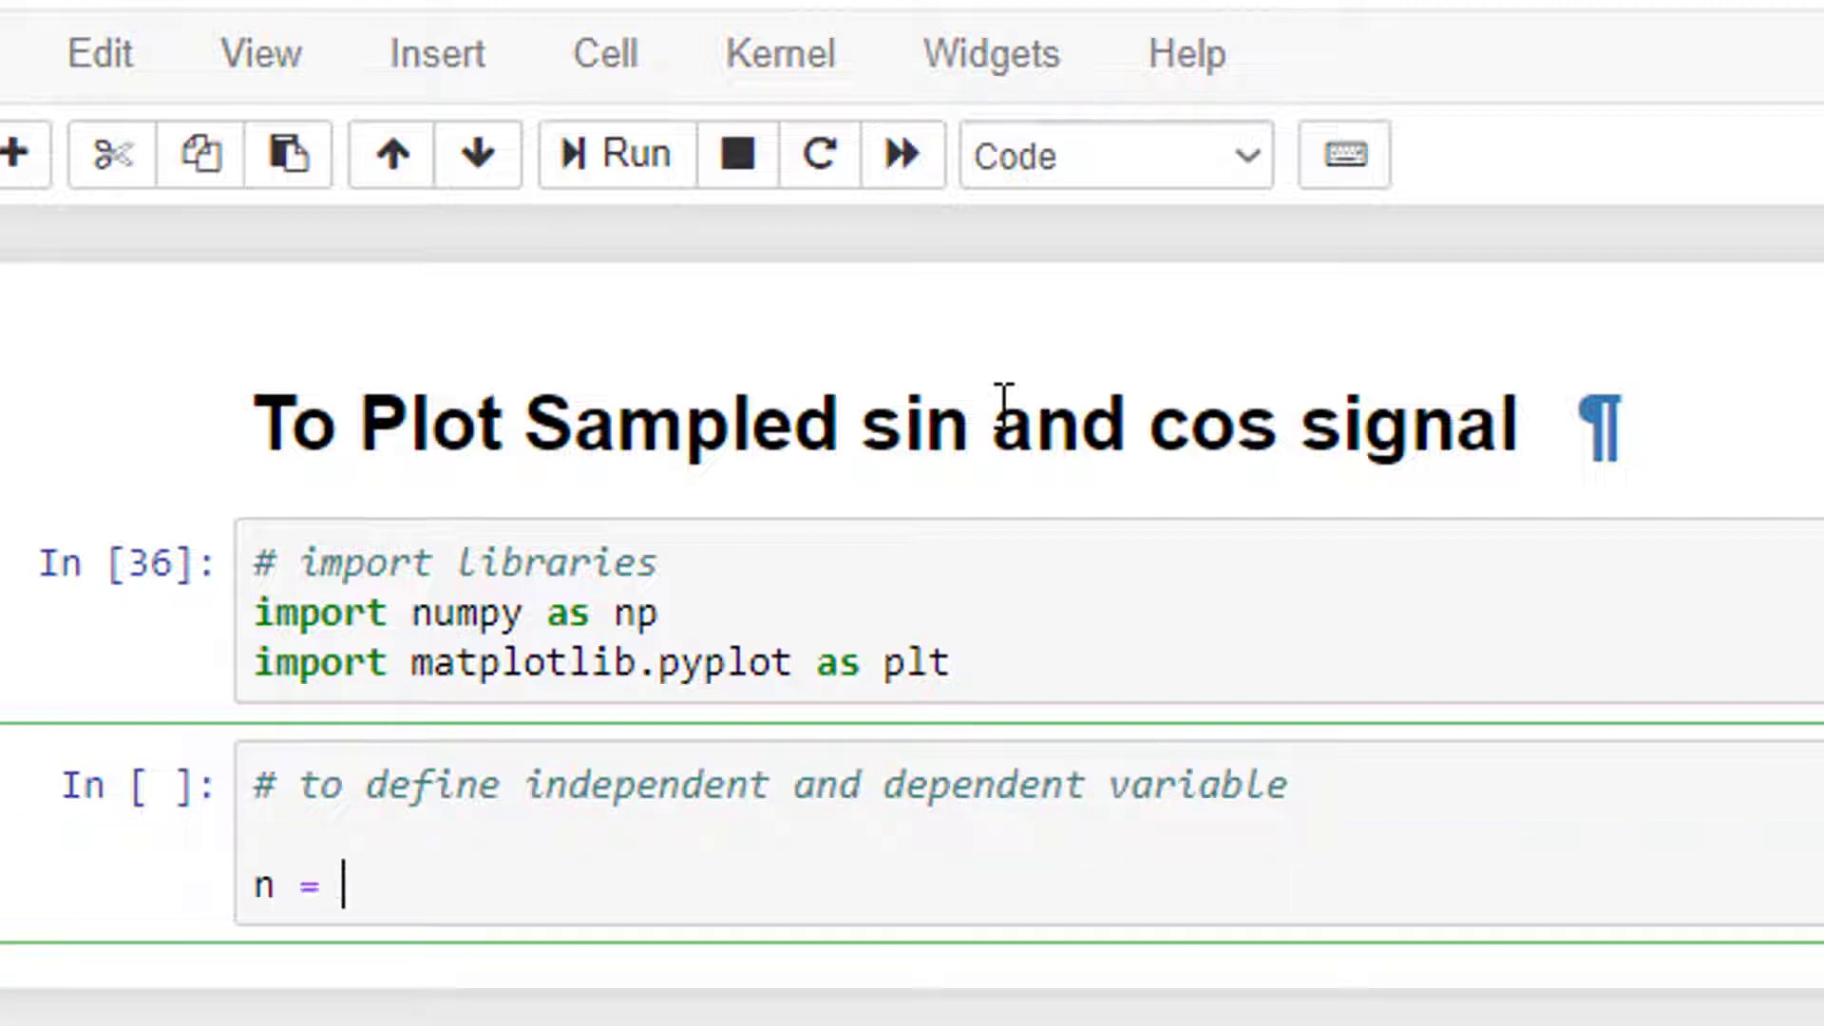
type("np.ara")
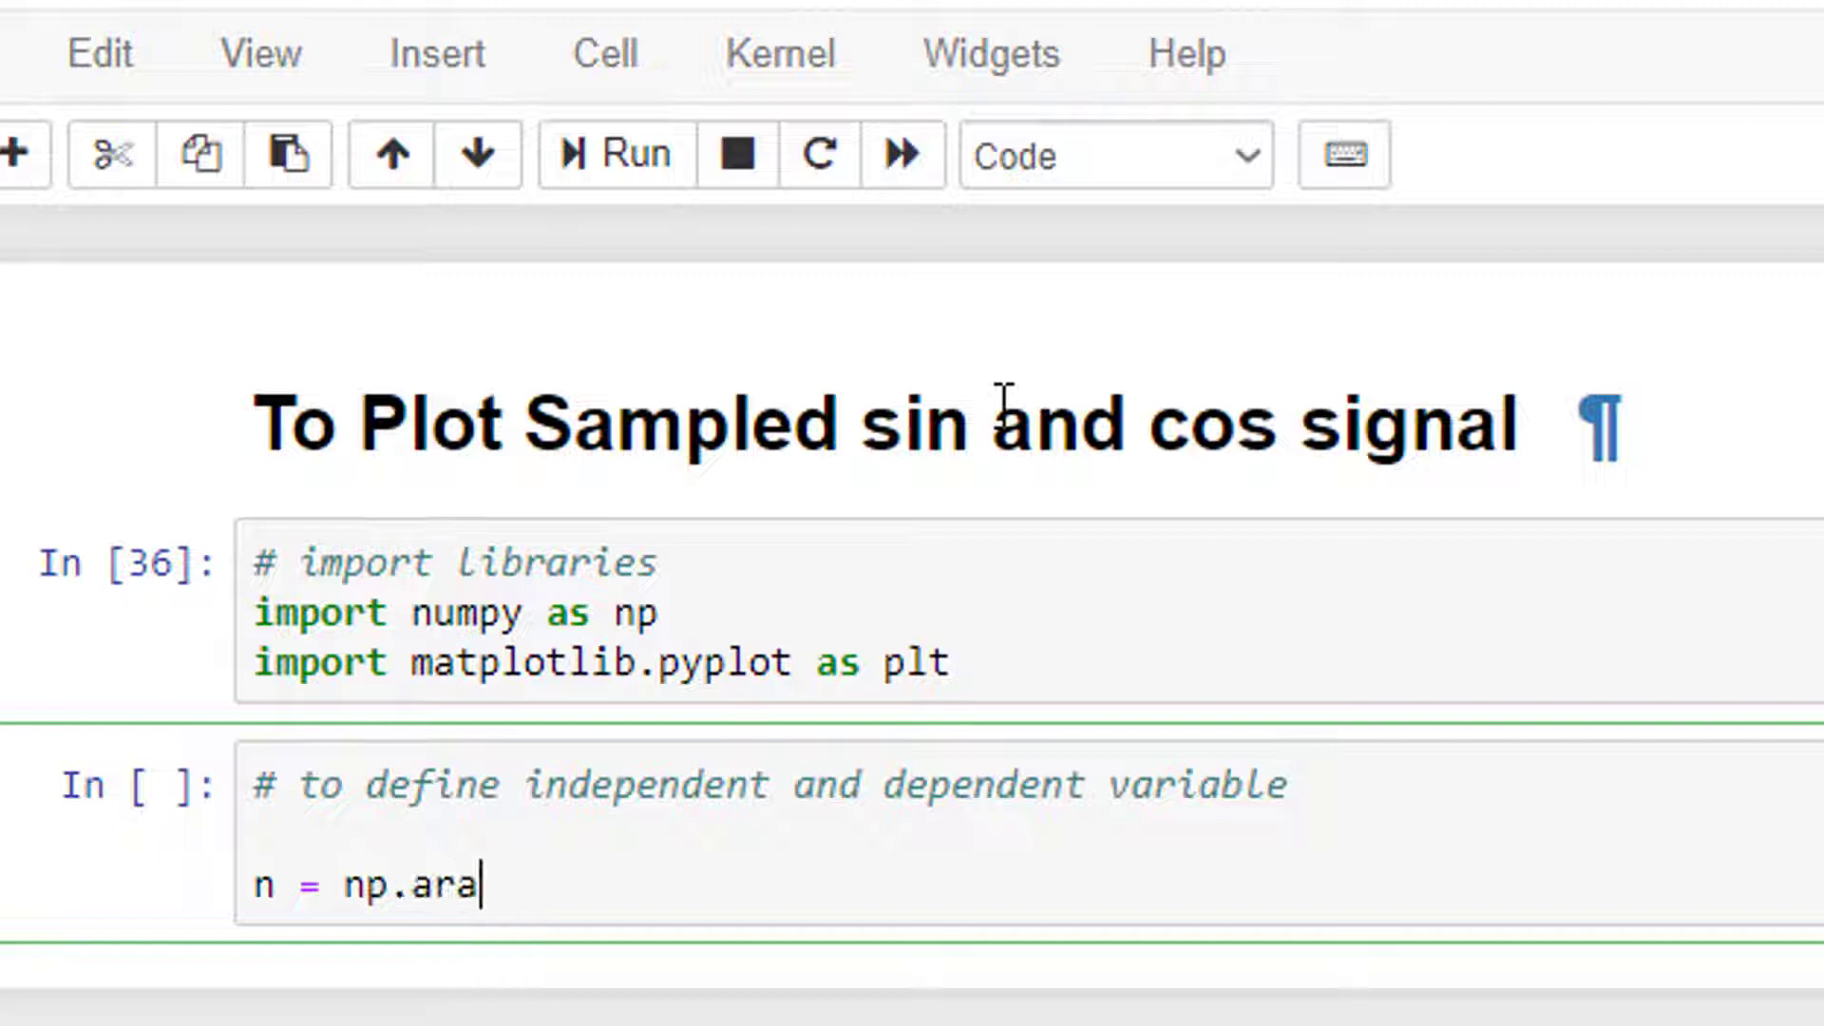
type("gne()")
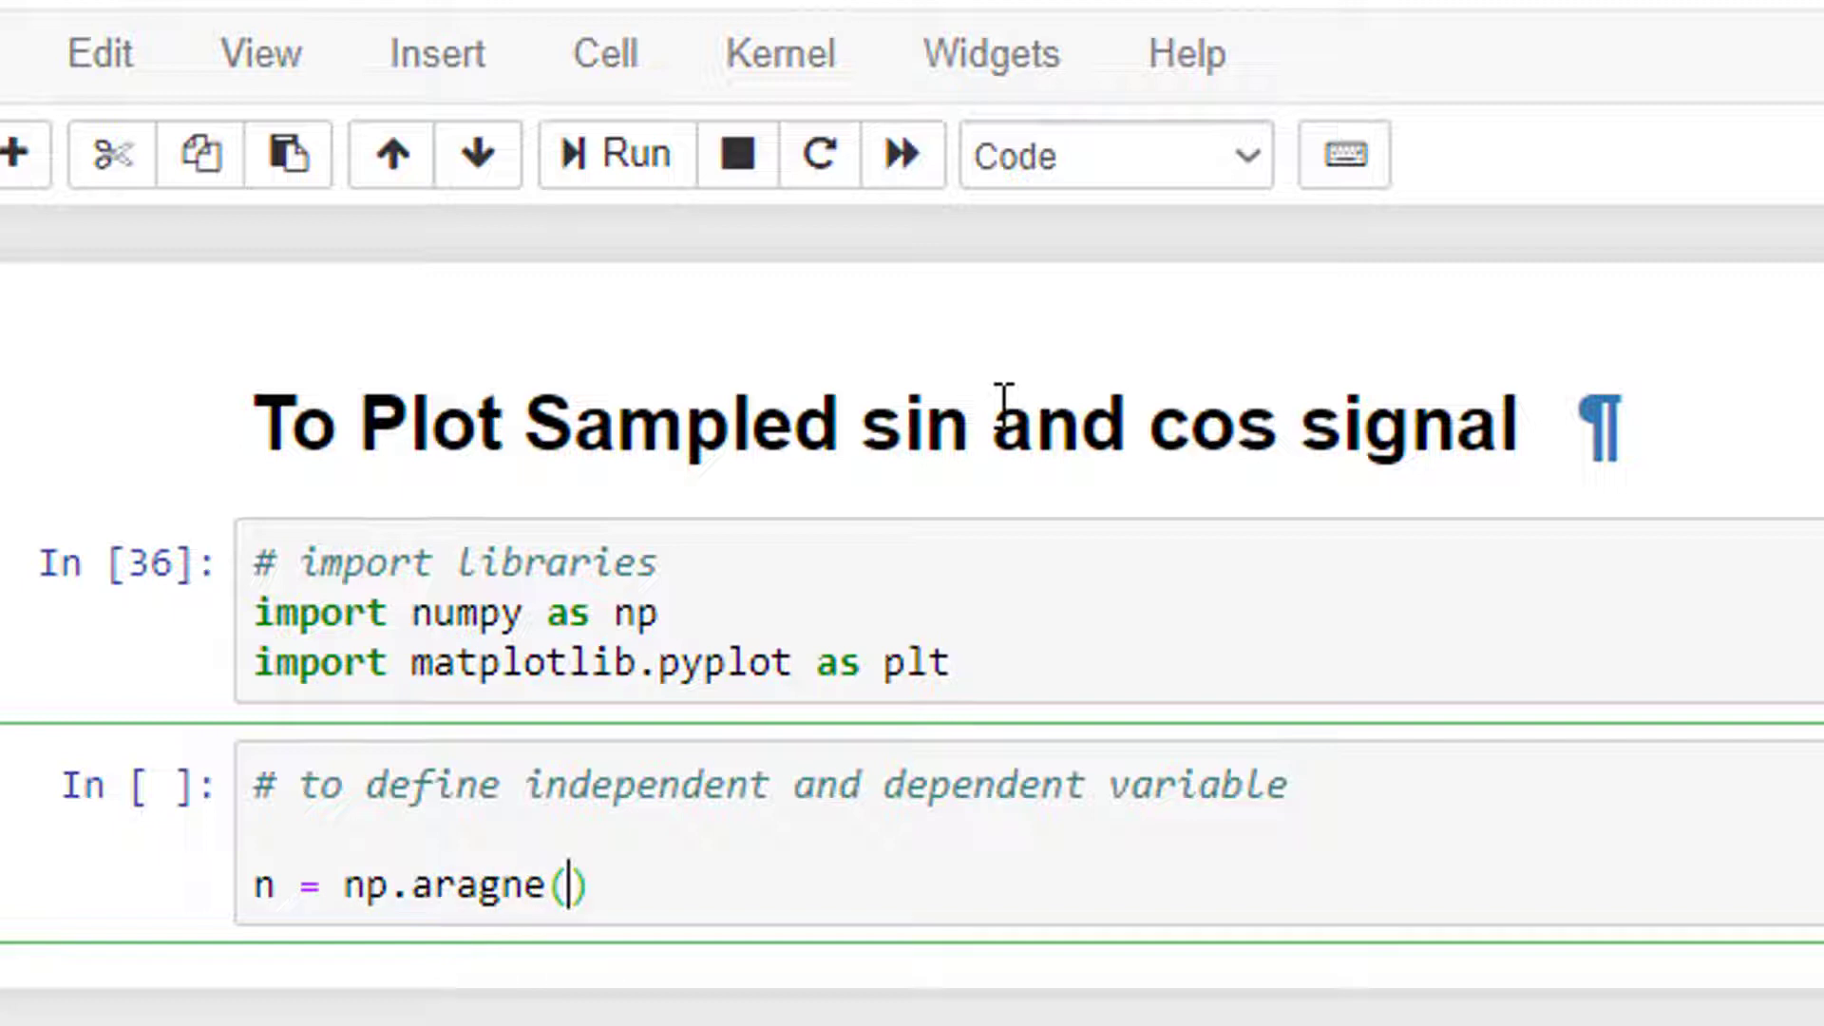
type("0,1")
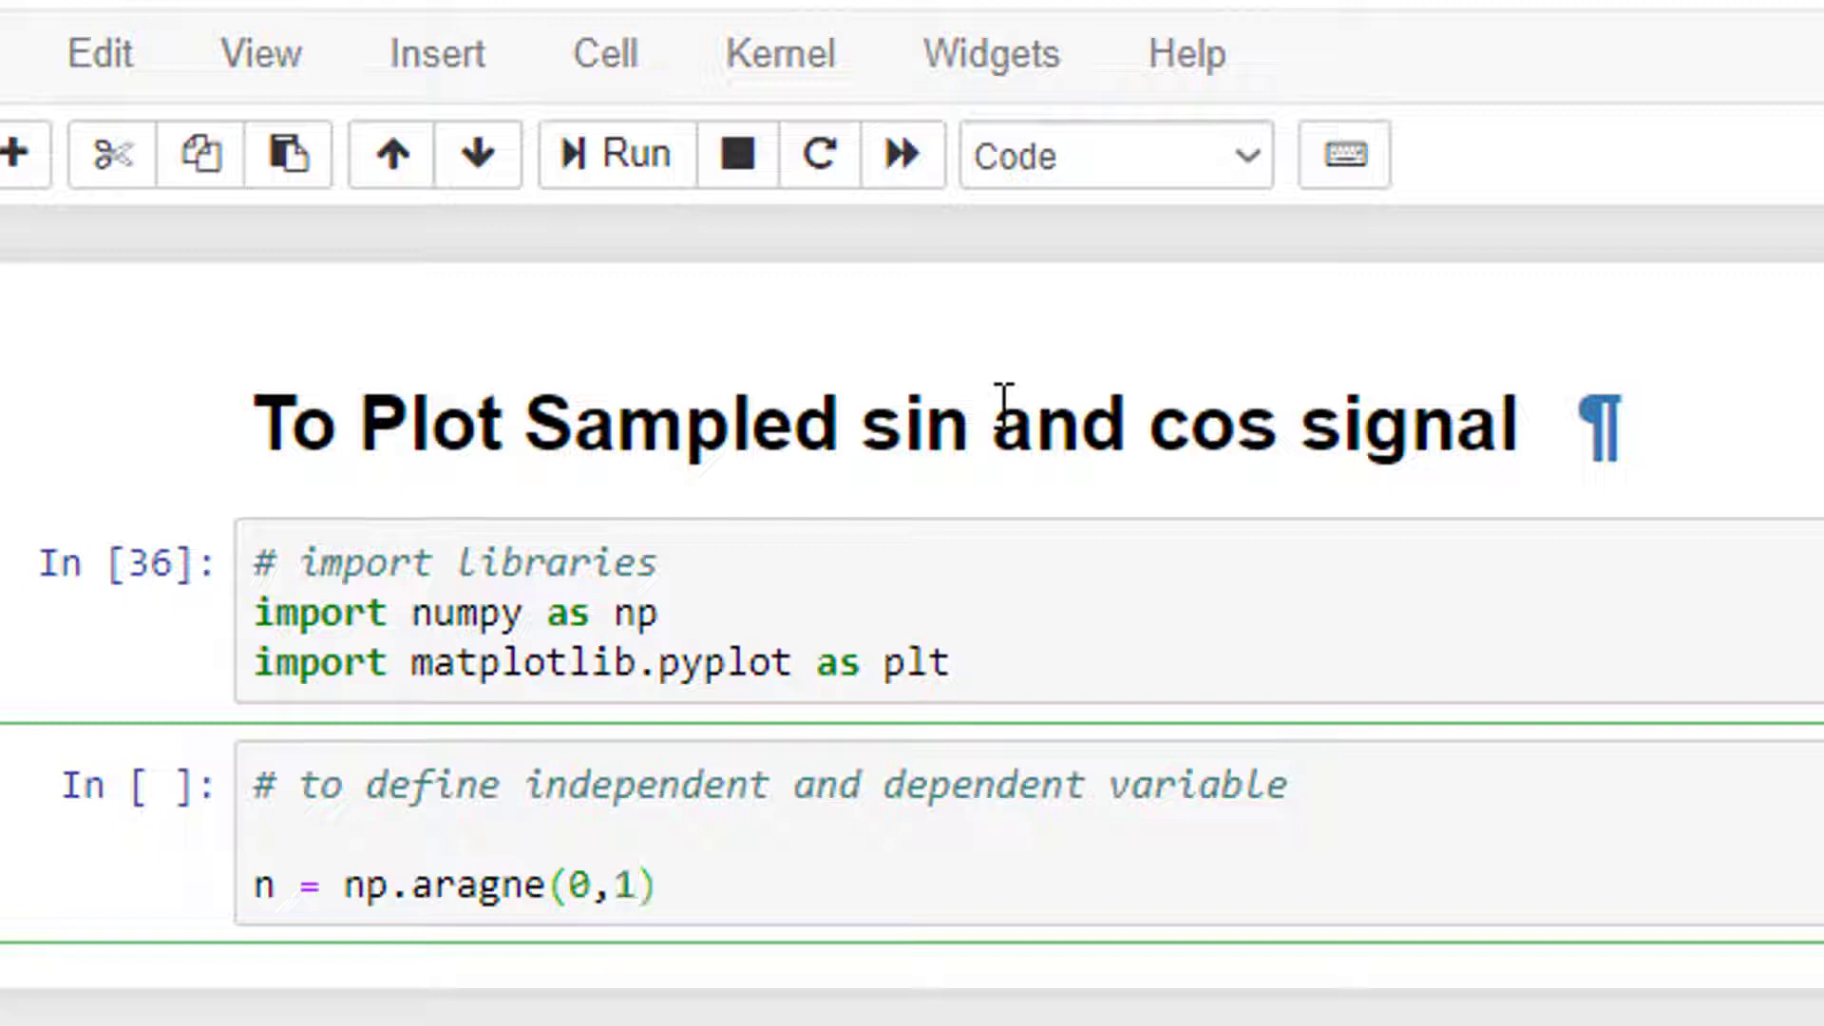
type(",")
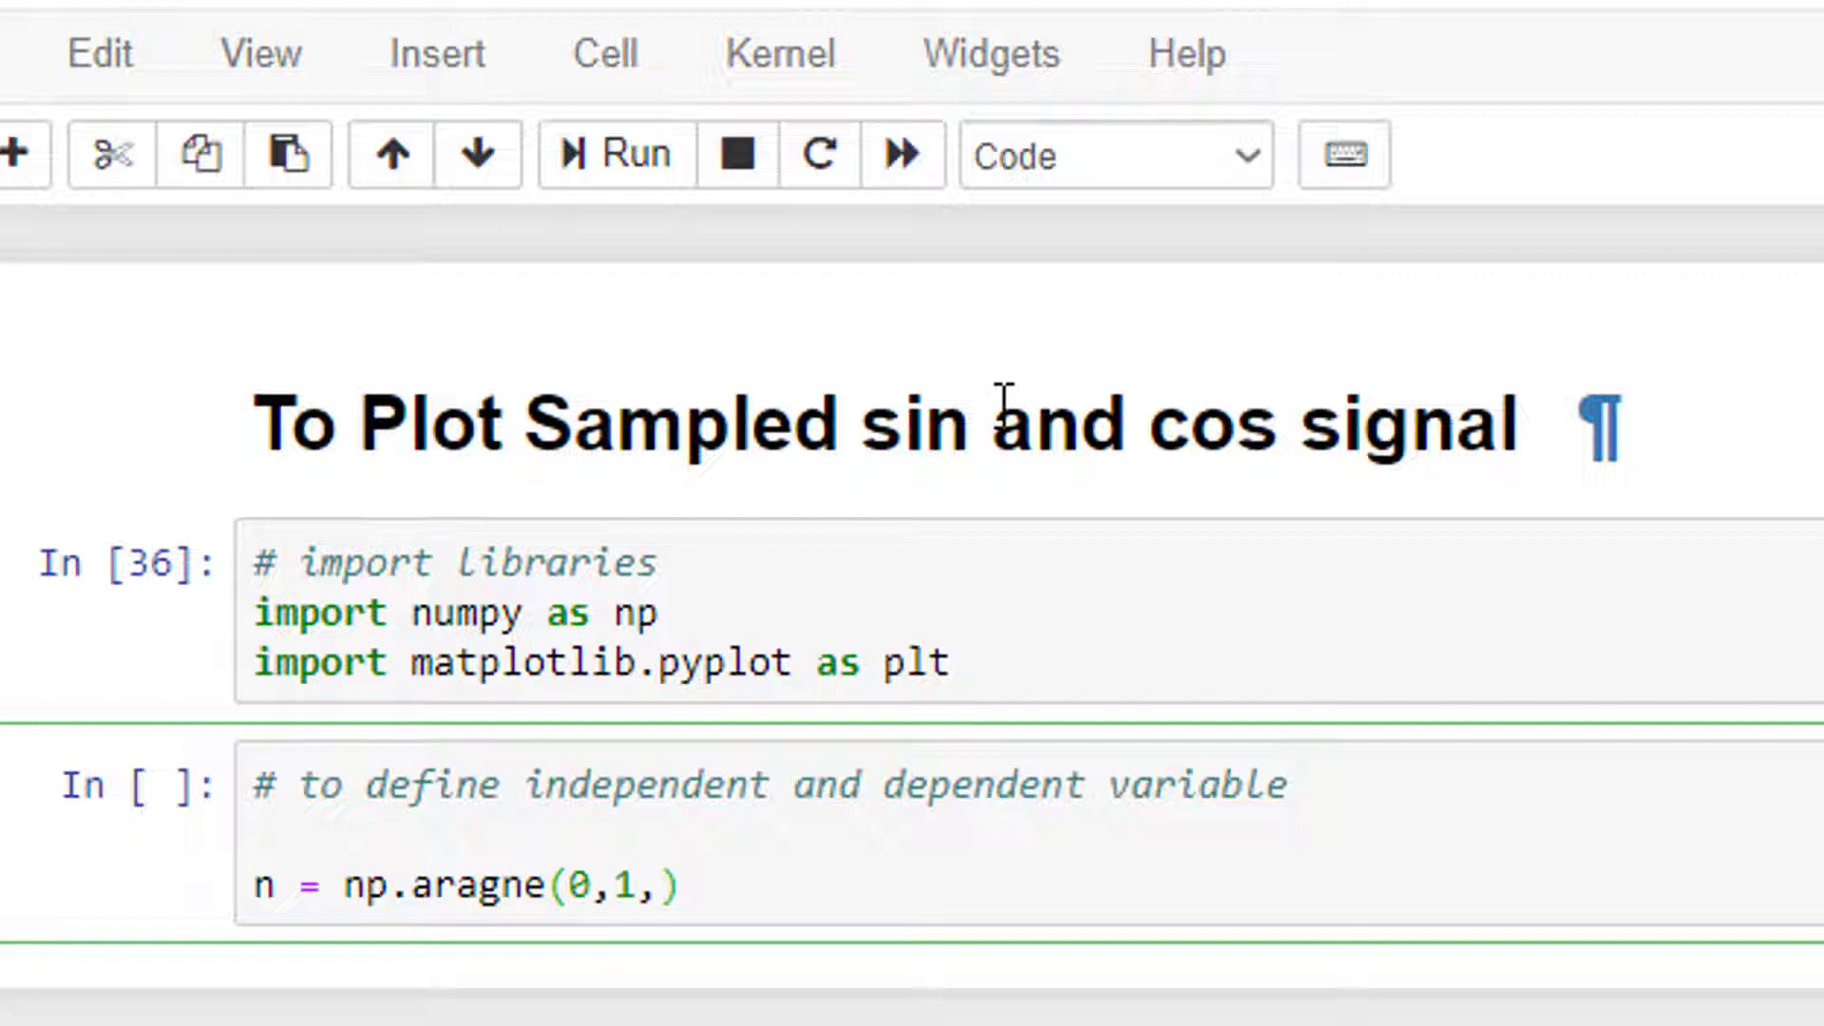
type("0.001")
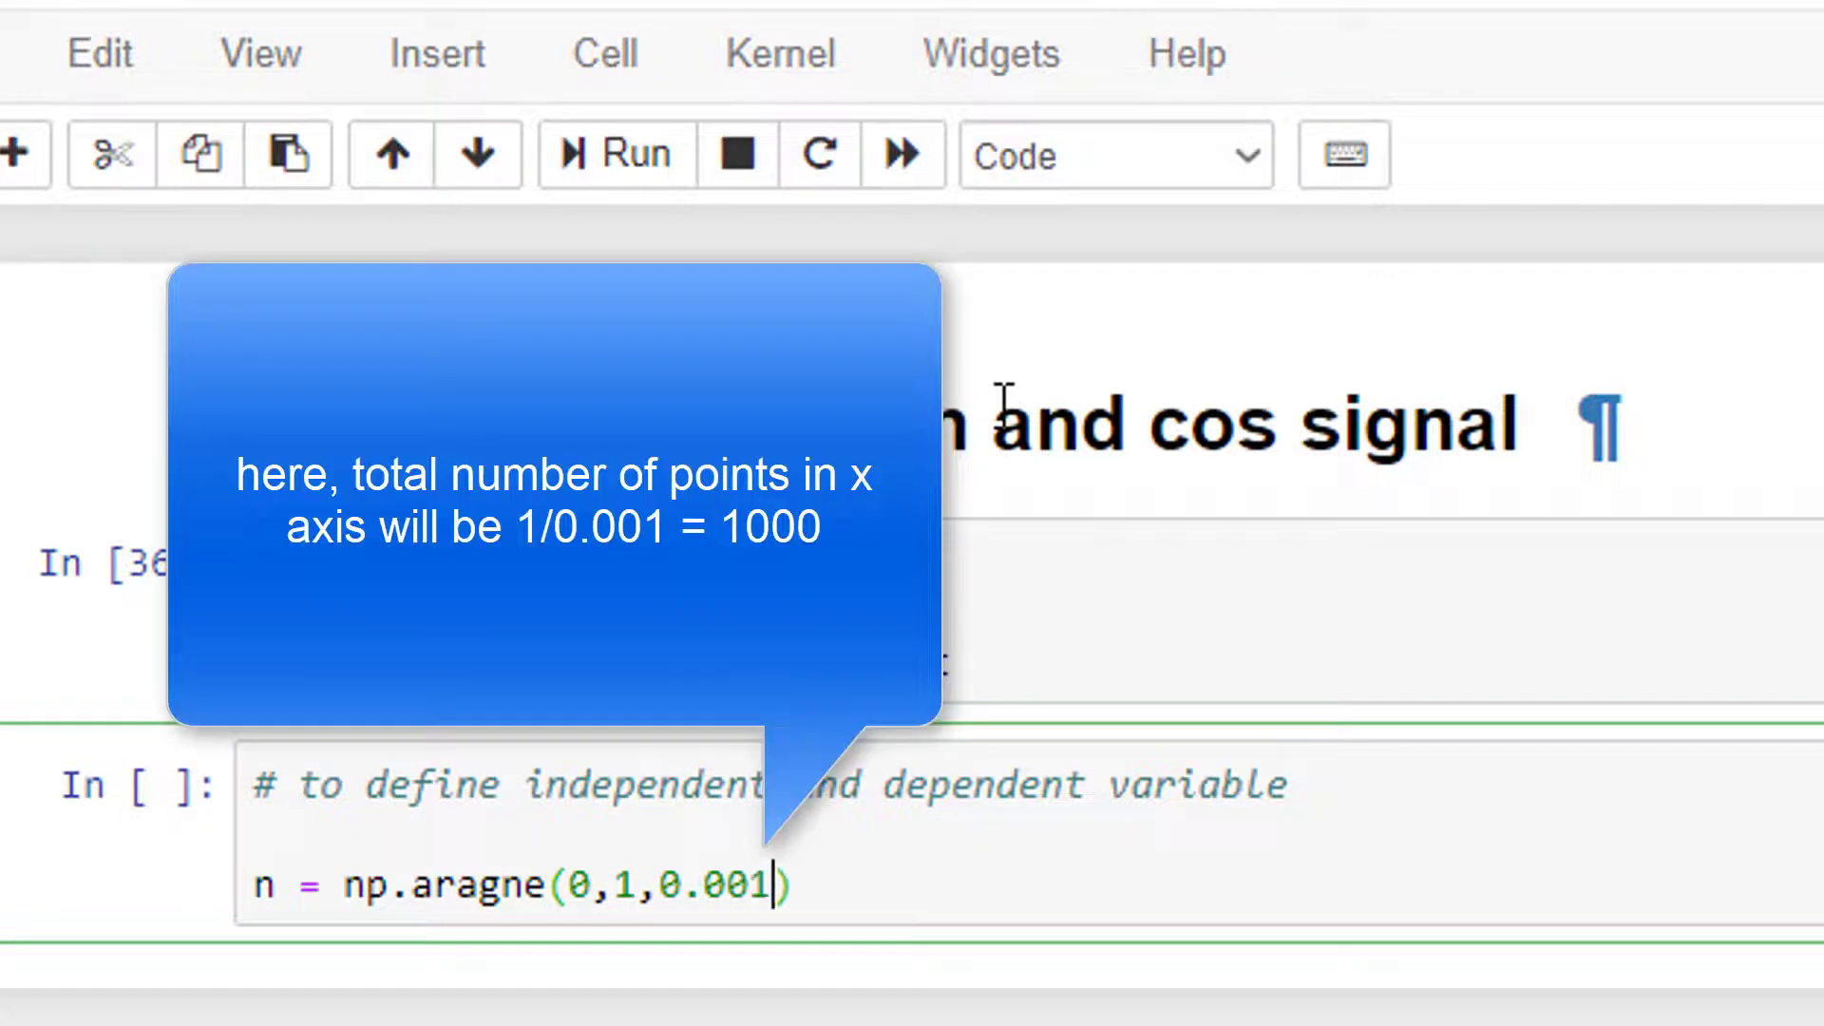
Step: Define xn = np.sin(2*np.pi*3*n) as a 3 Hz sine
type("xn =")
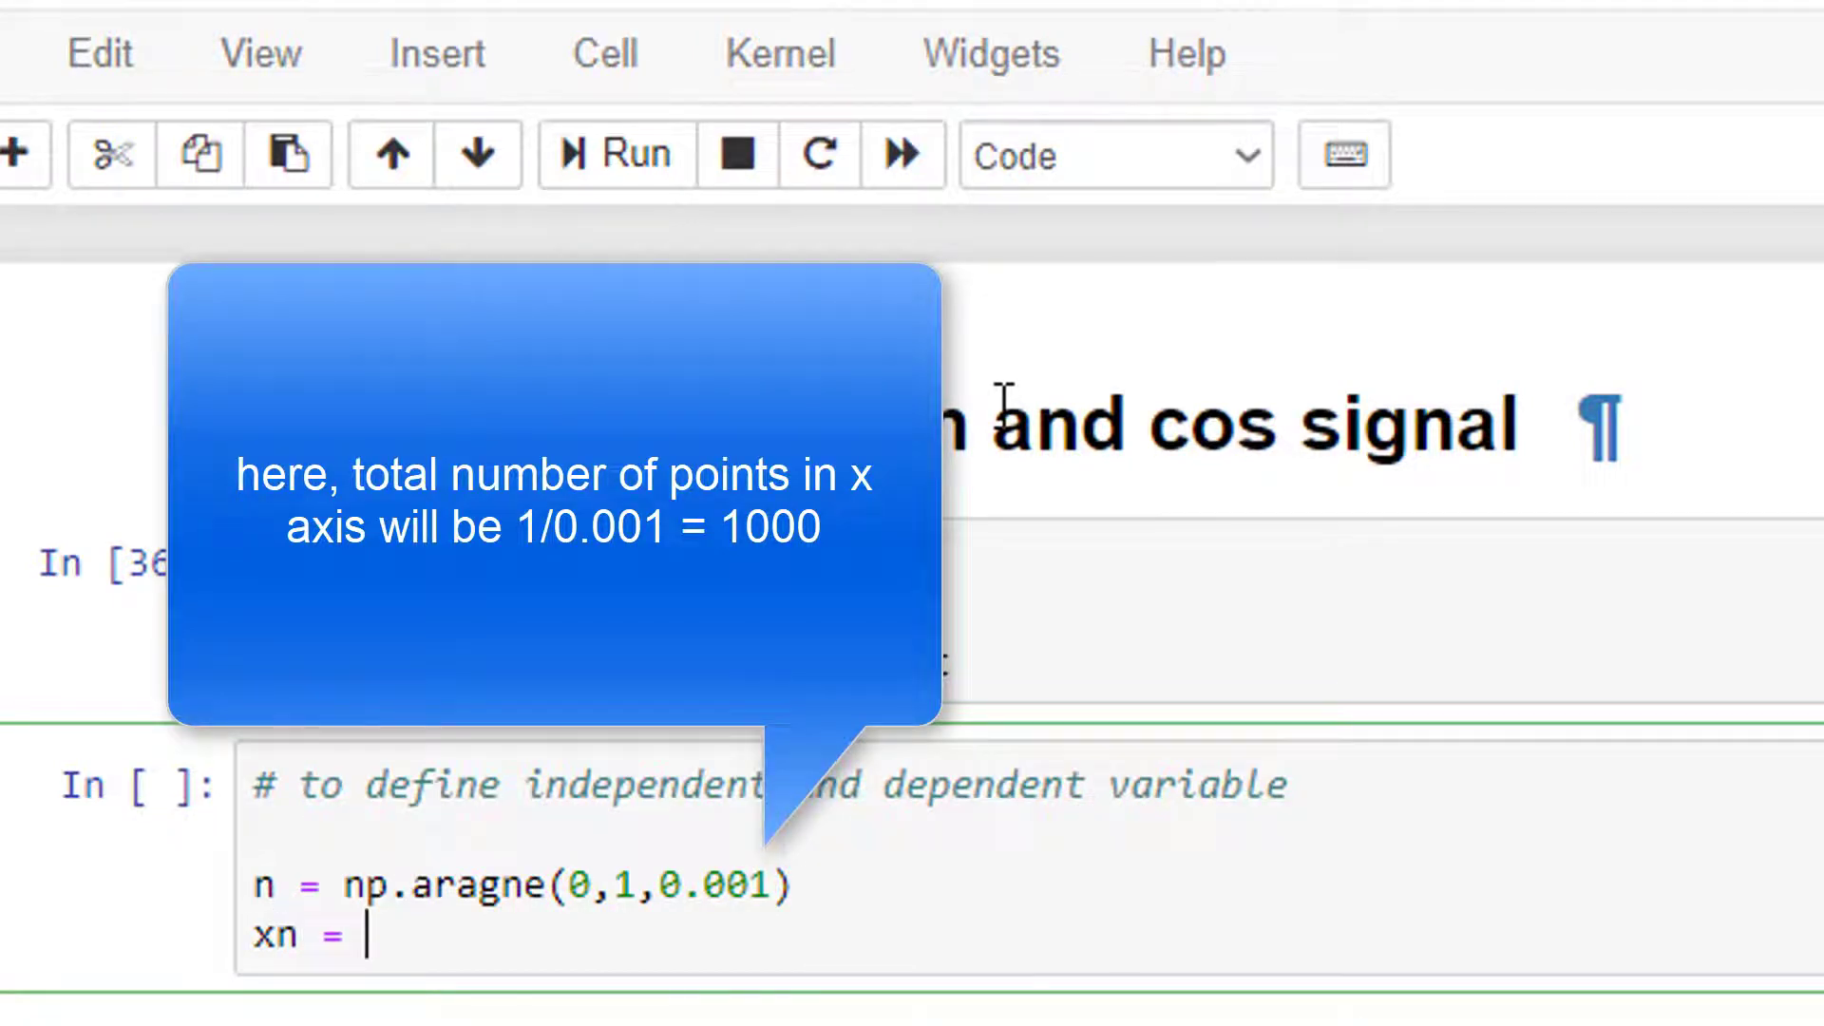
type("np")
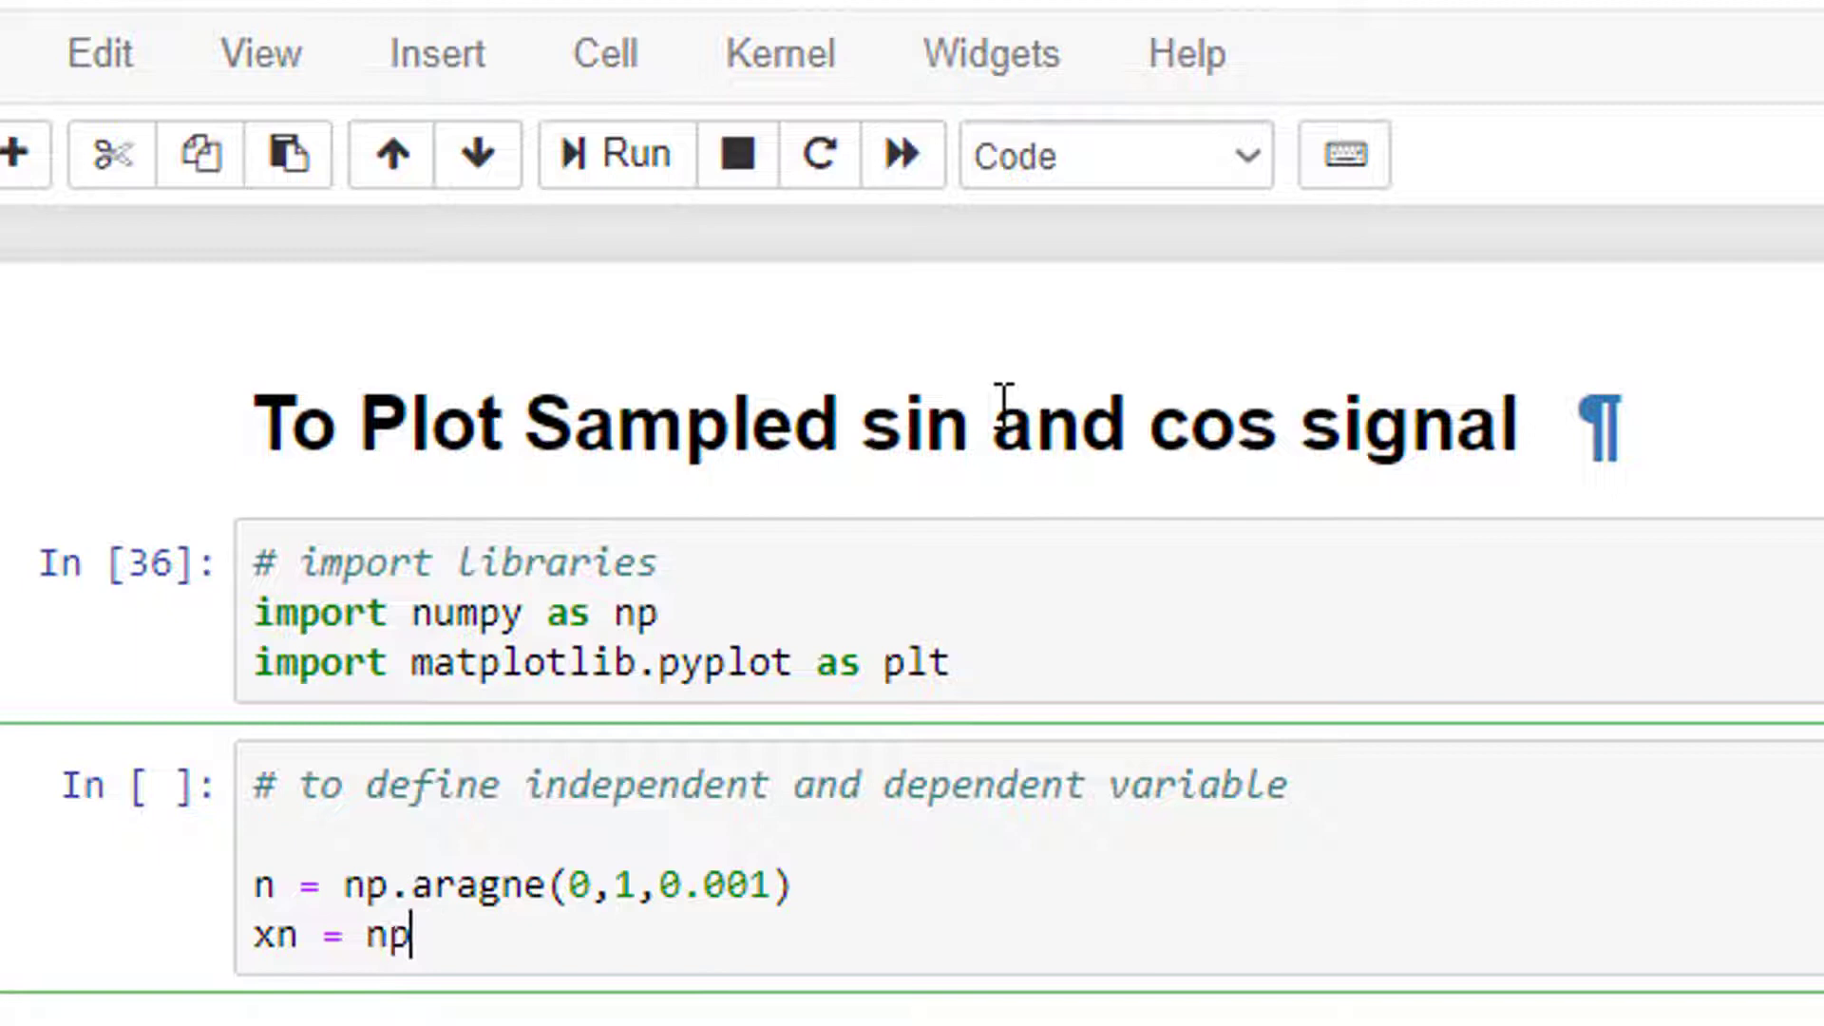
type(".")
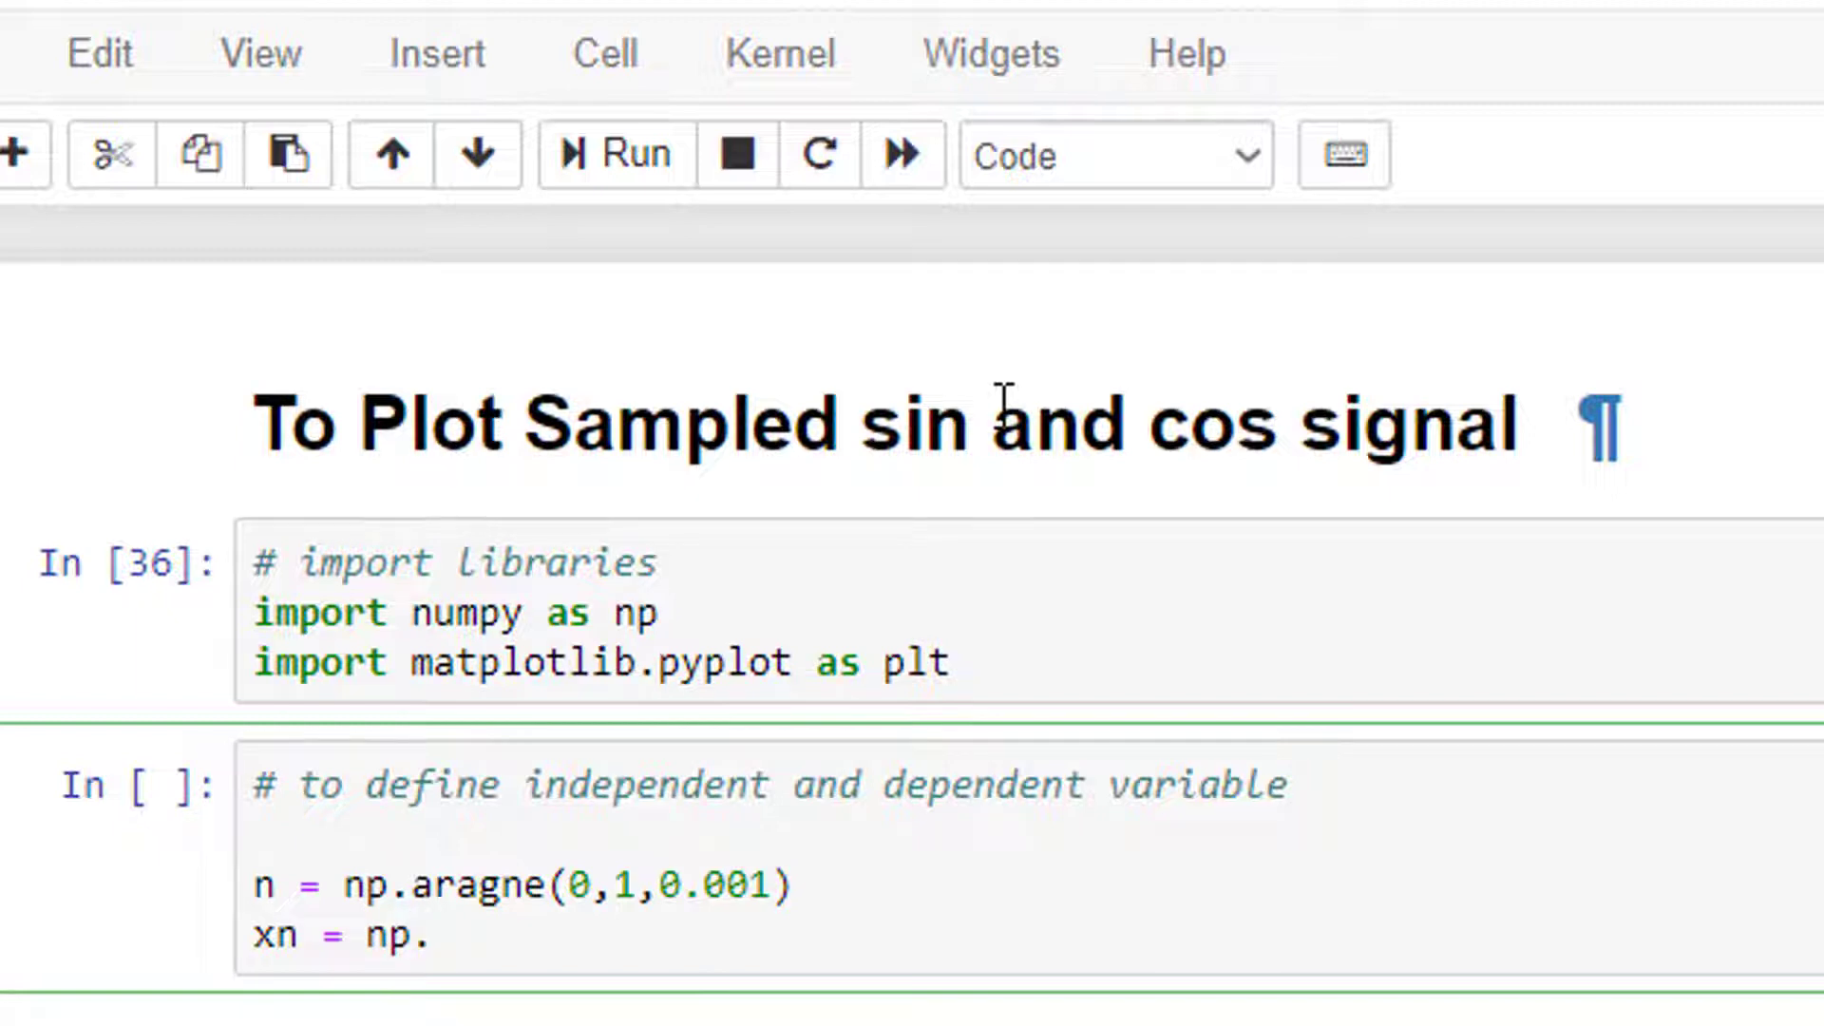
type("sin")
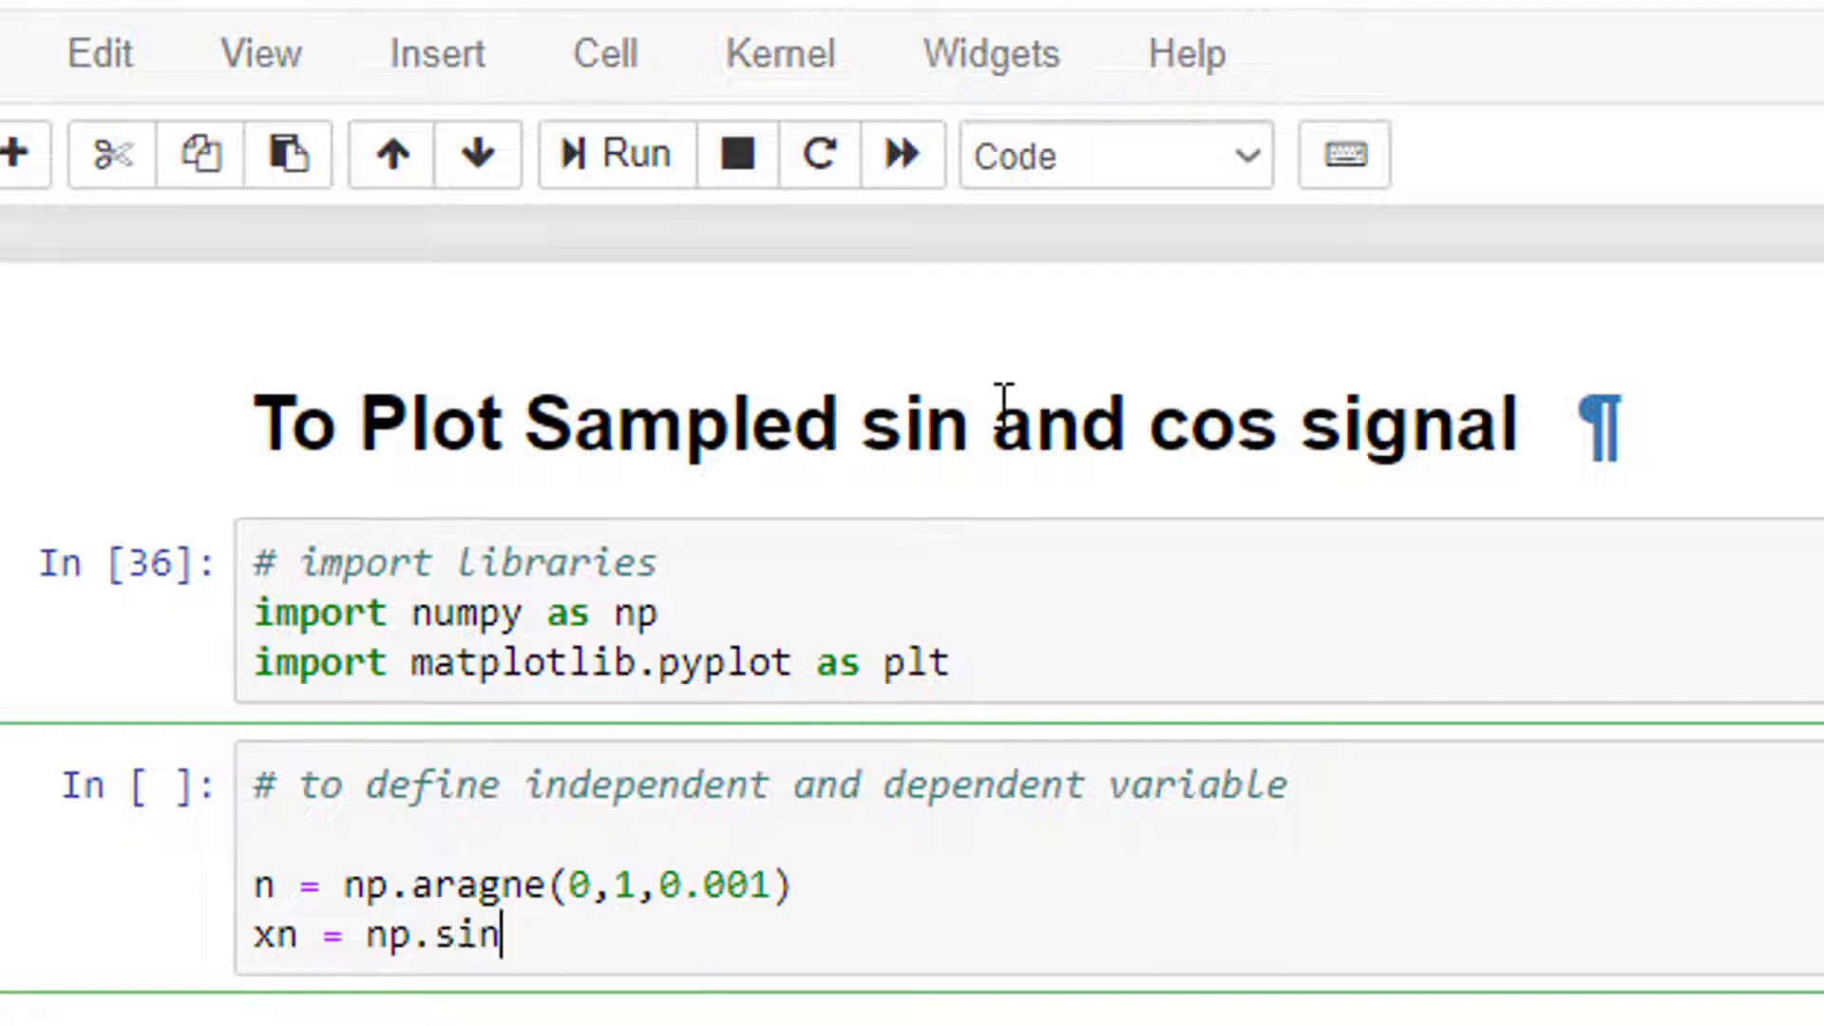
type("(2")
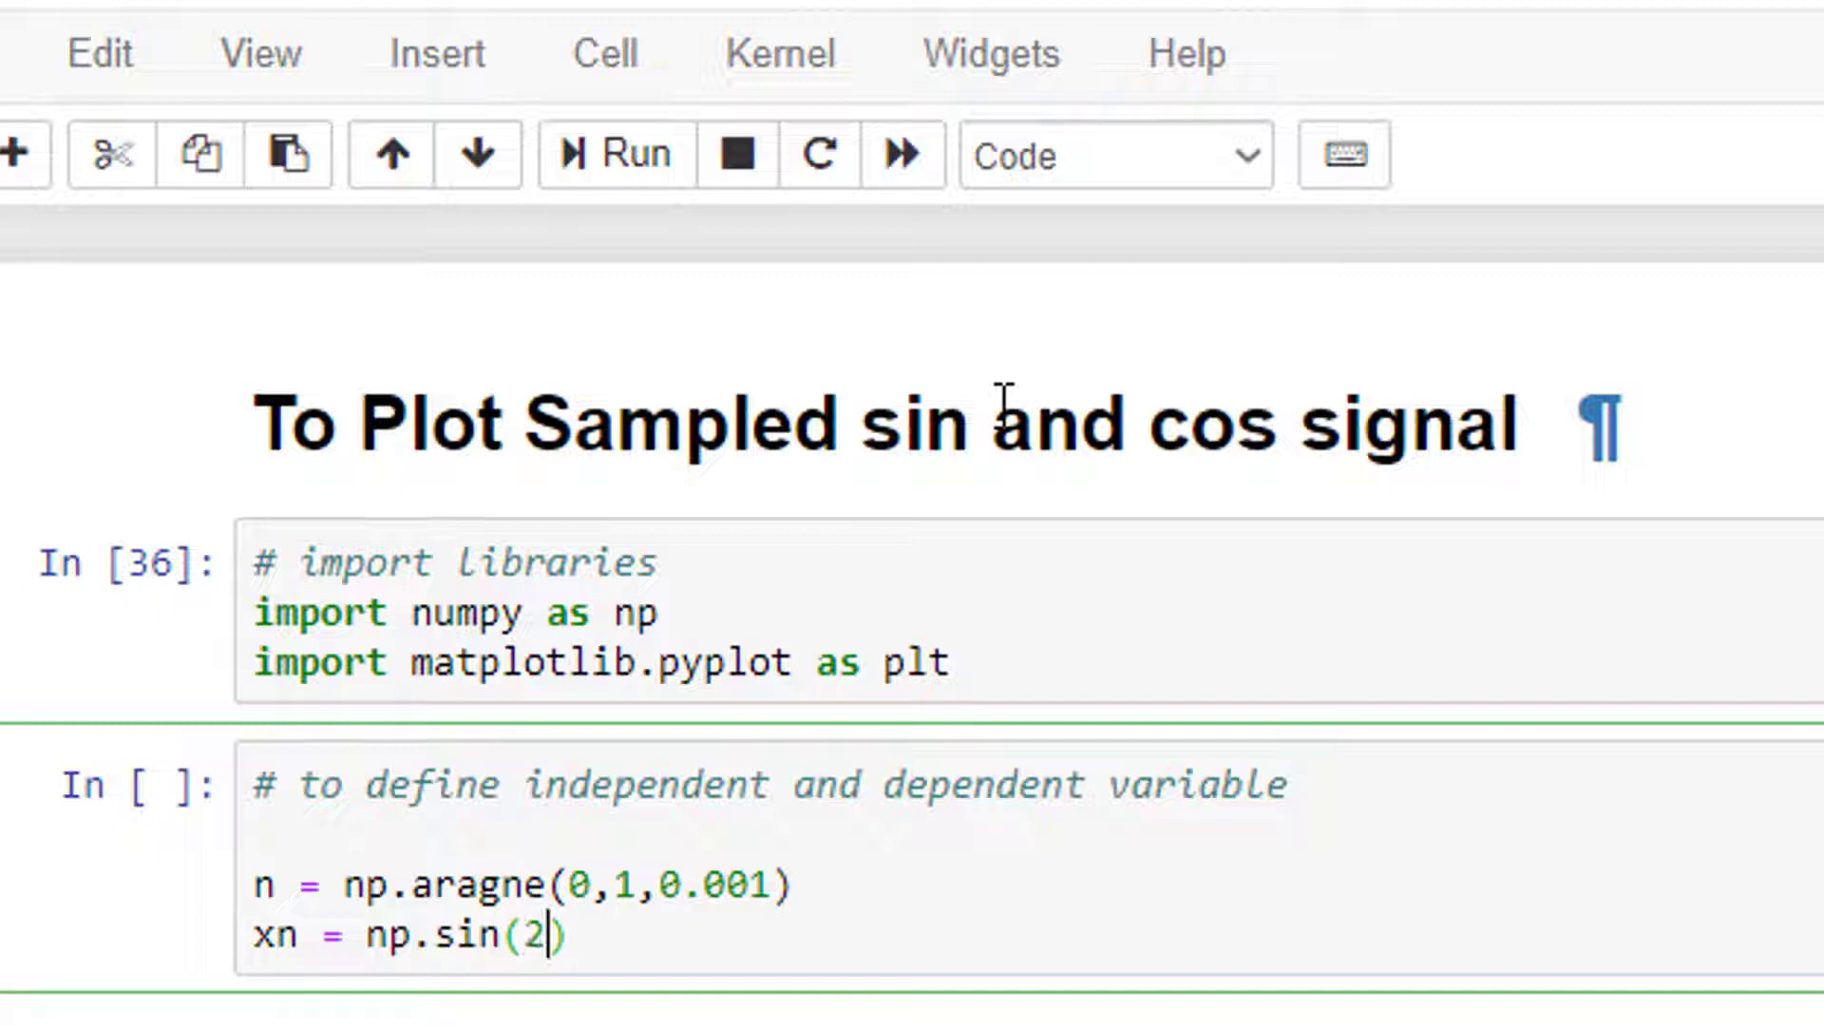
type("*np.pi")
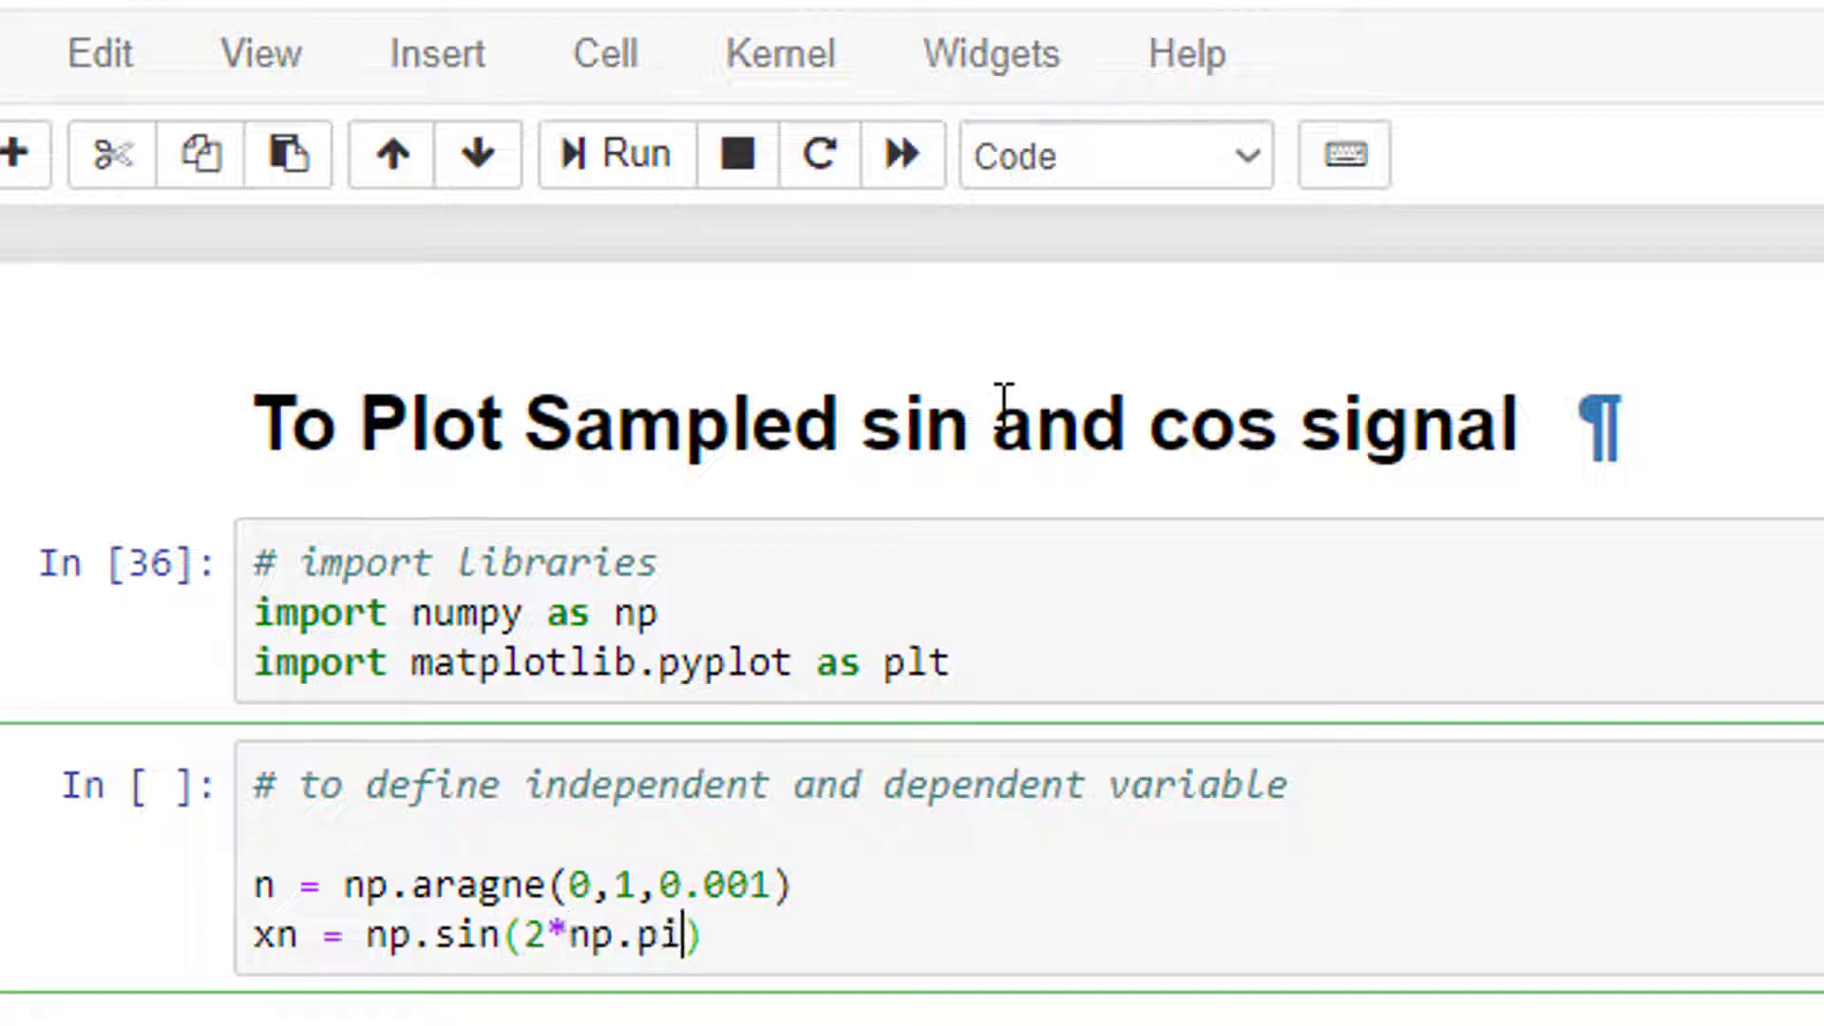
type("*")
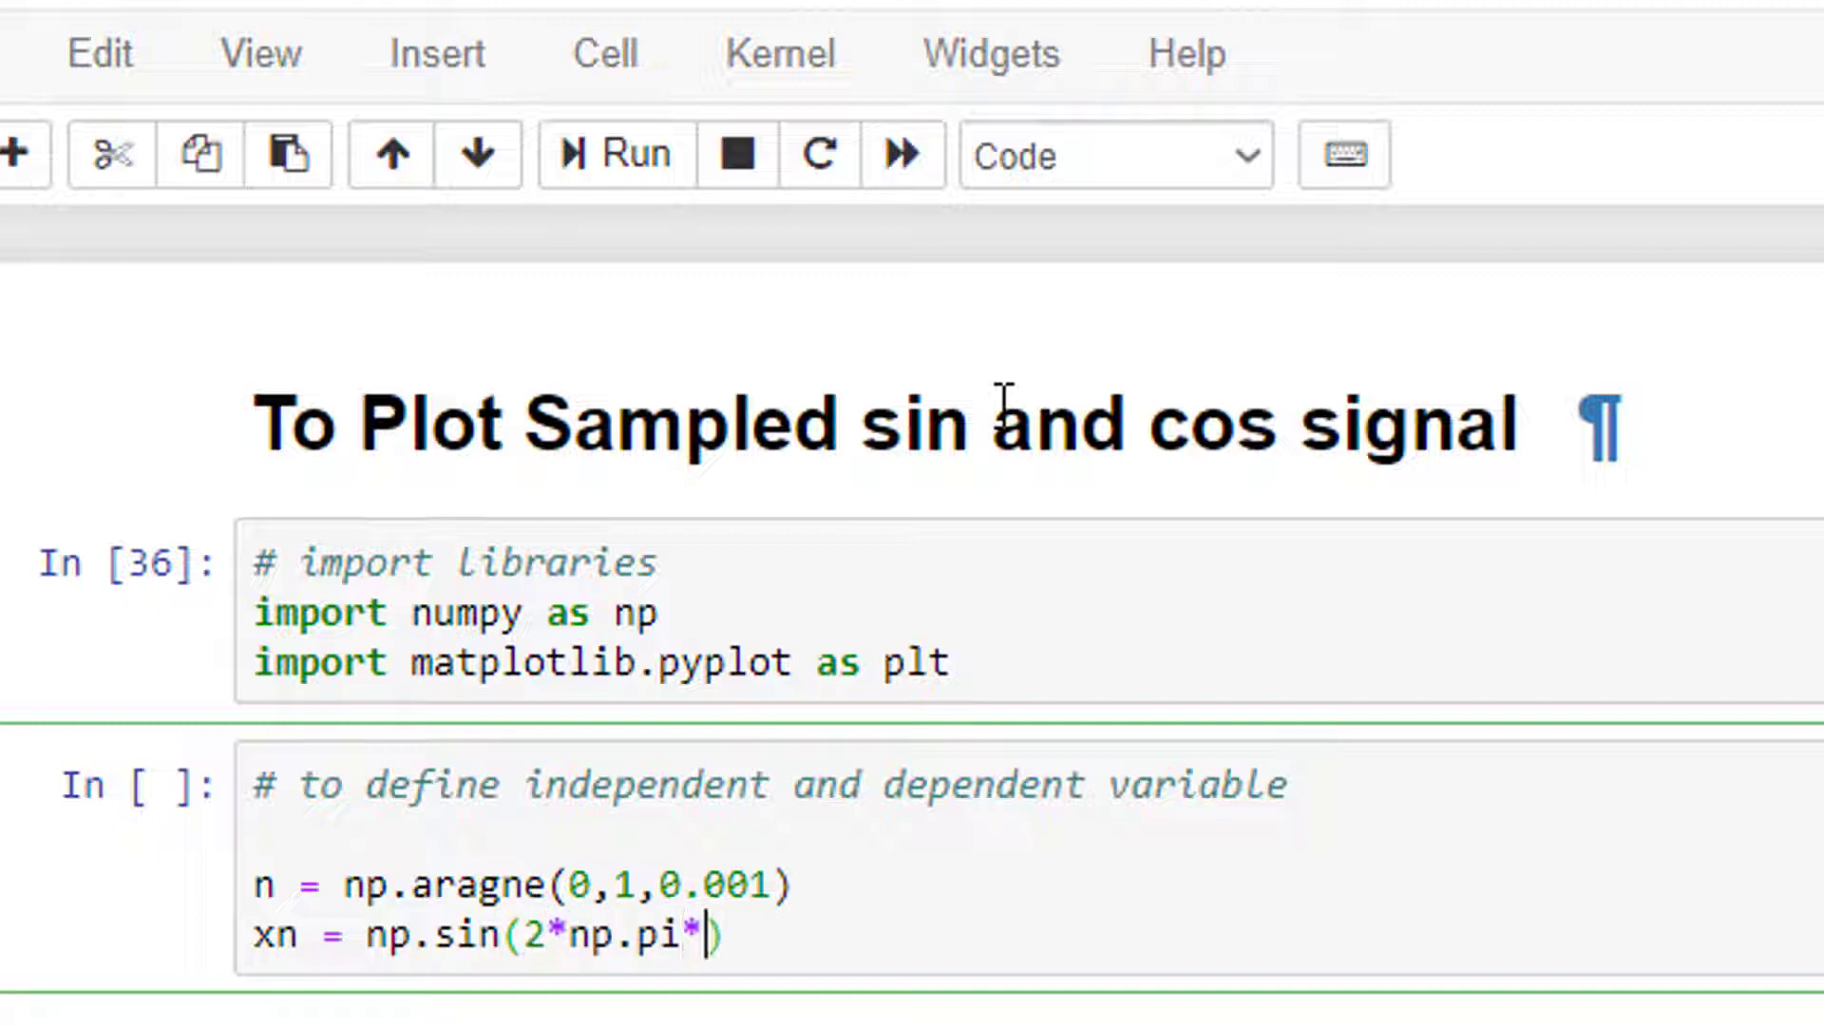
type("3")
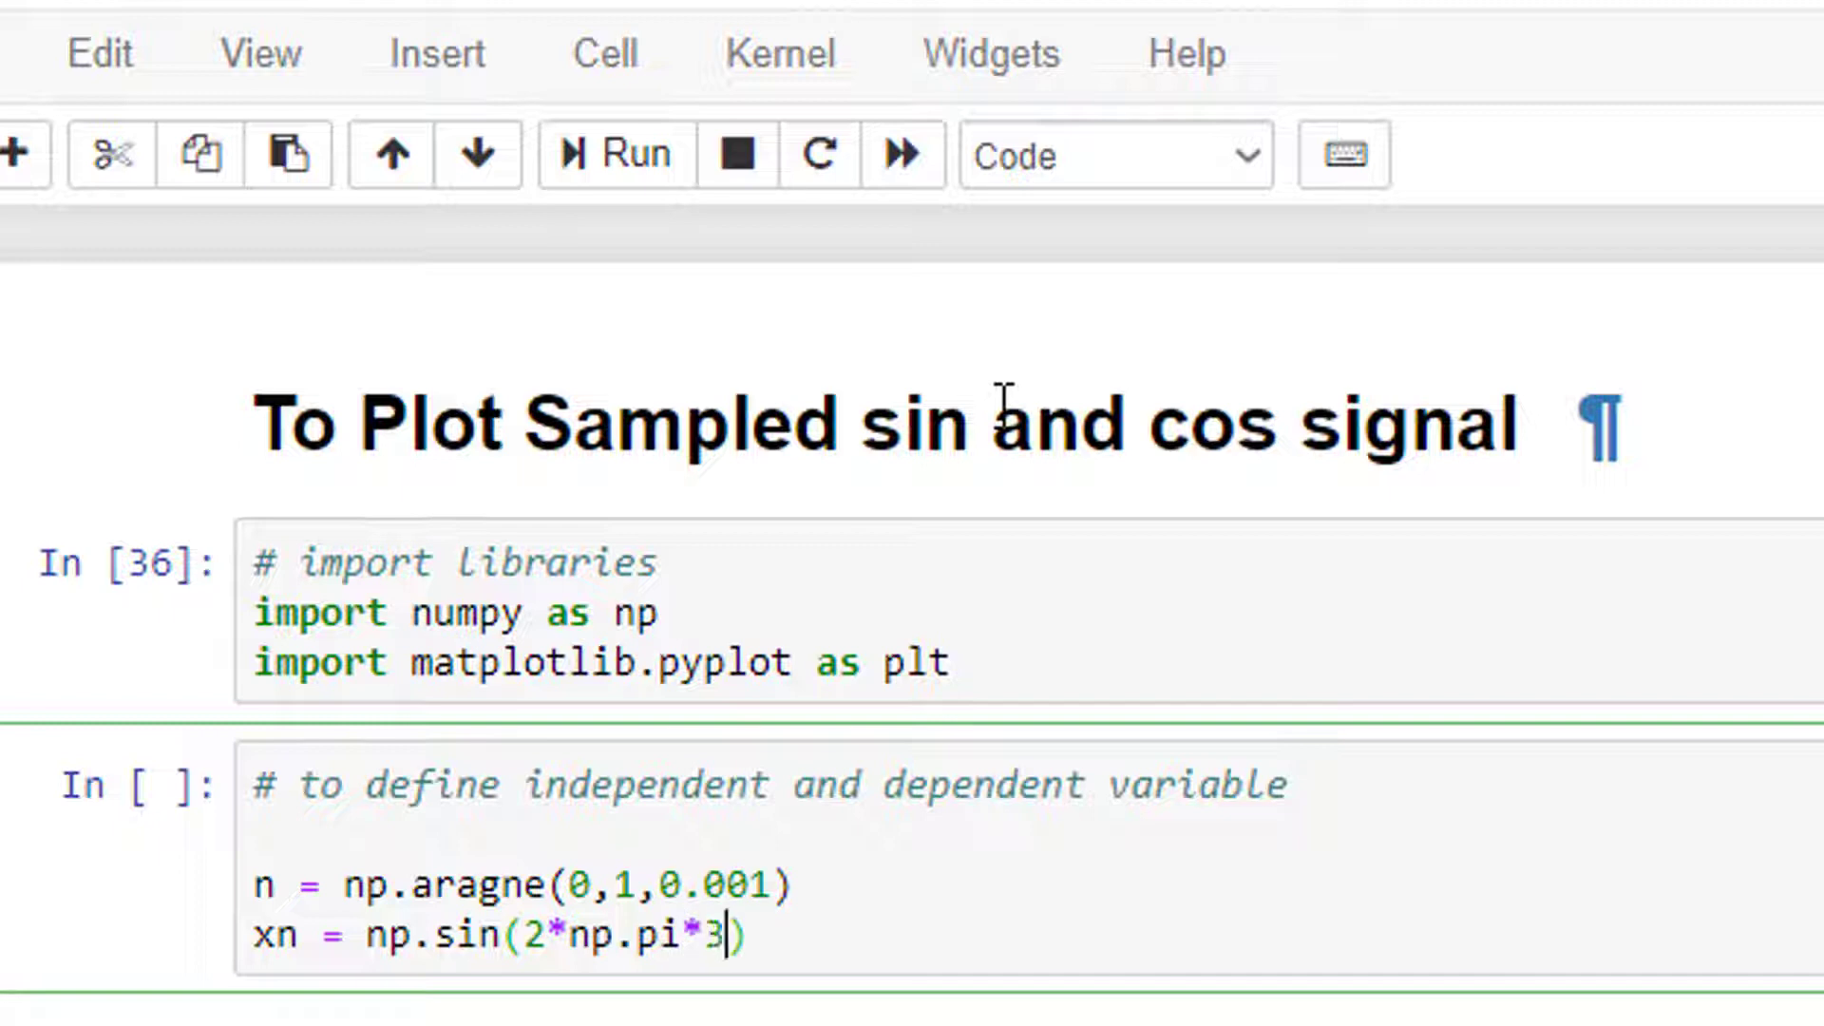
type("*n")
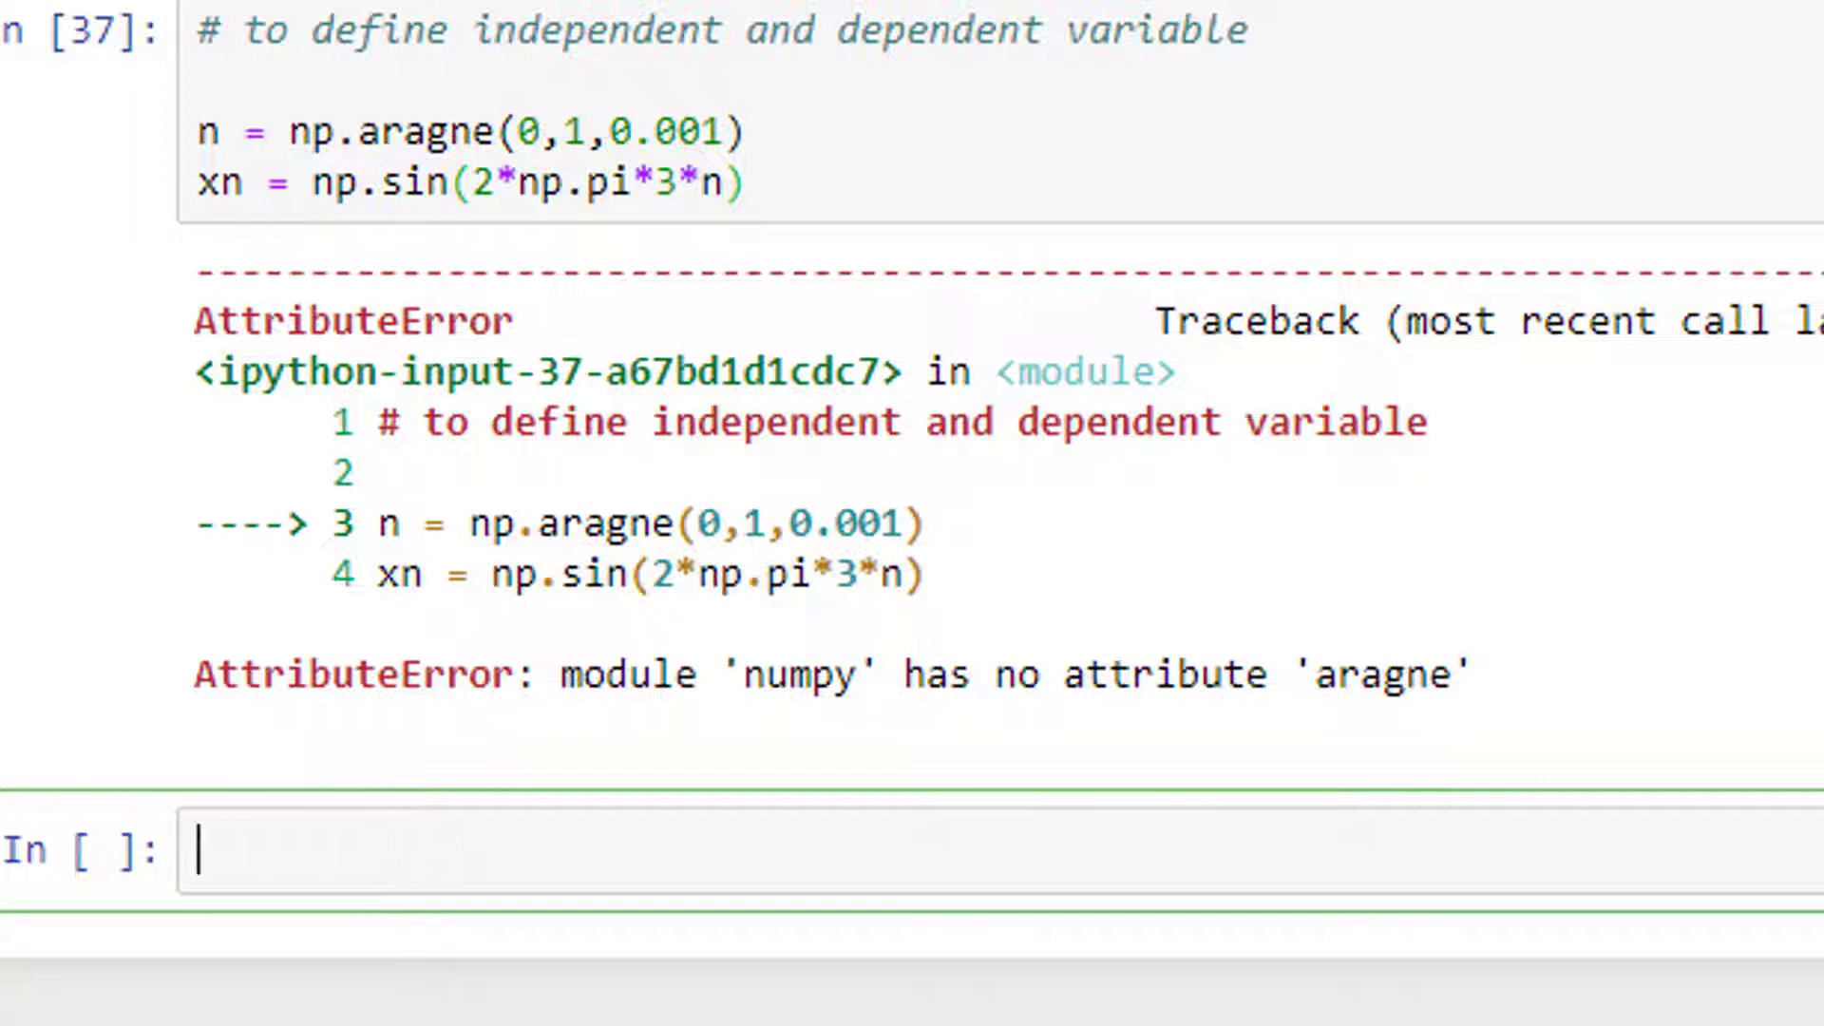
Step: Correct aragne to arange so the variable cell runs without error
left_click(454, 131)
type("n")
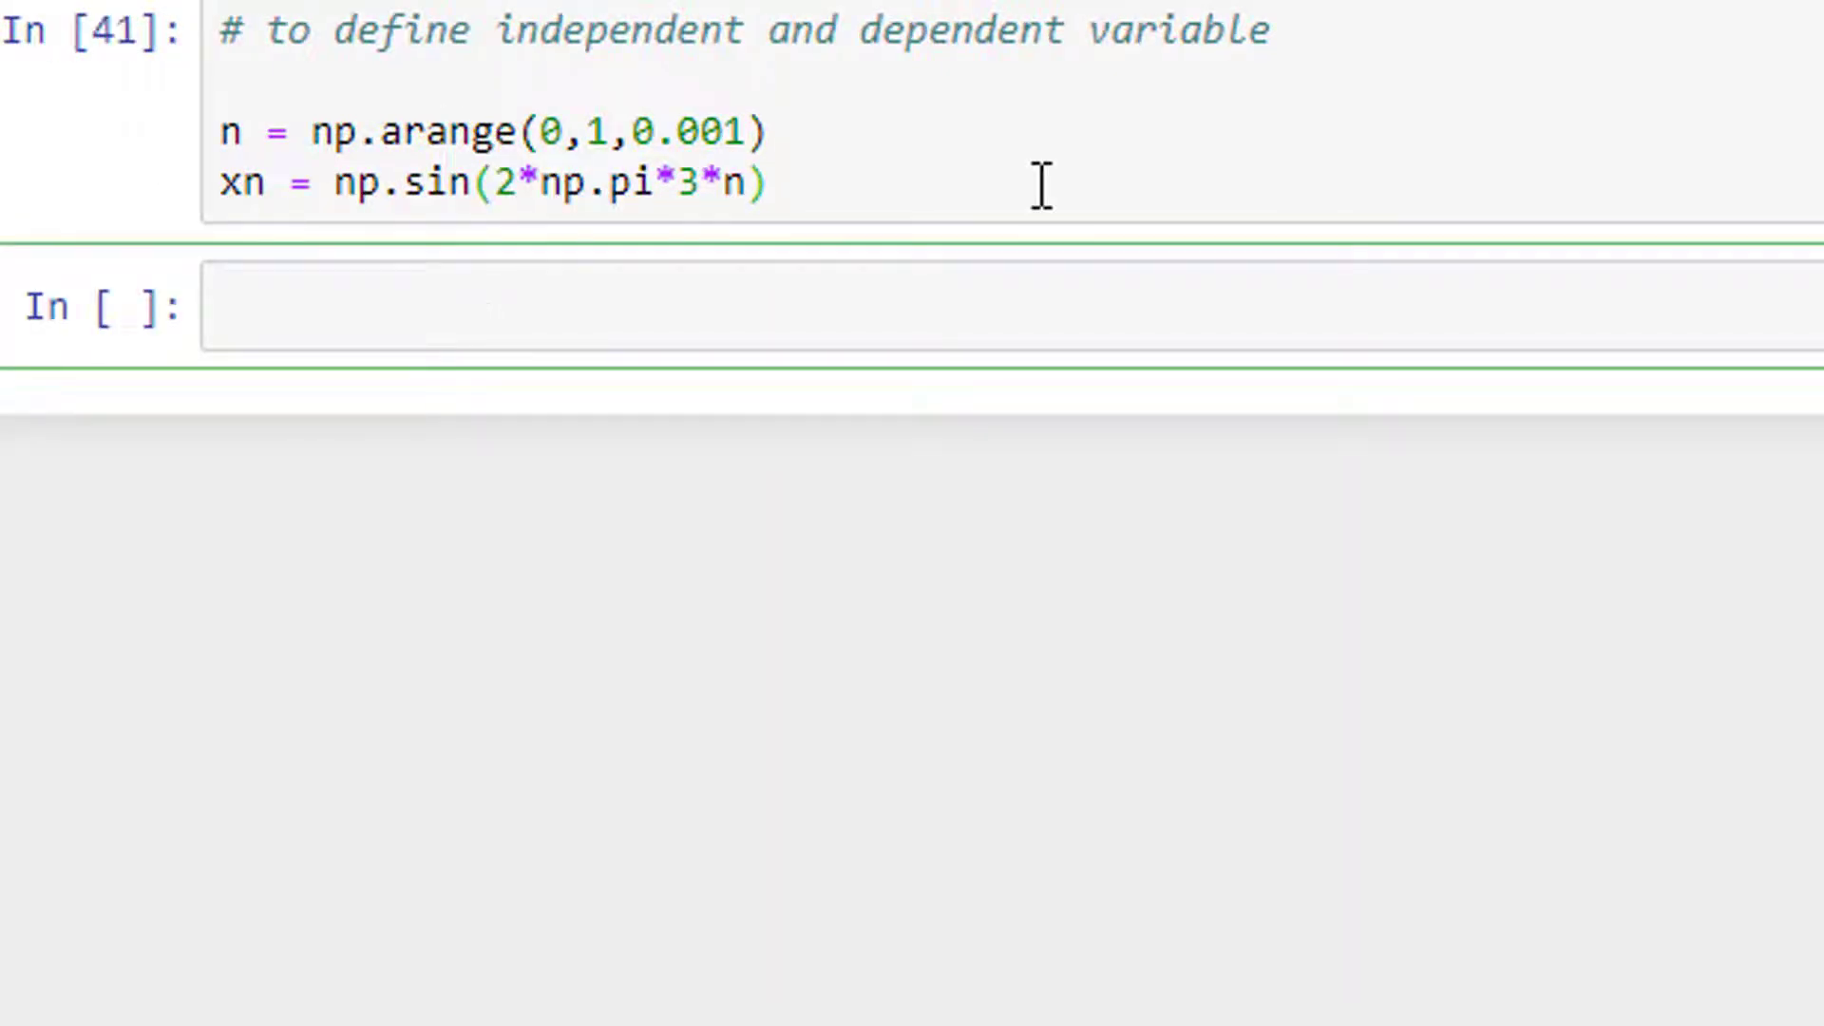
Step: Comment the plotting cell and write plt.stem(n,xn)
type("#")
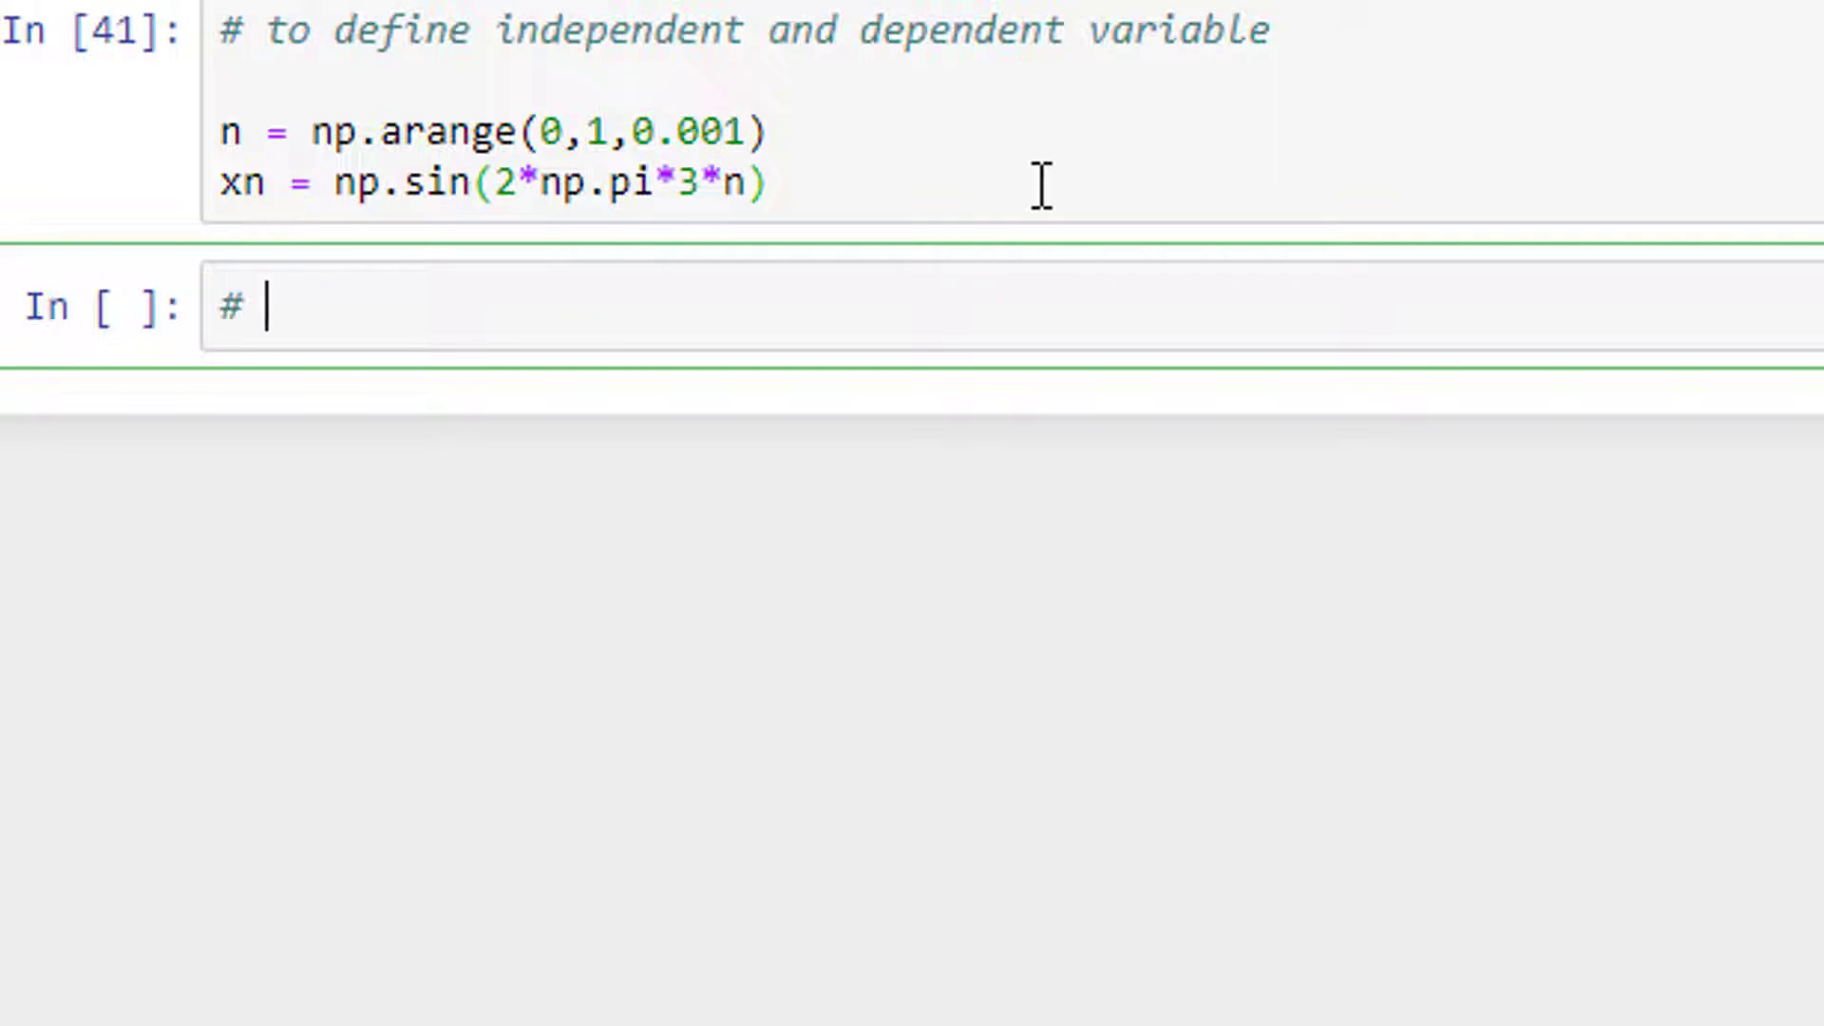
type("to plost")
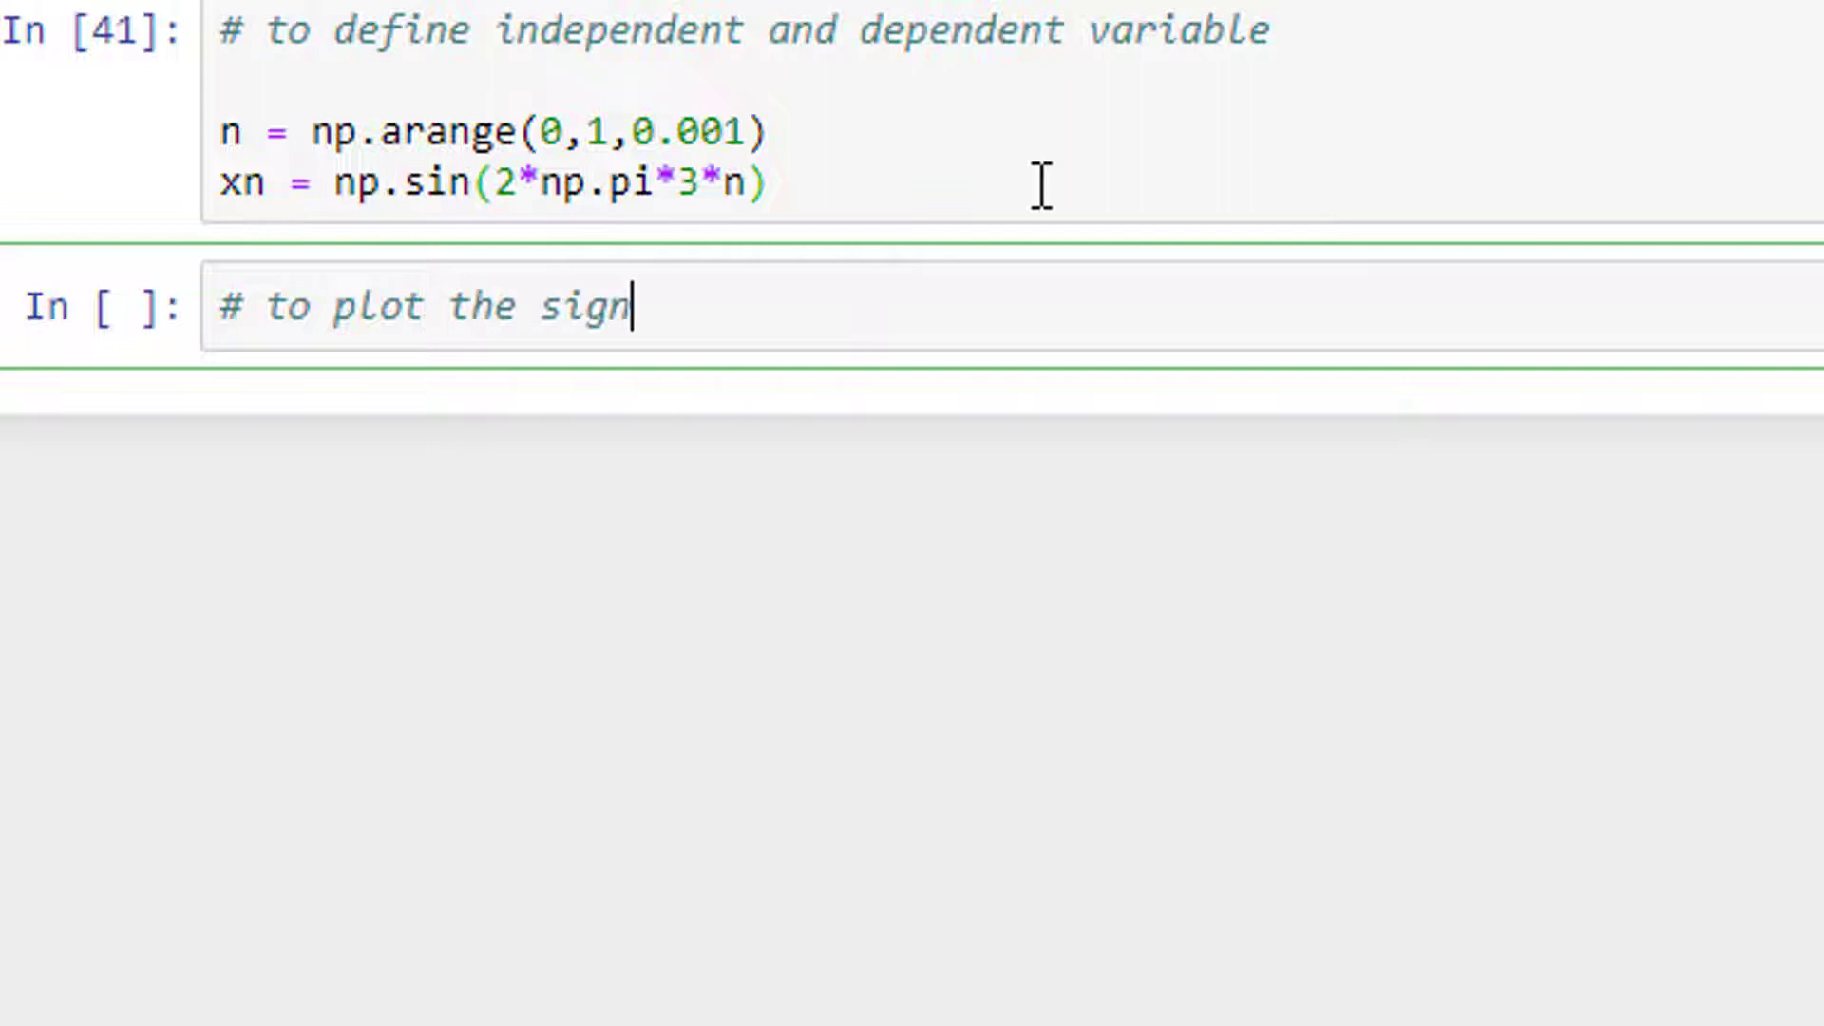
type("al")
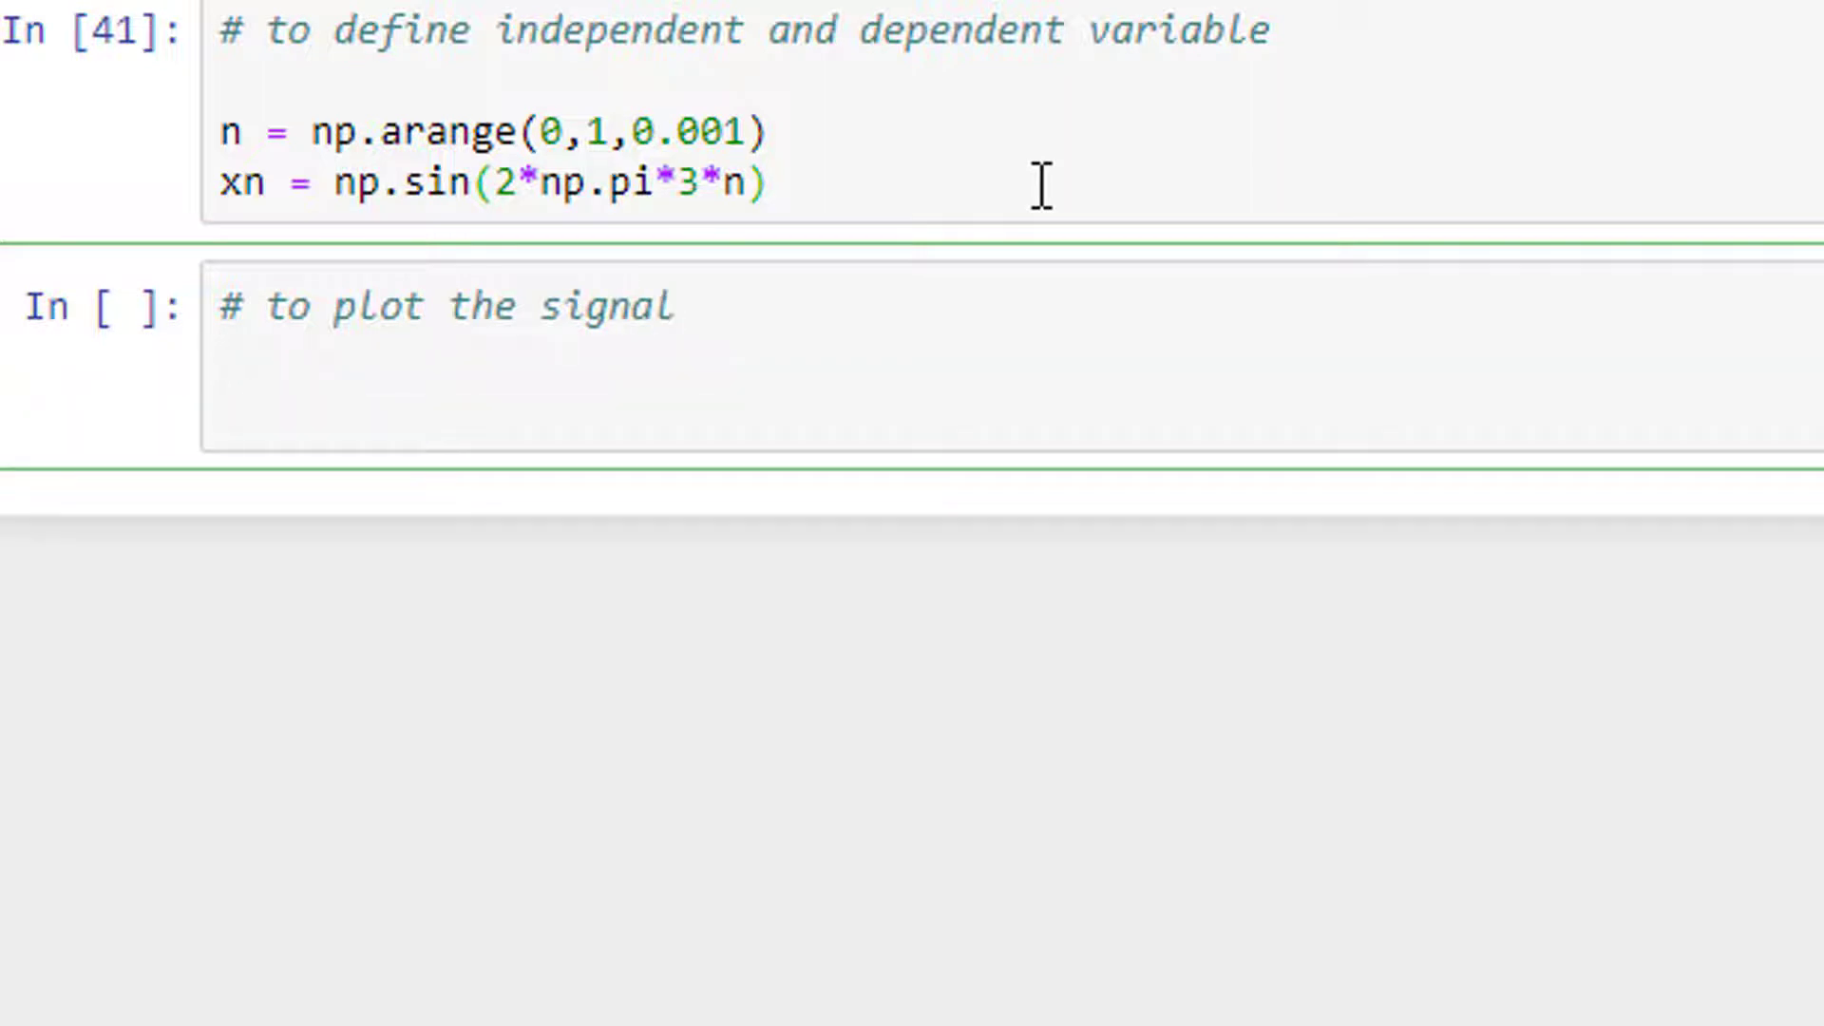
type("p.")
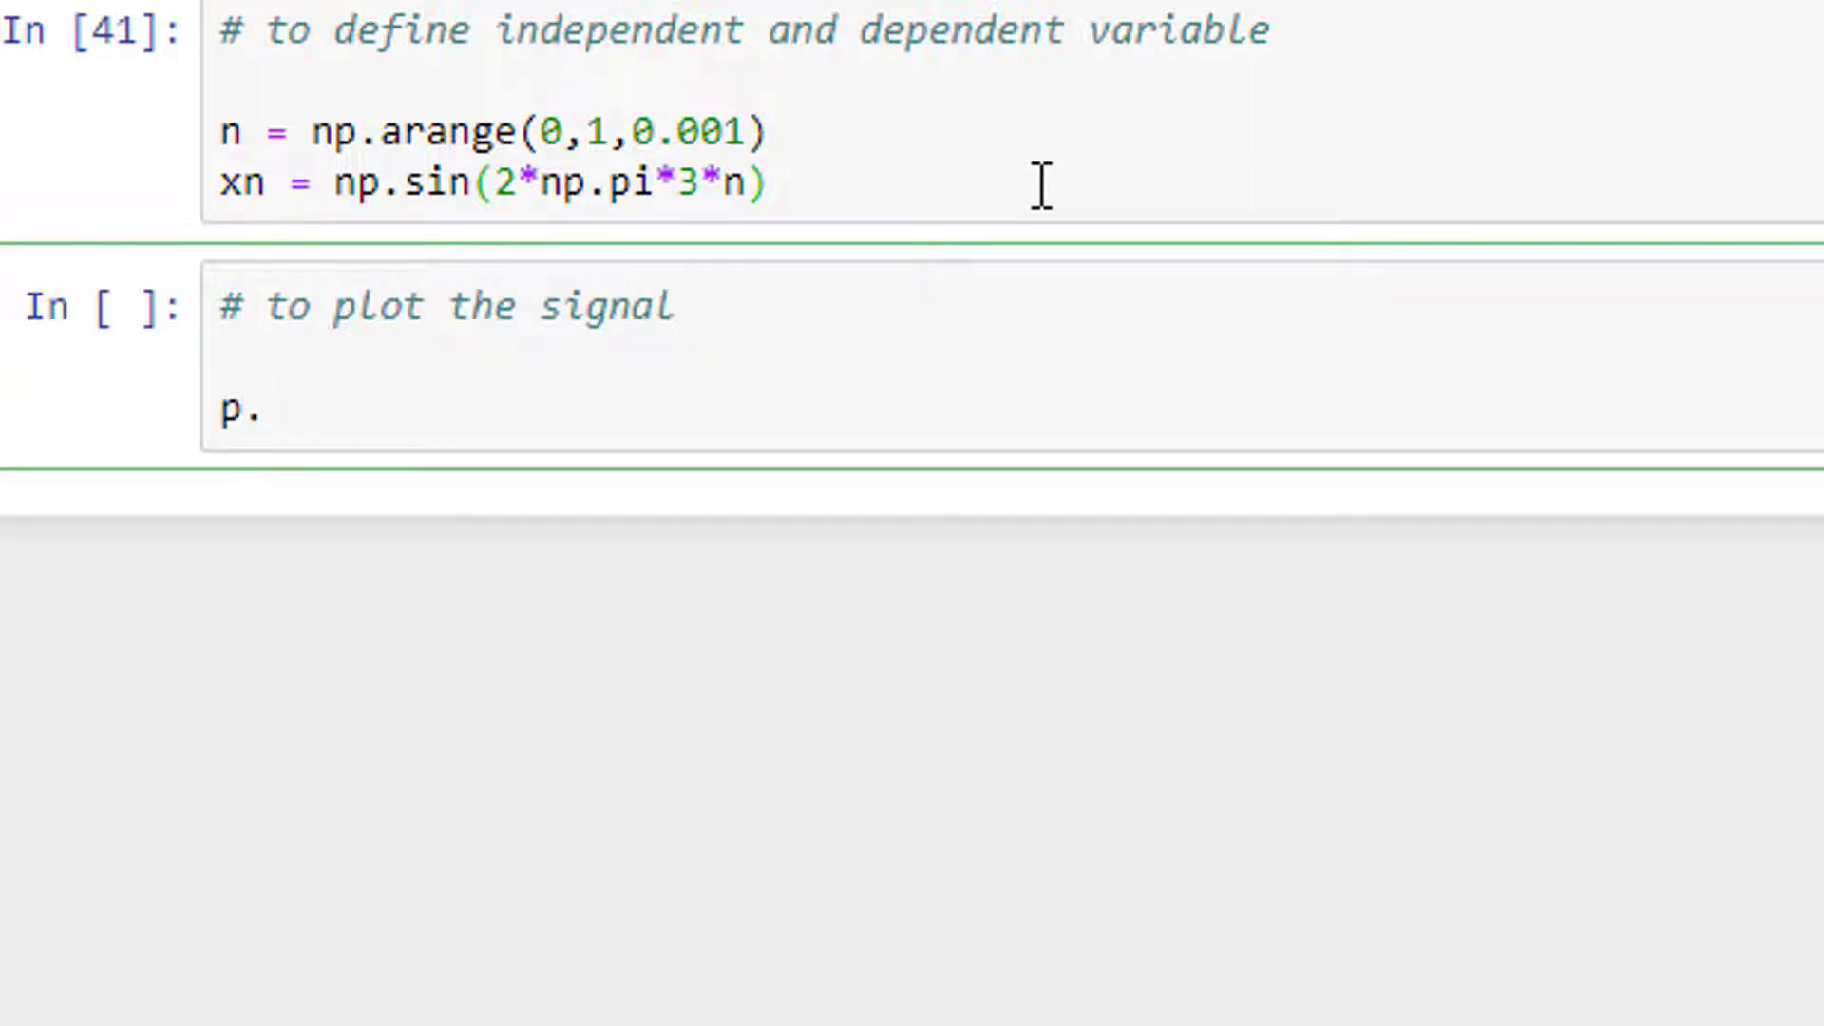
type("lt")
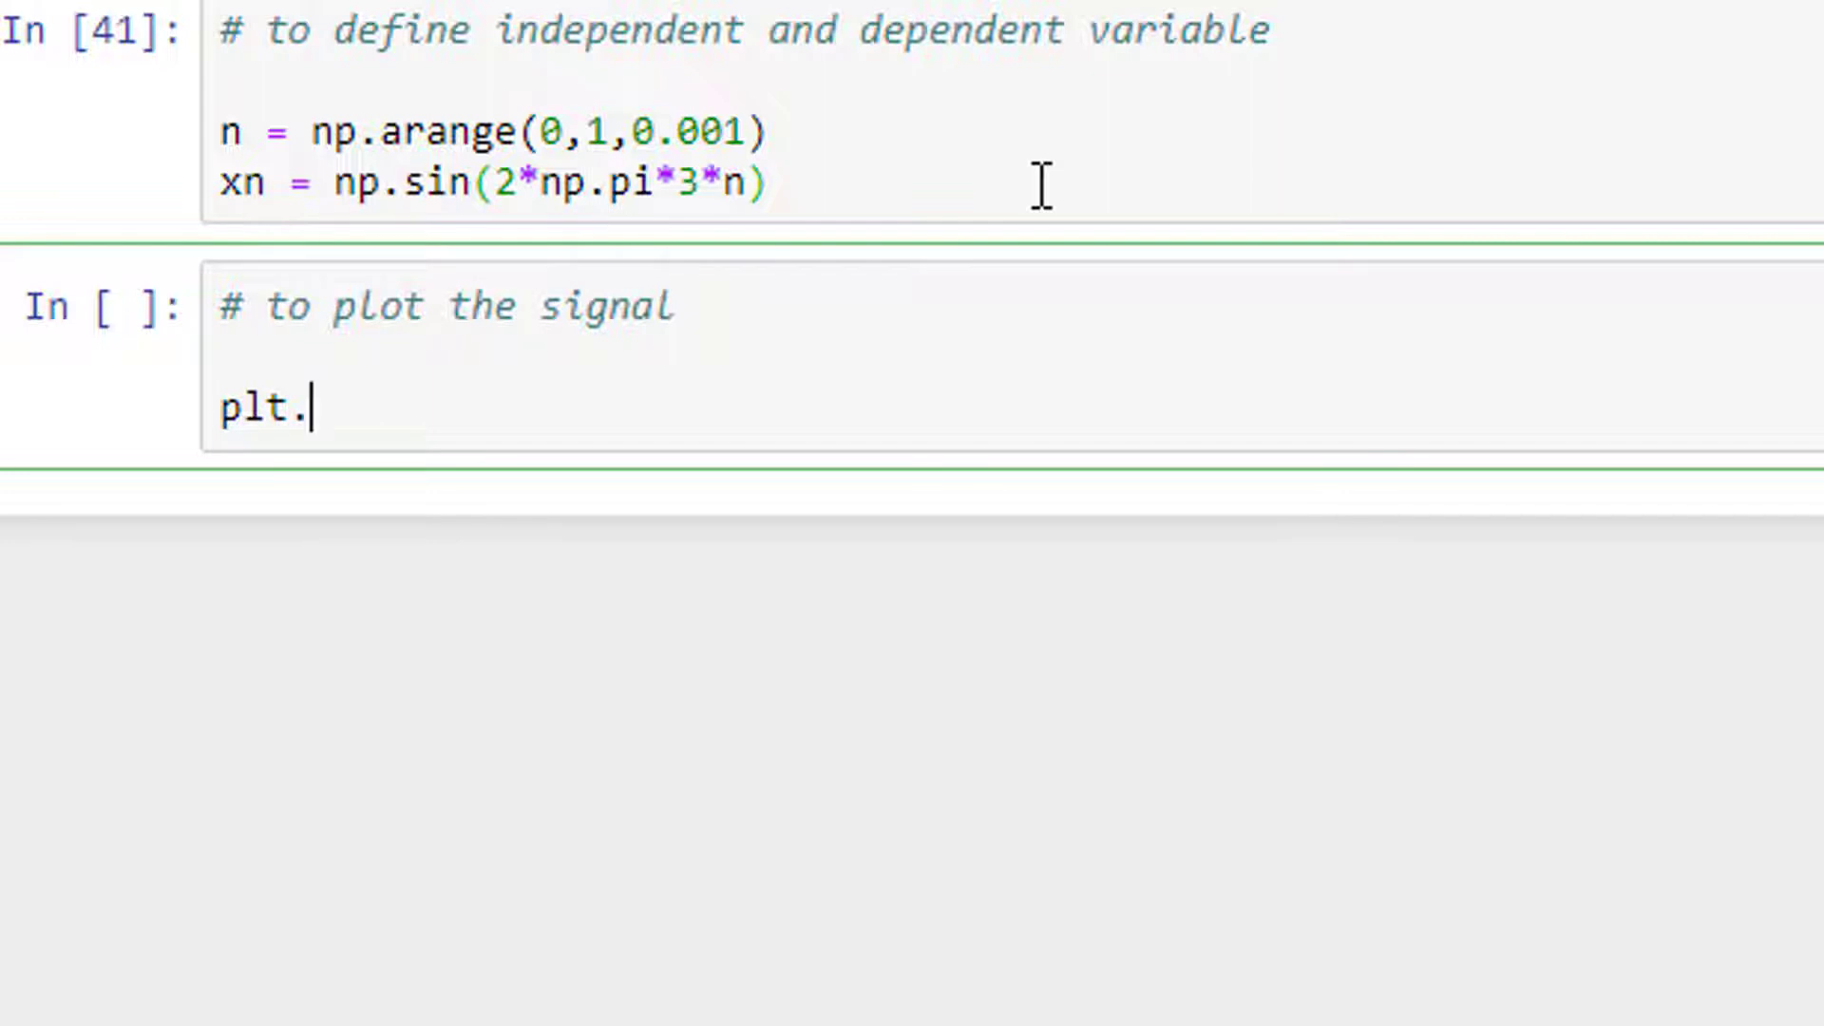
type("stem()")
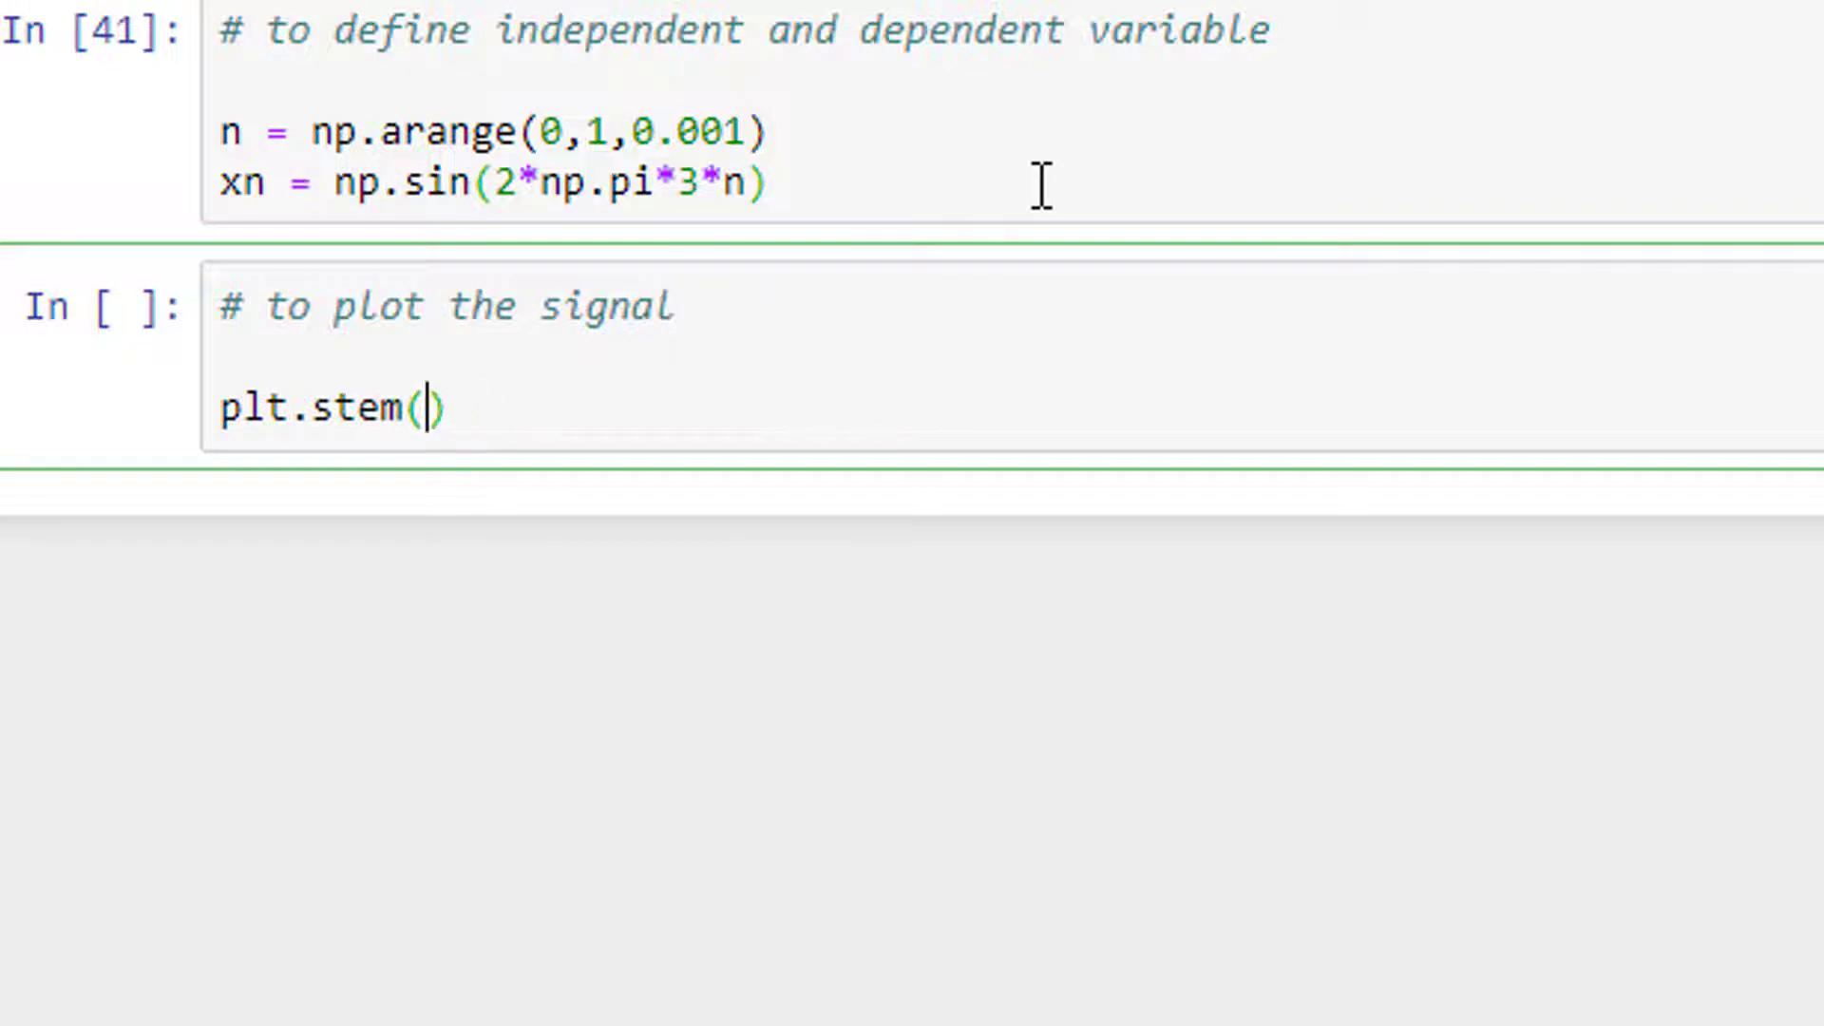
type("n")
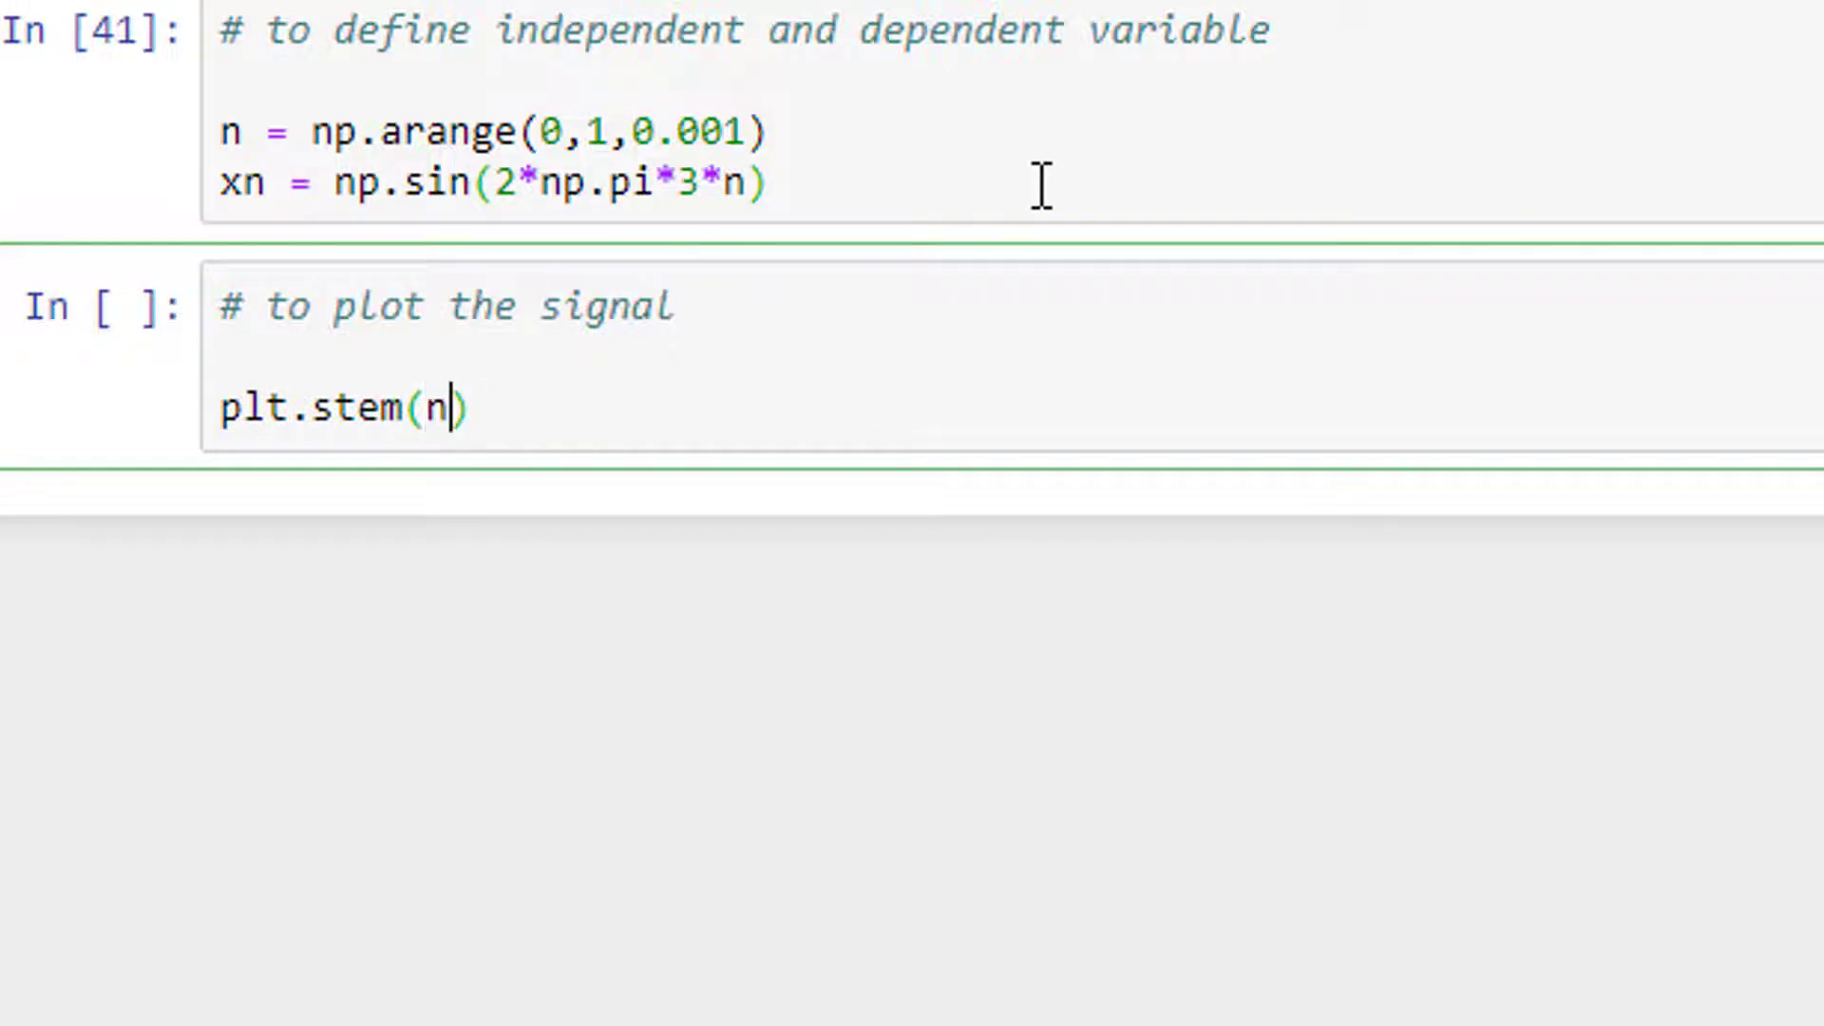
type(",xn")
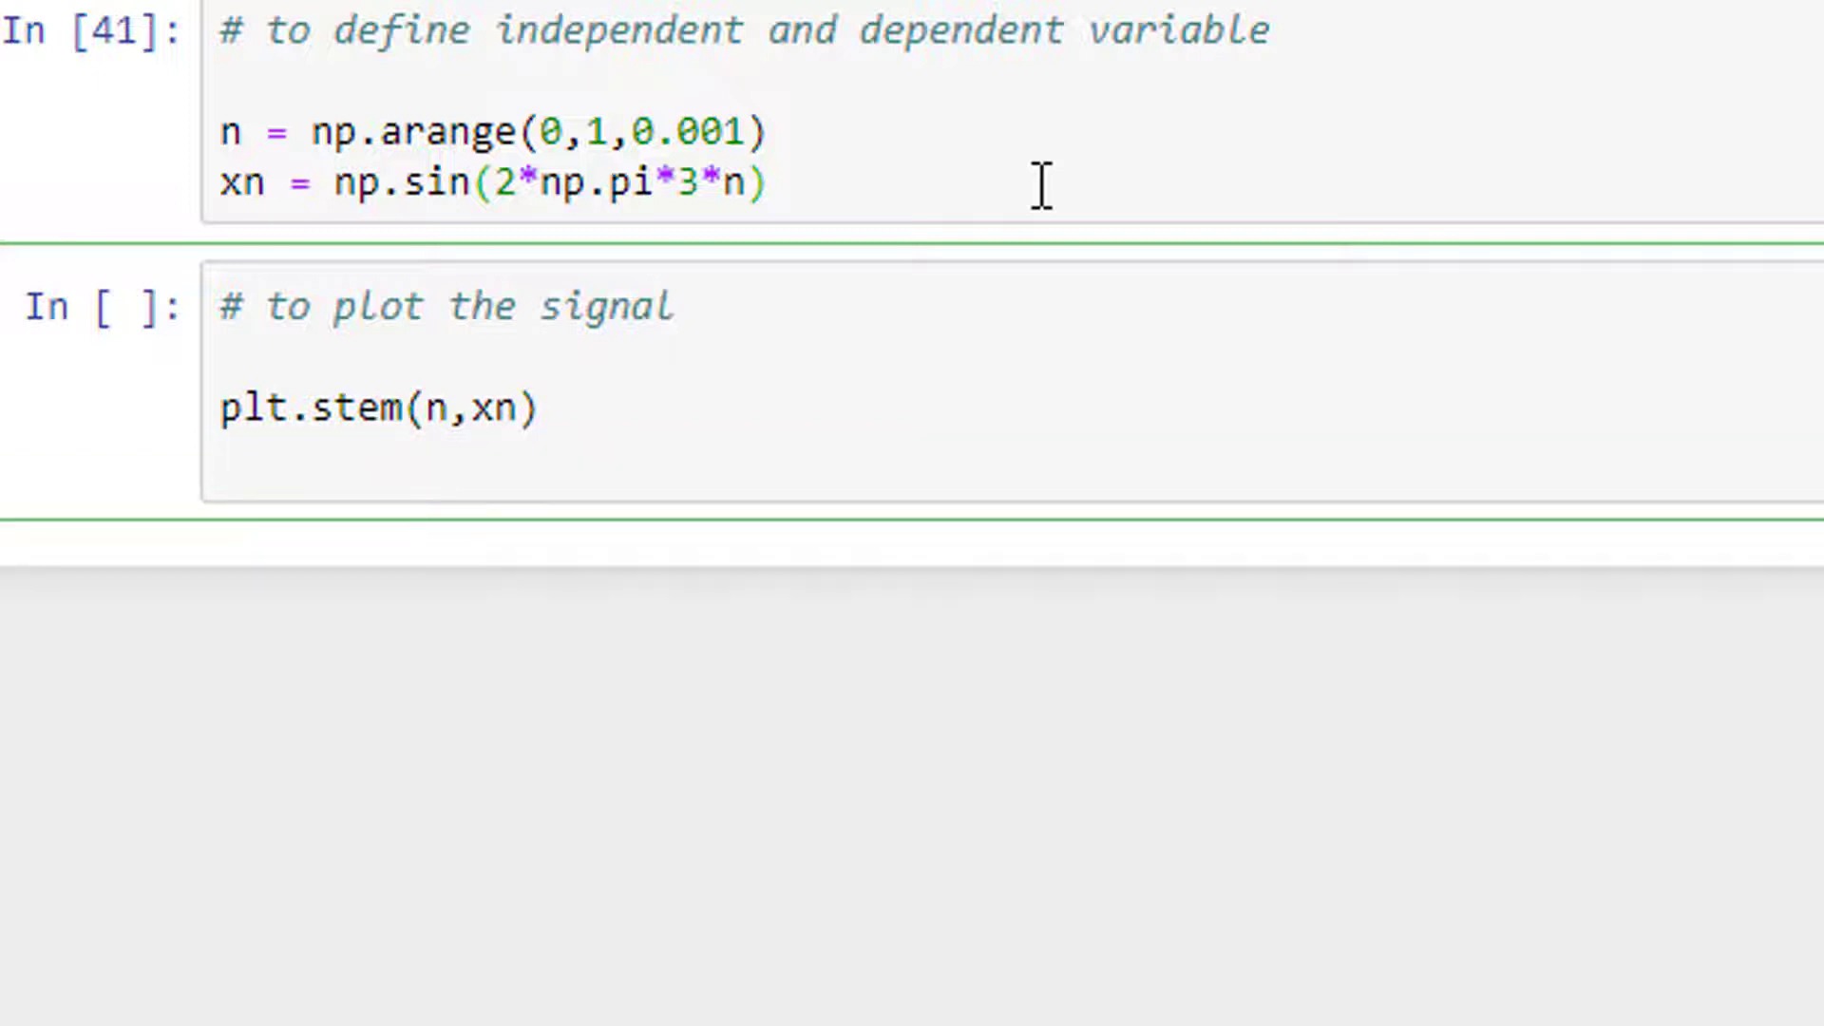
Step: Add plt.title('Sampled sin wave')
type("pl")
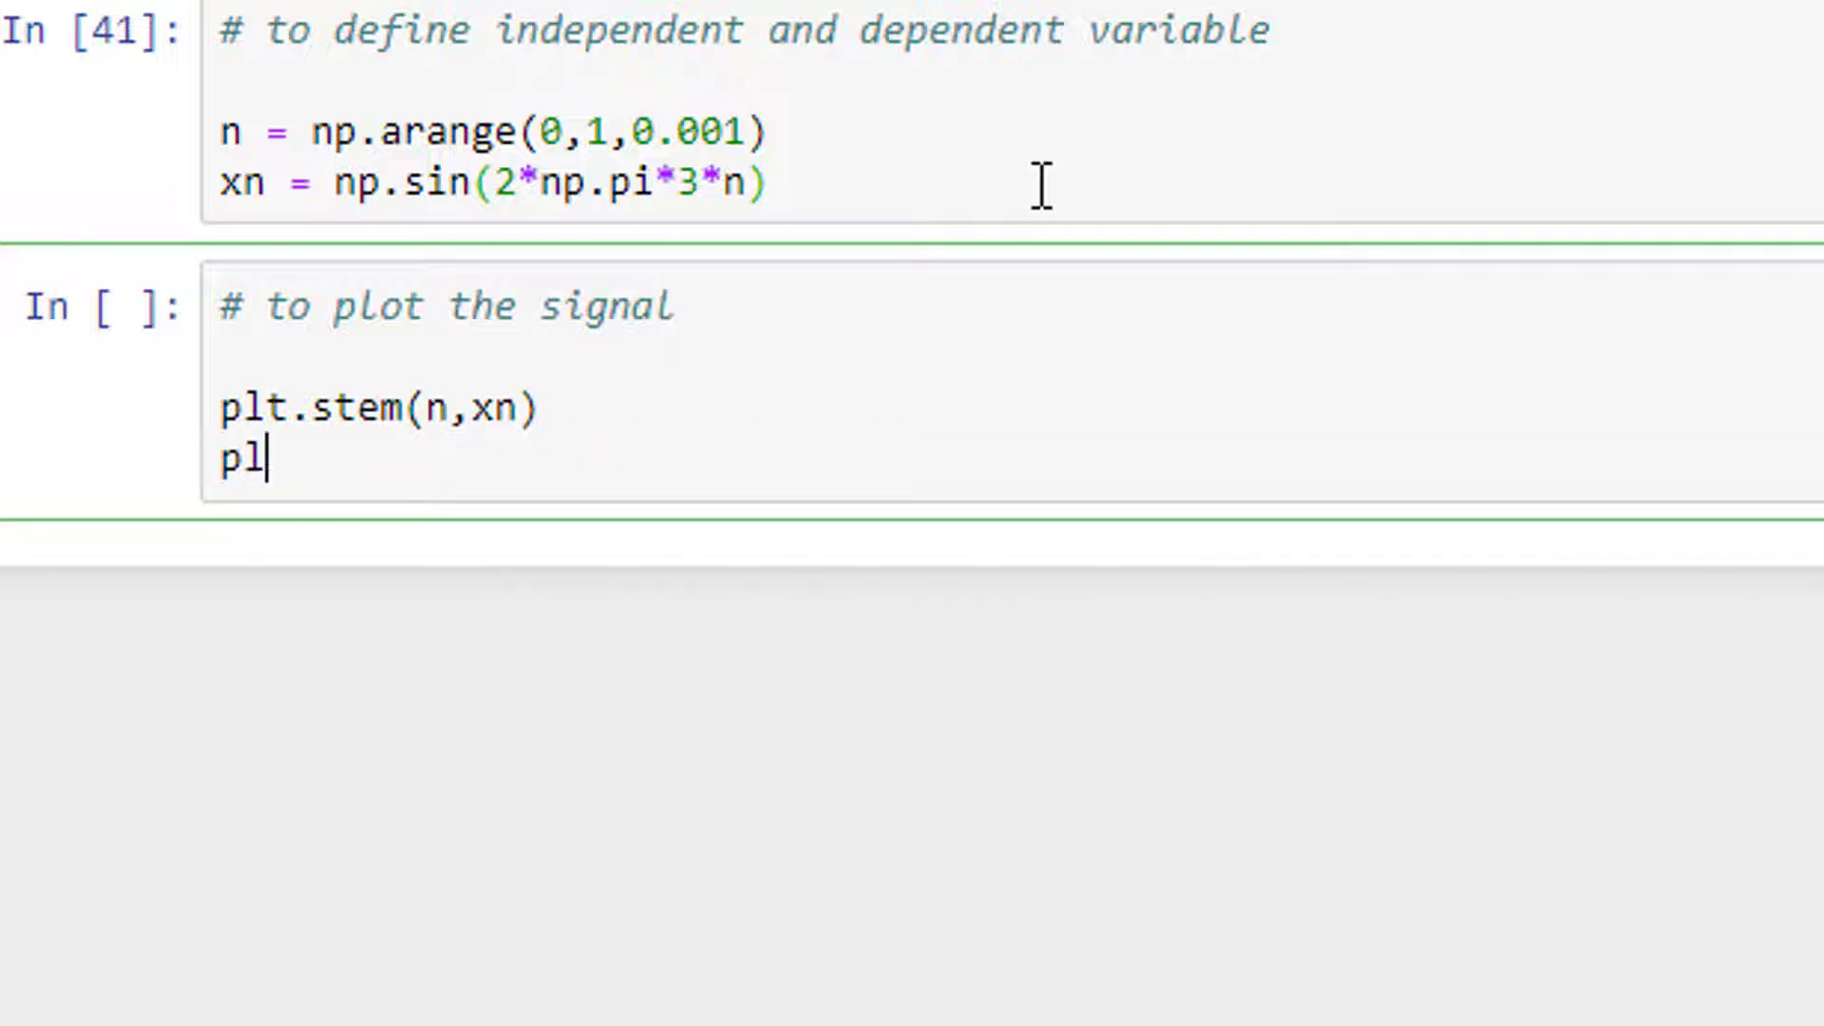
type("t.title()")
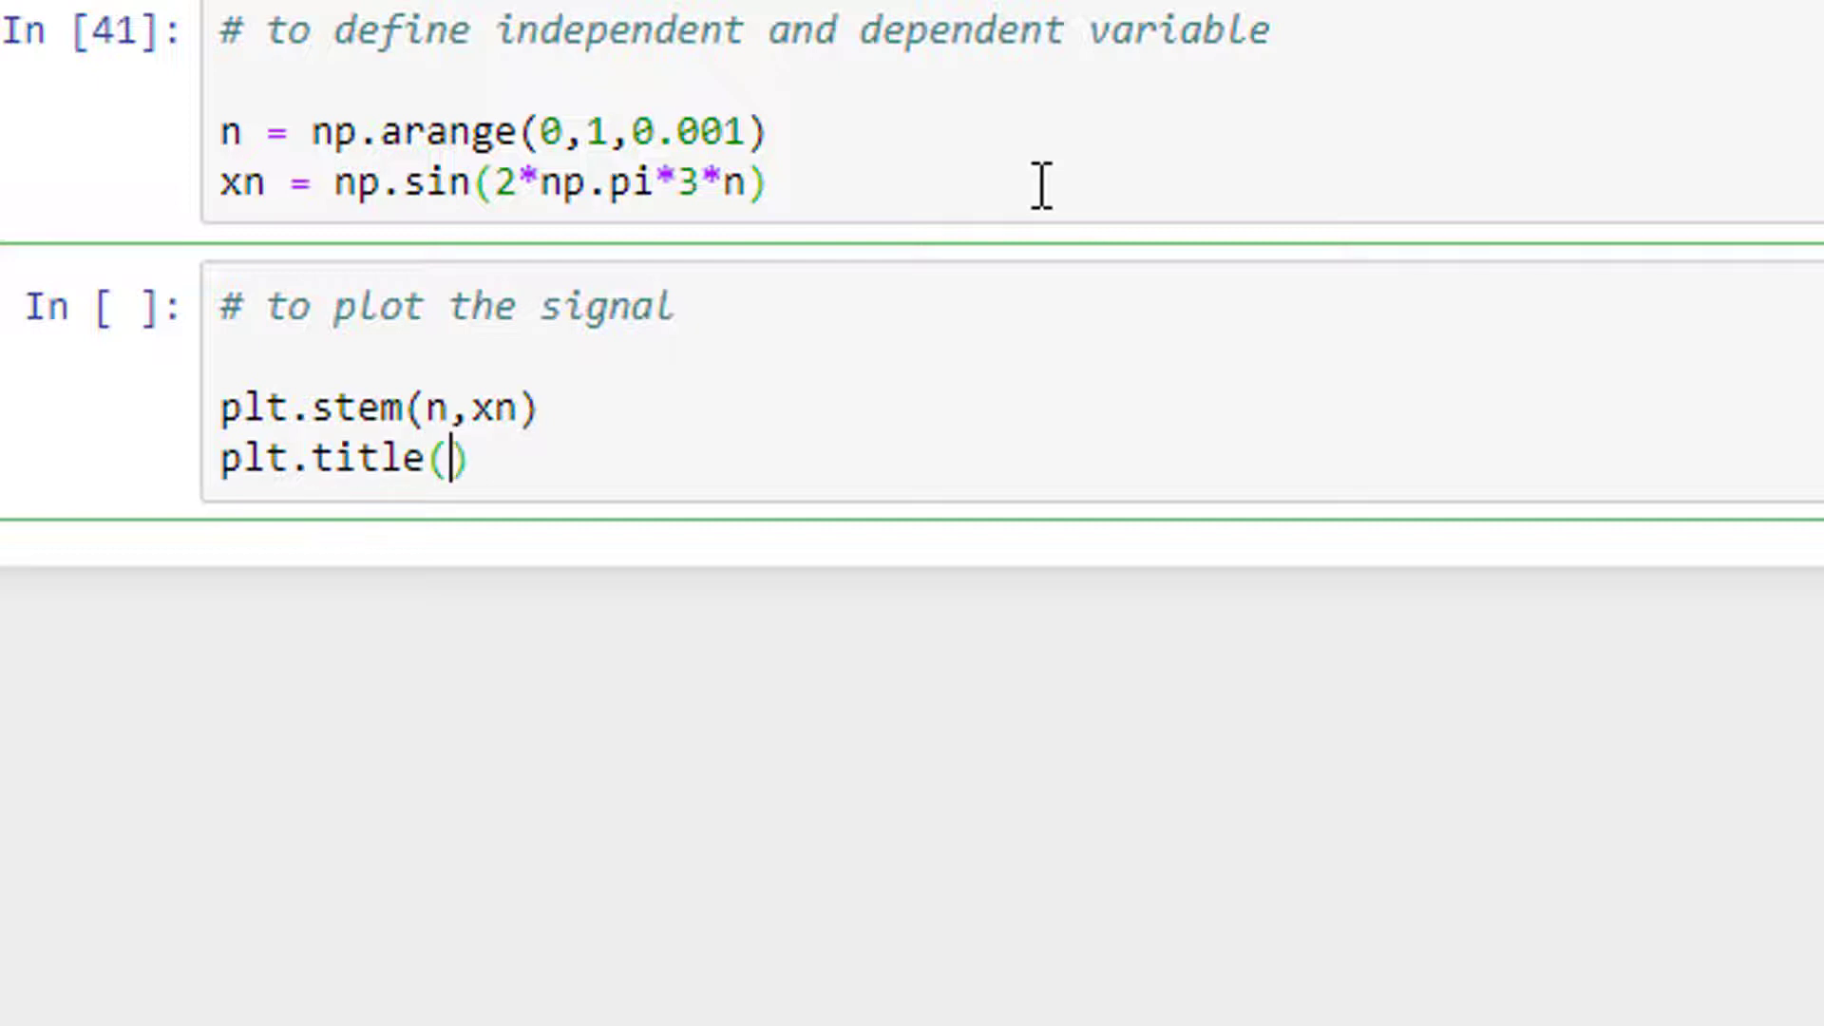
type("'Sam'")
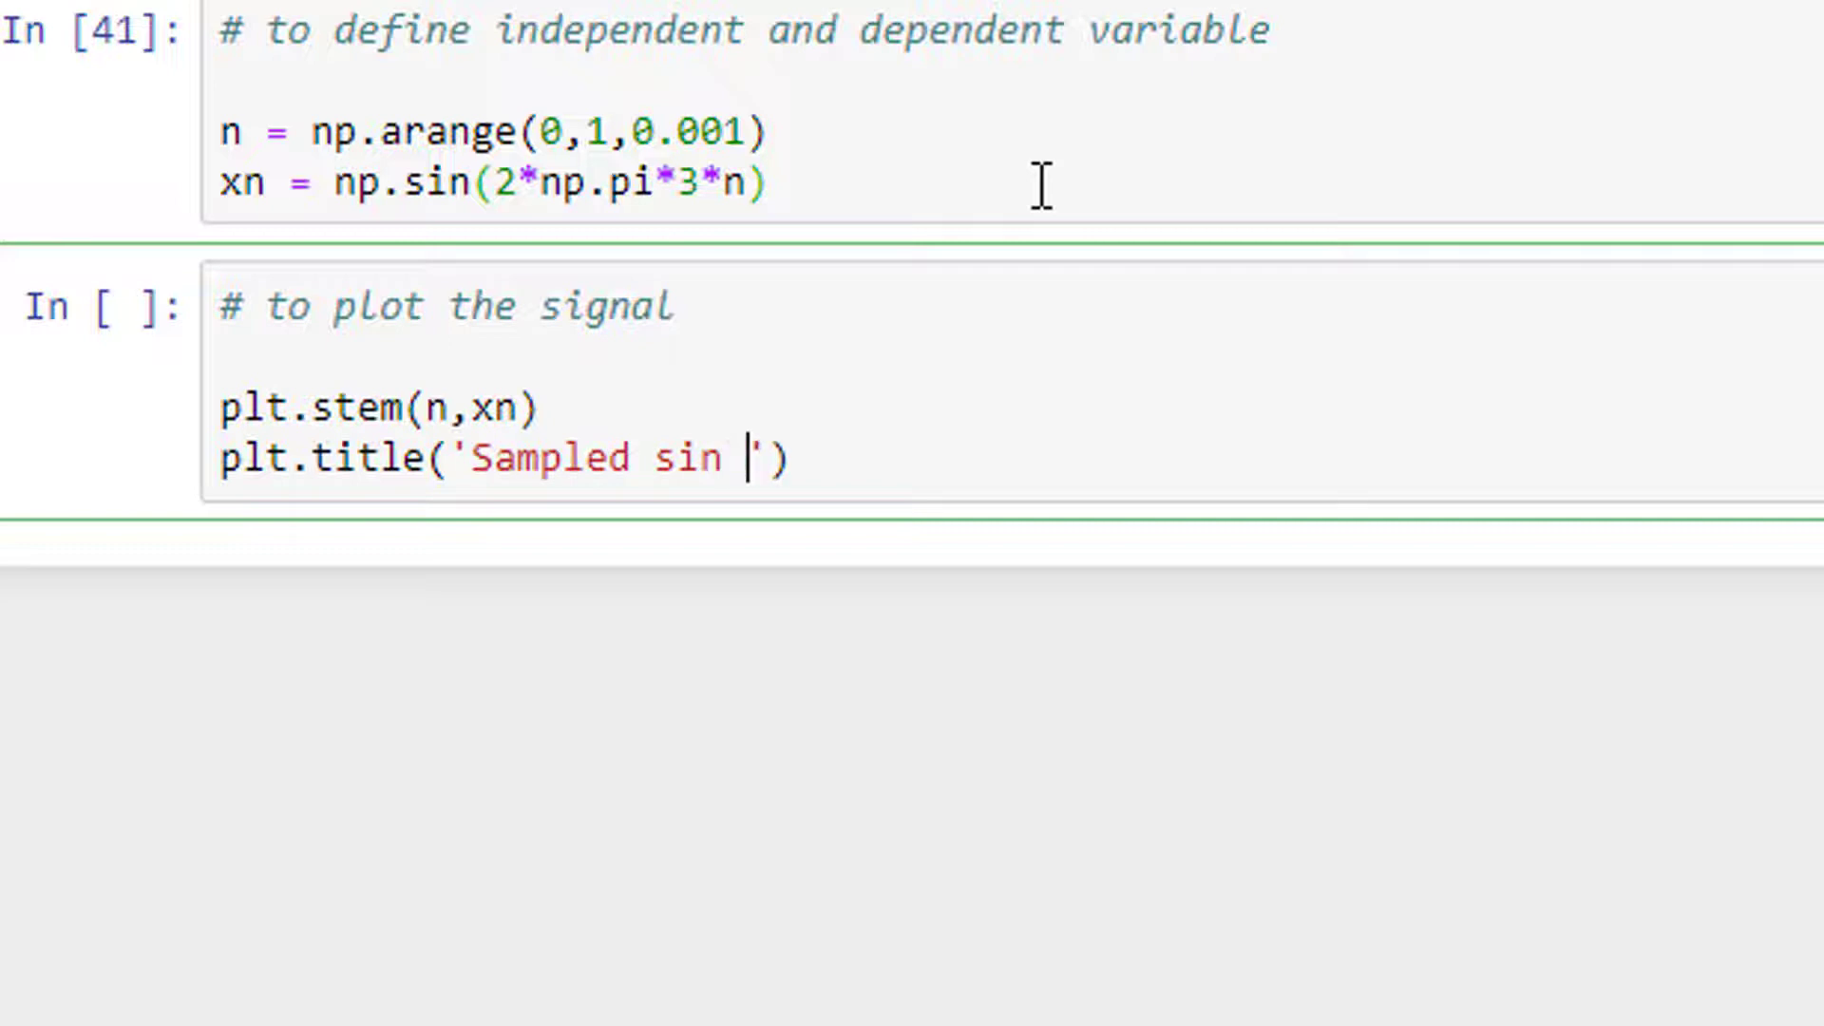
type("wave")
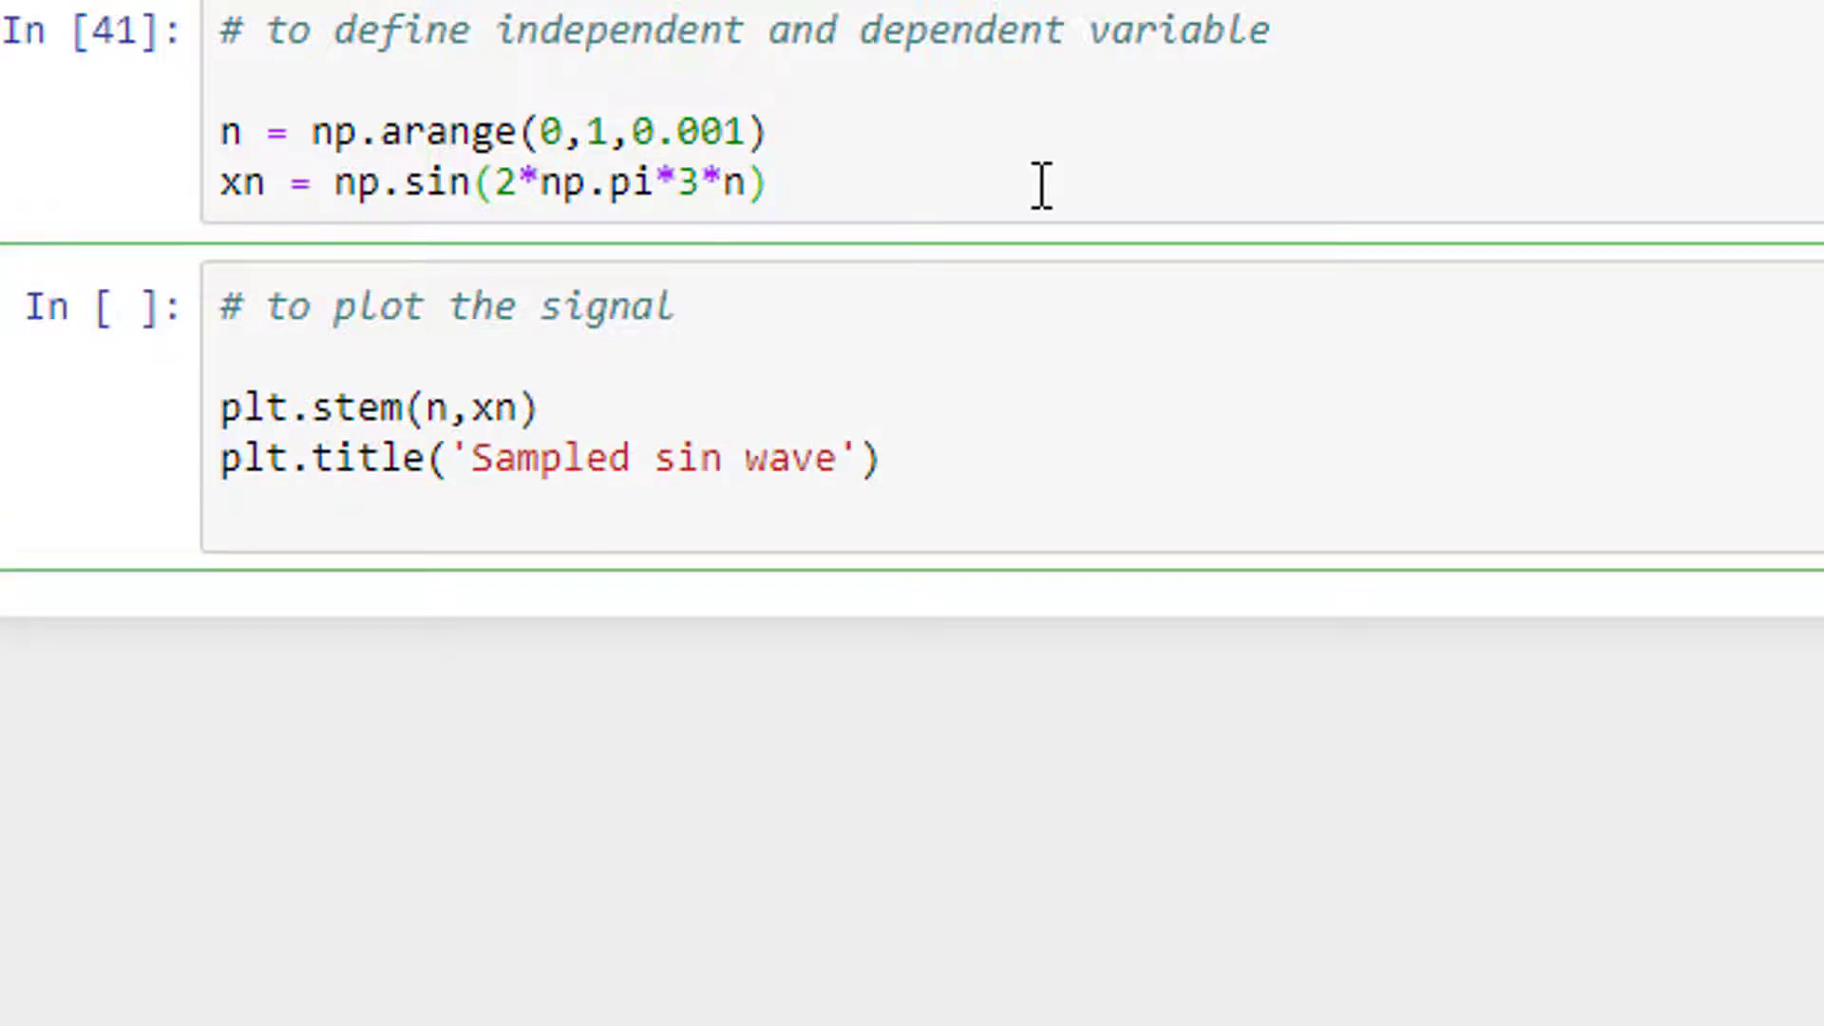
Step: Add plt.xlabel('------>n') and plt.ylabel('Amplitude')
type("plt.")
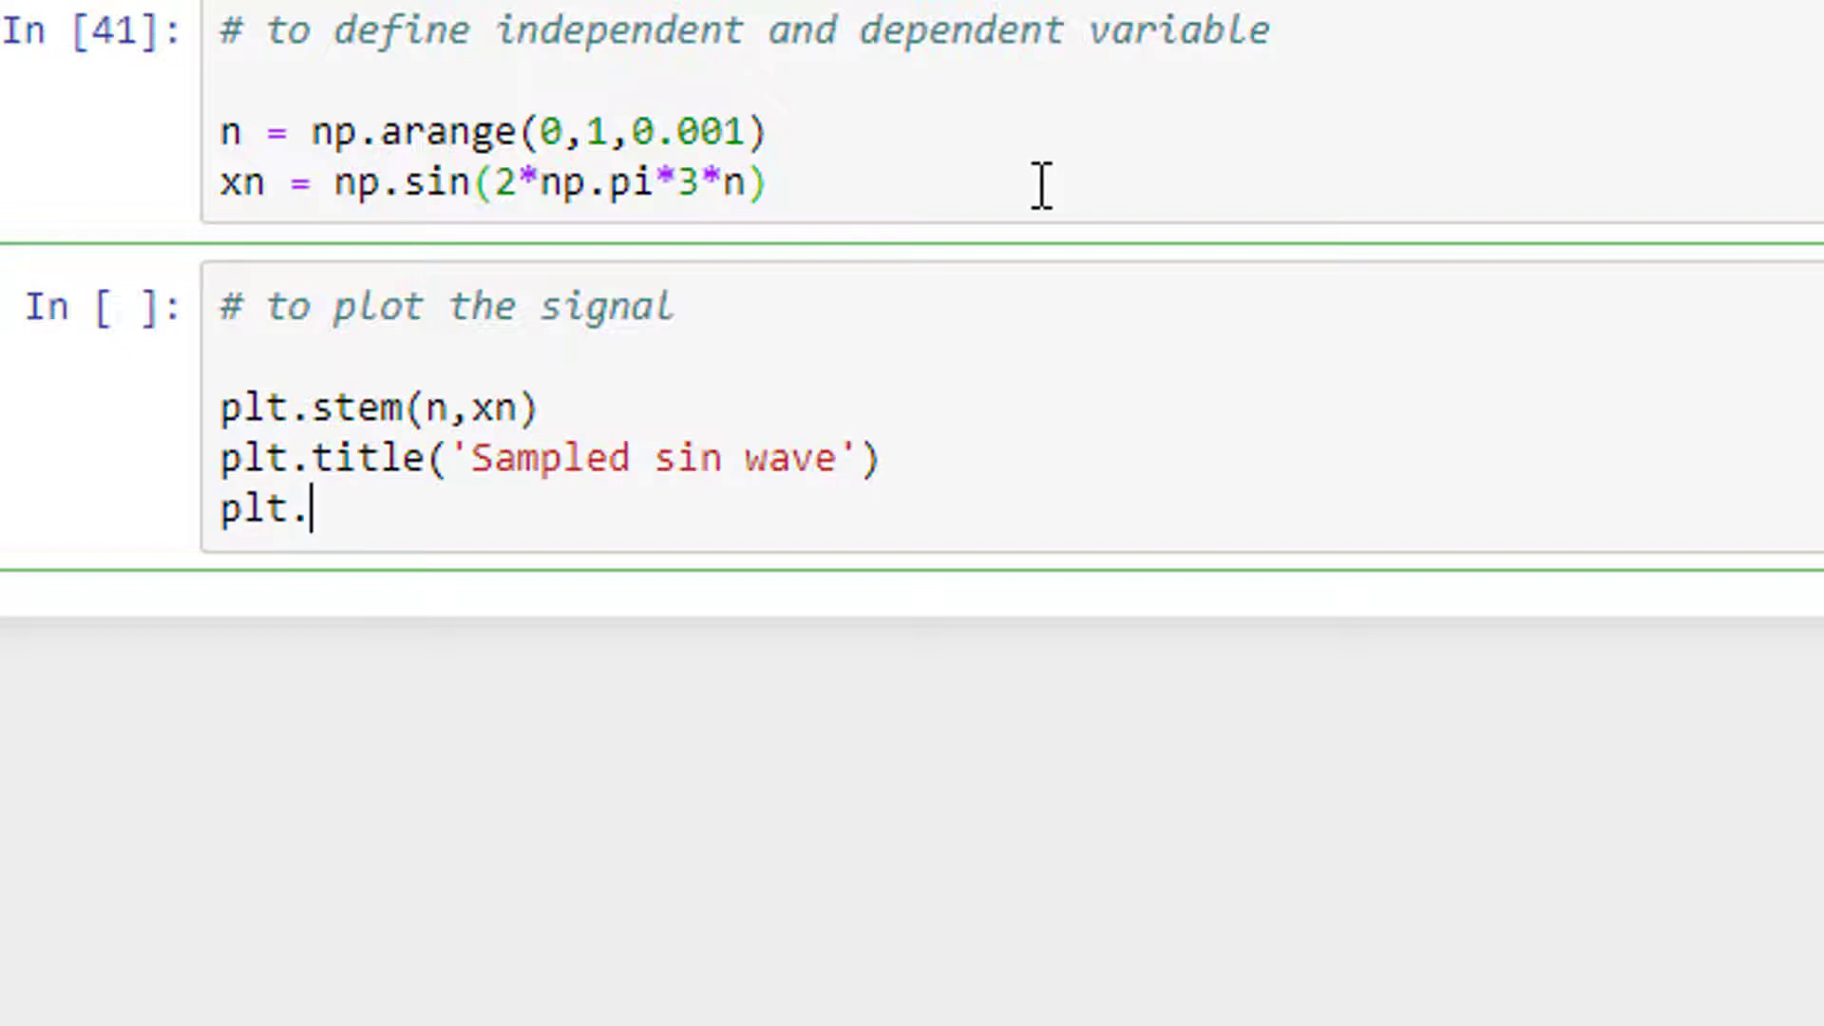
type("xlabel()")
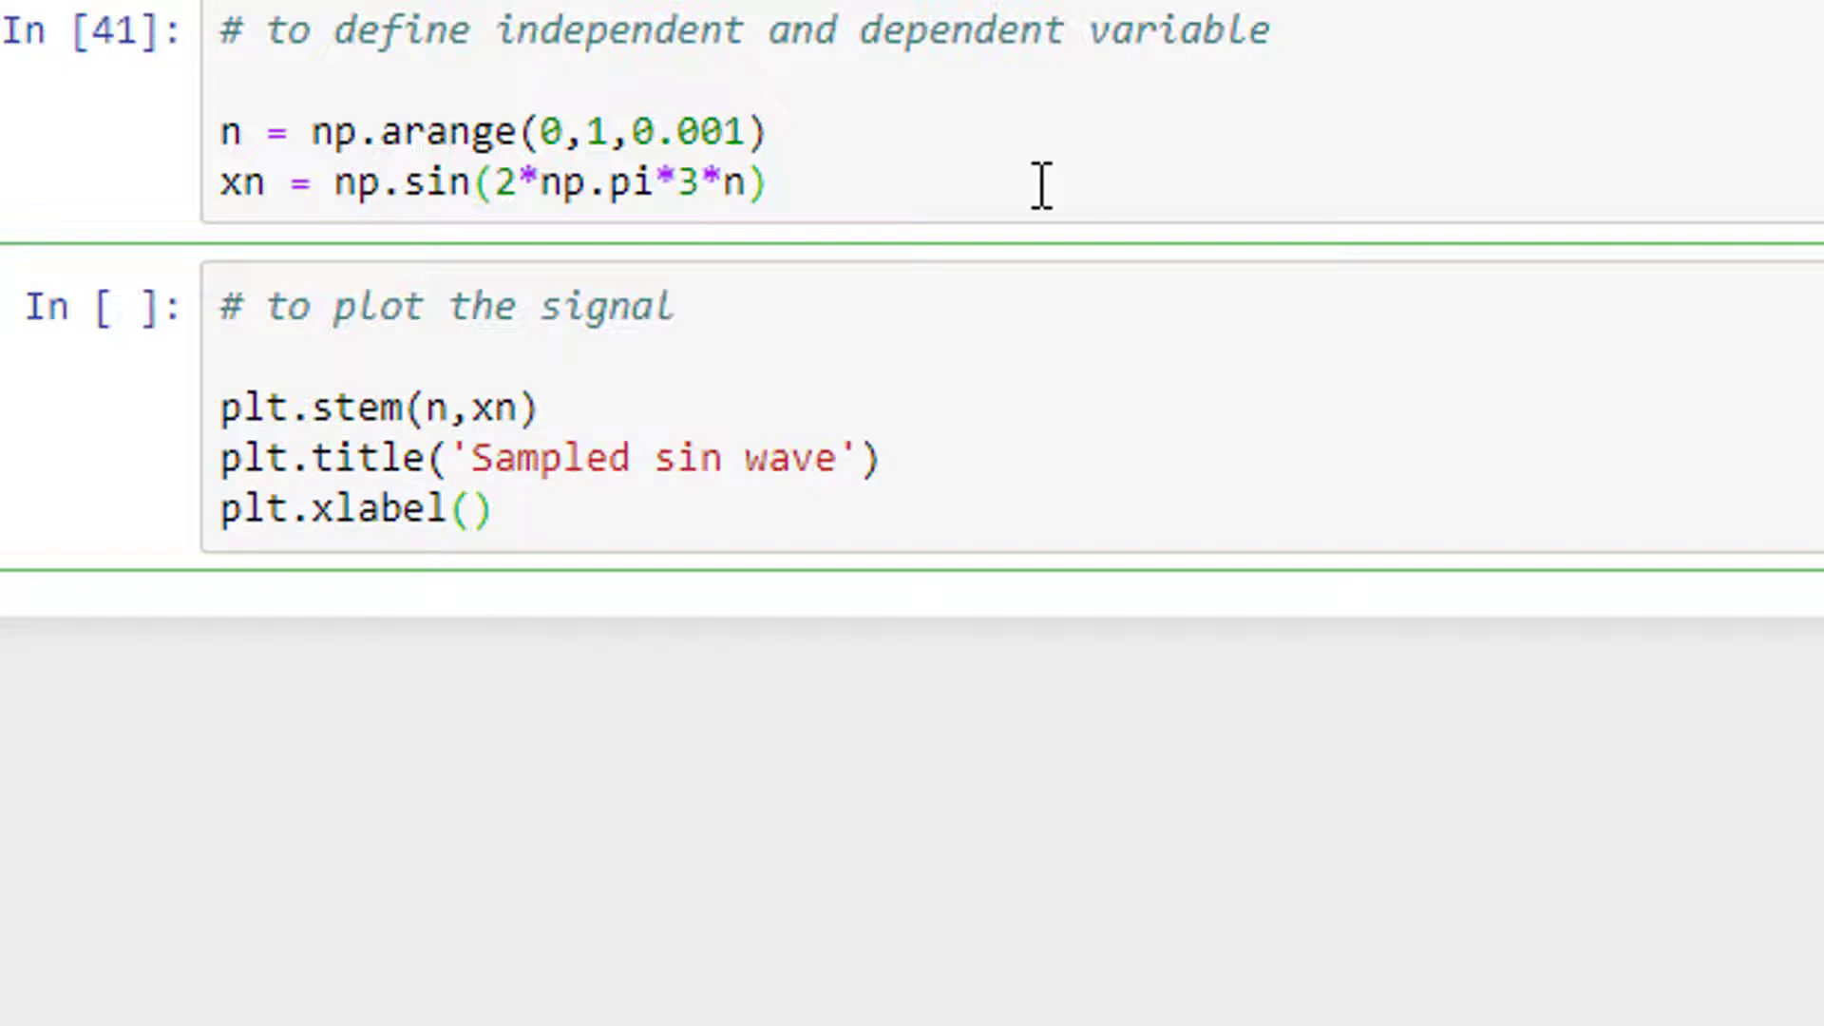
type("'-")
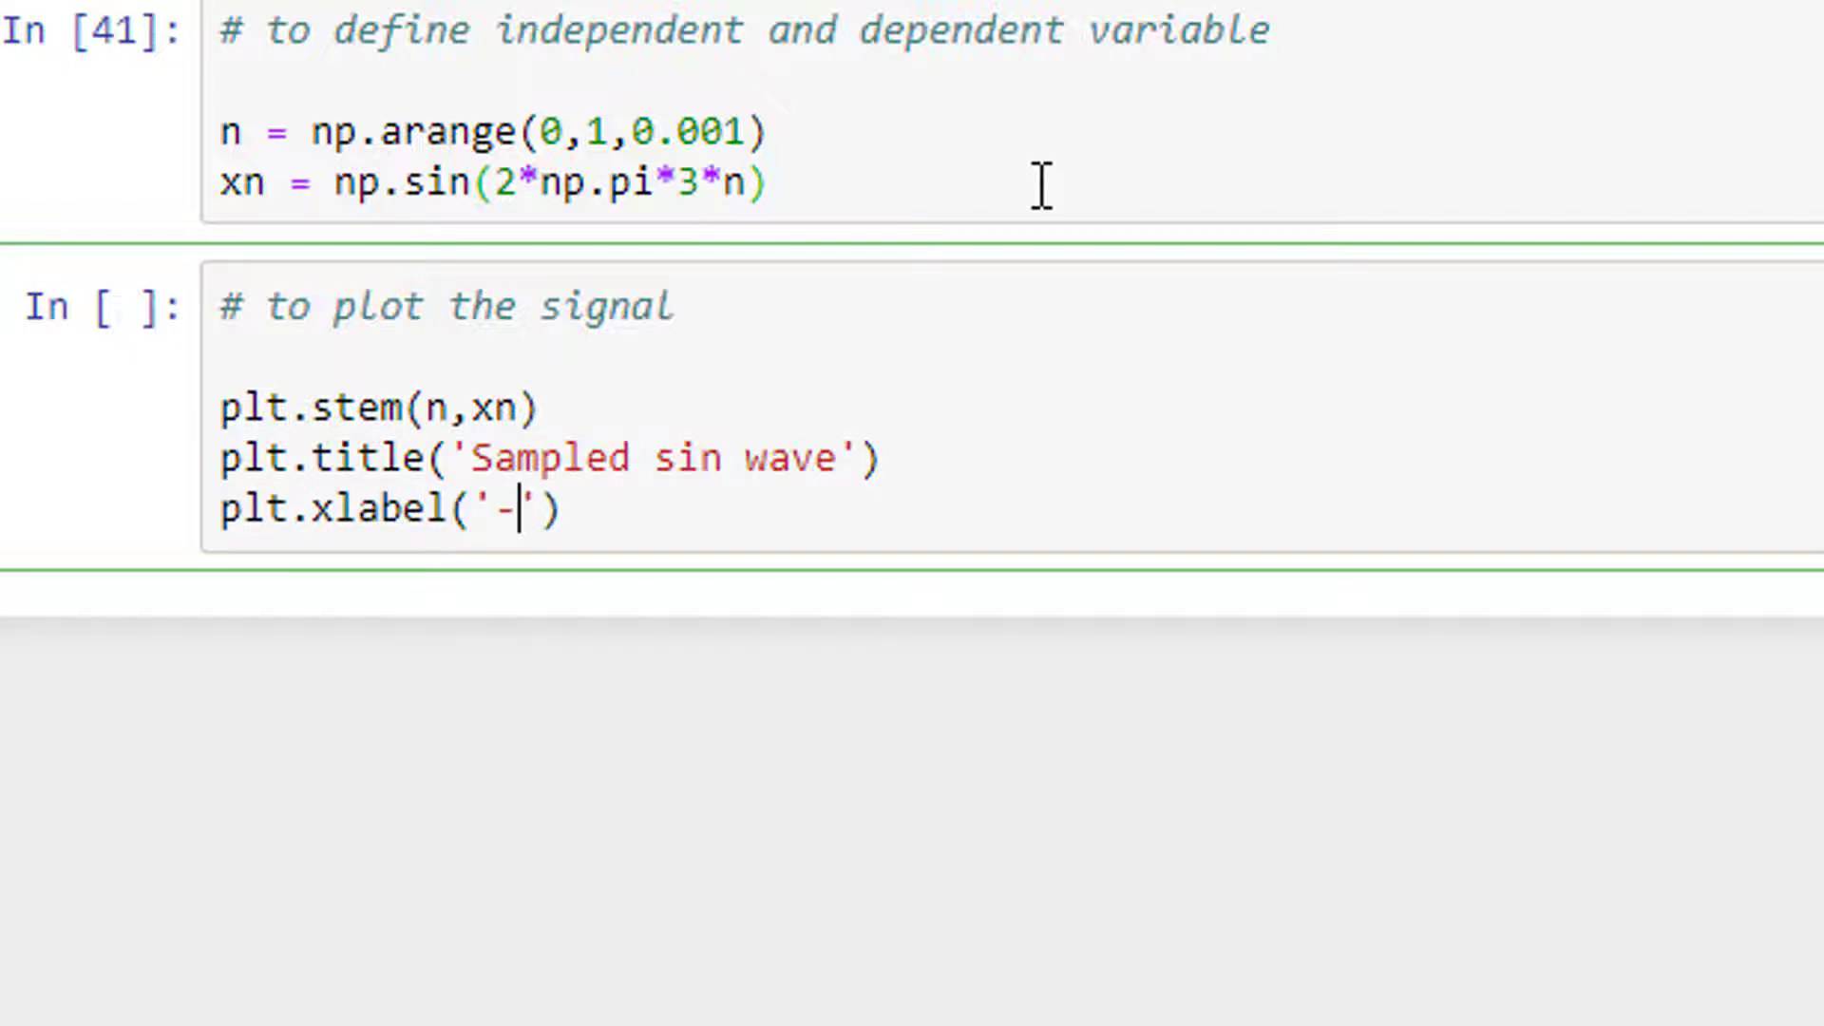
type("----->n")
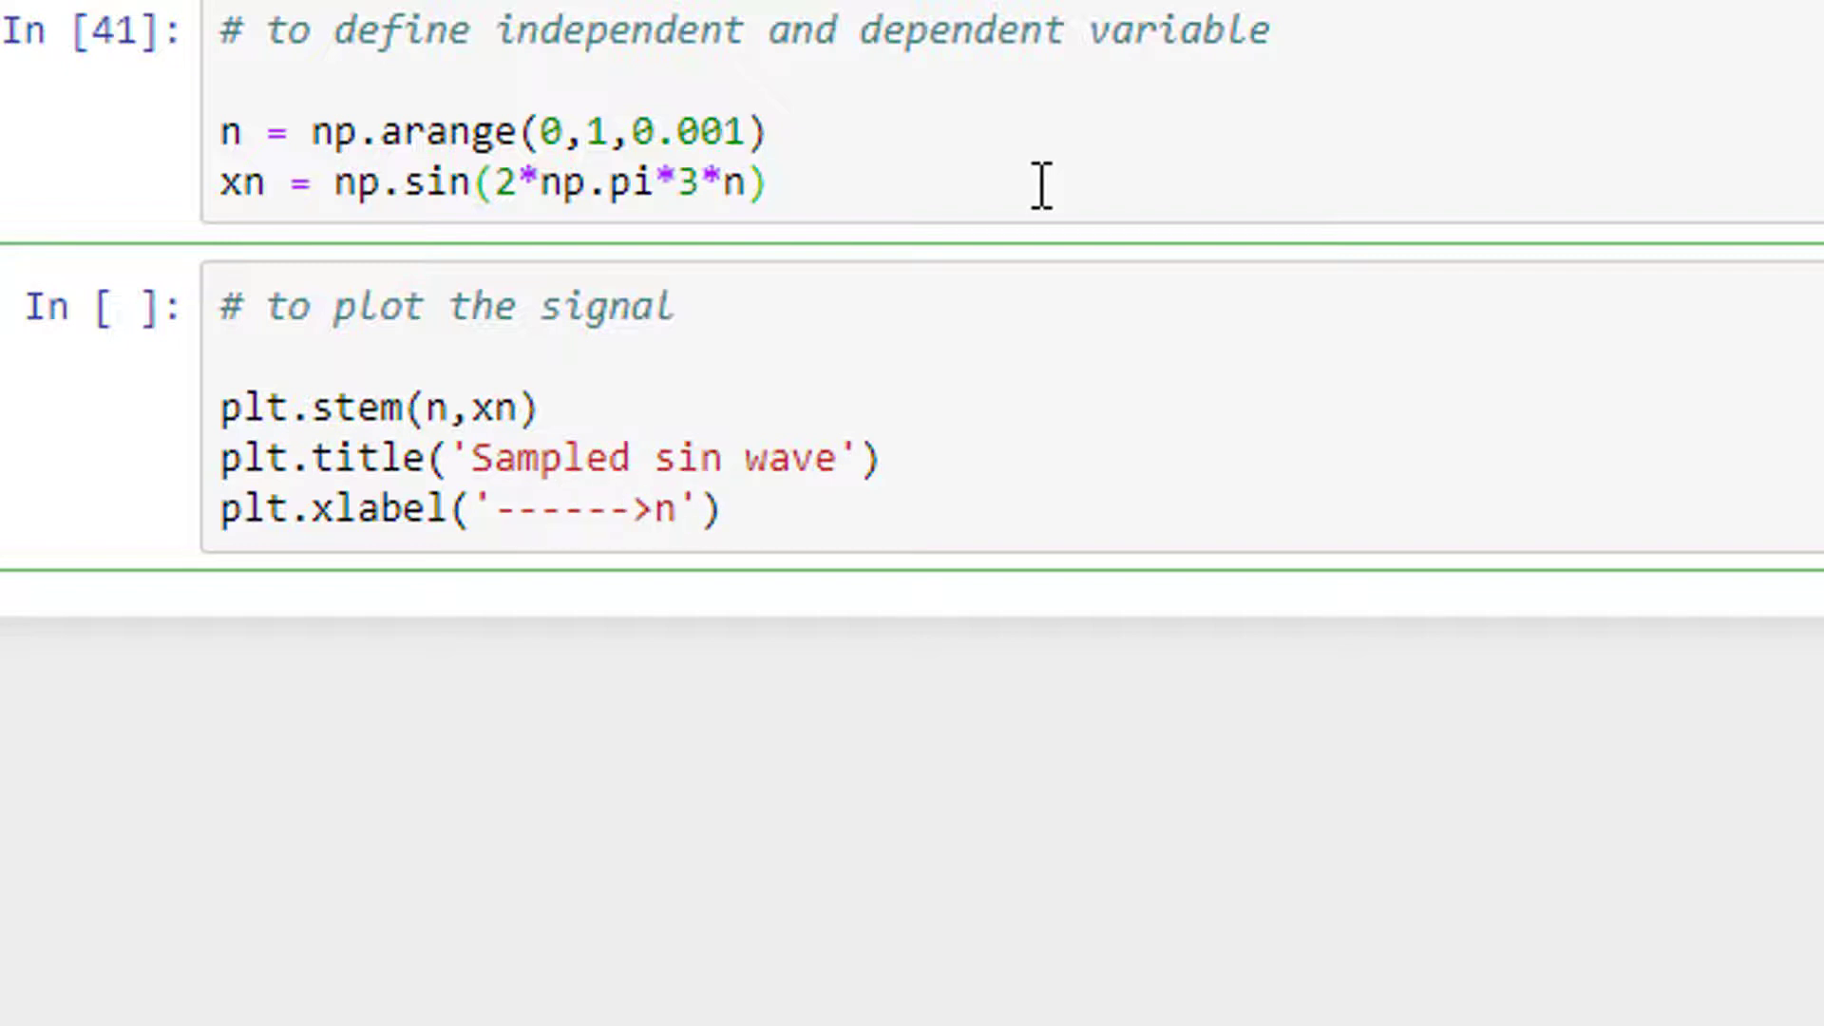
type("plt.ylabel(")
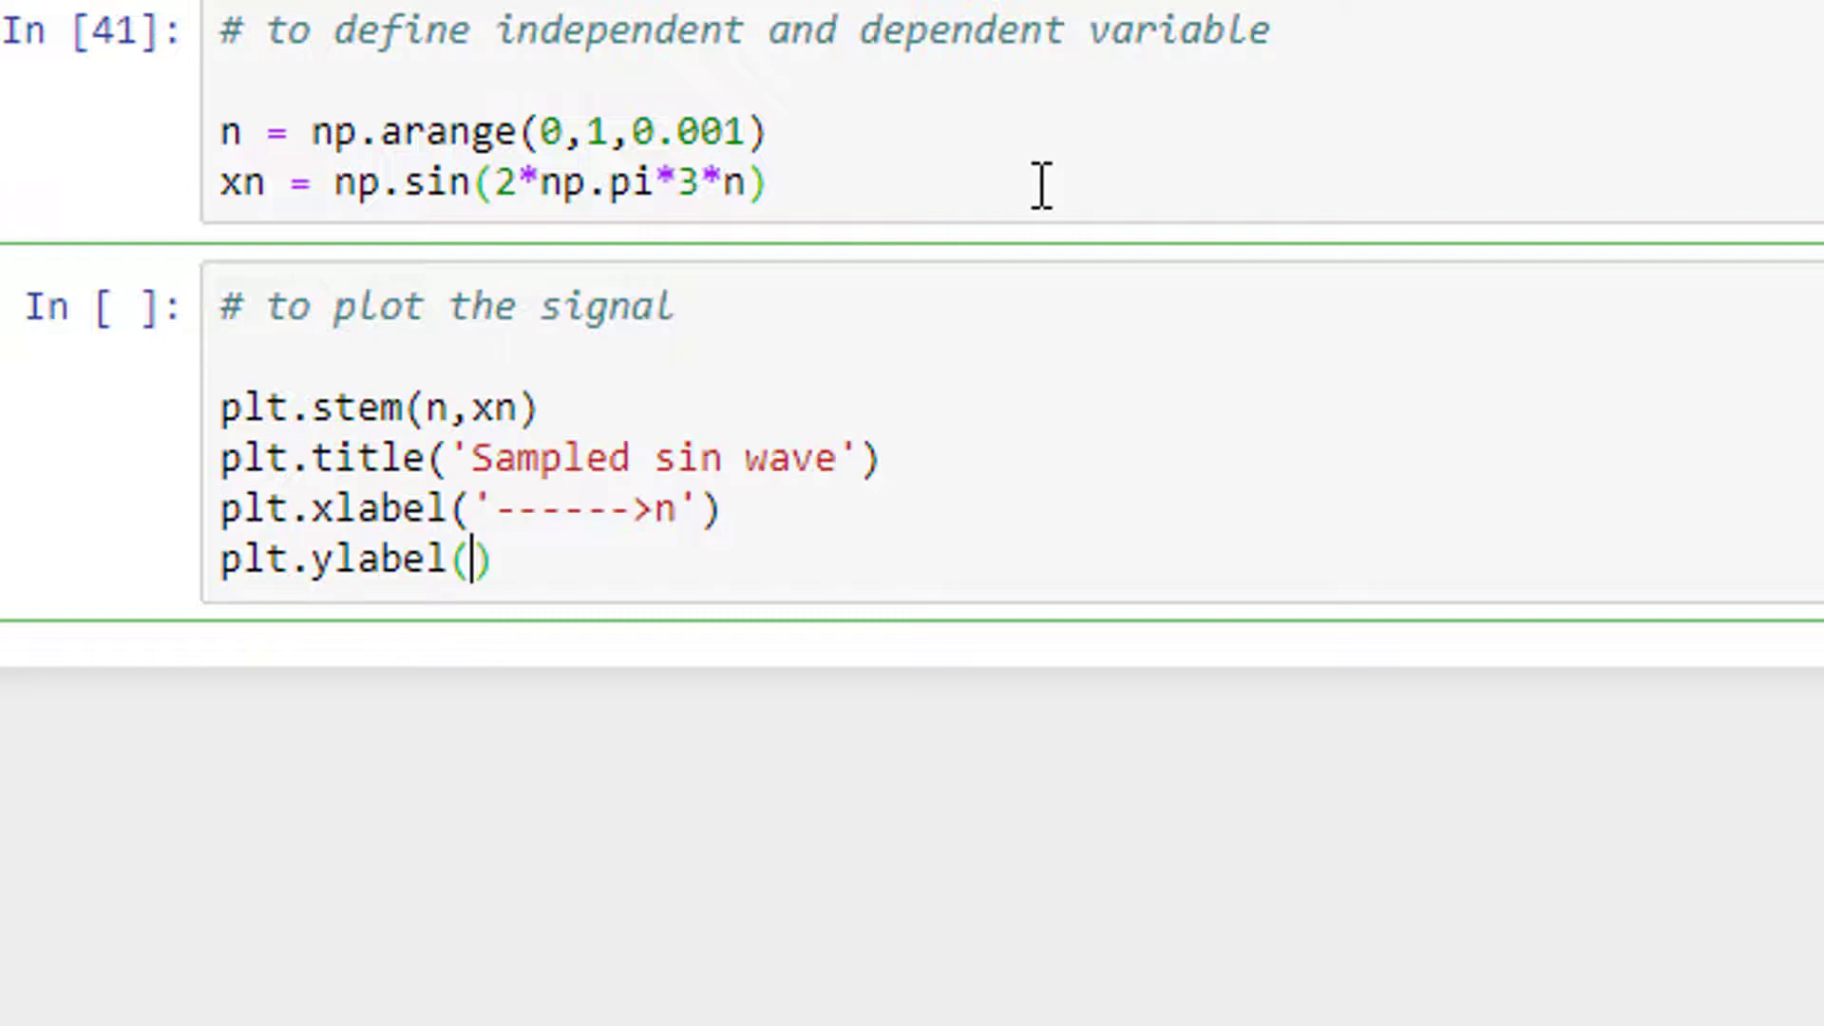
type("''")
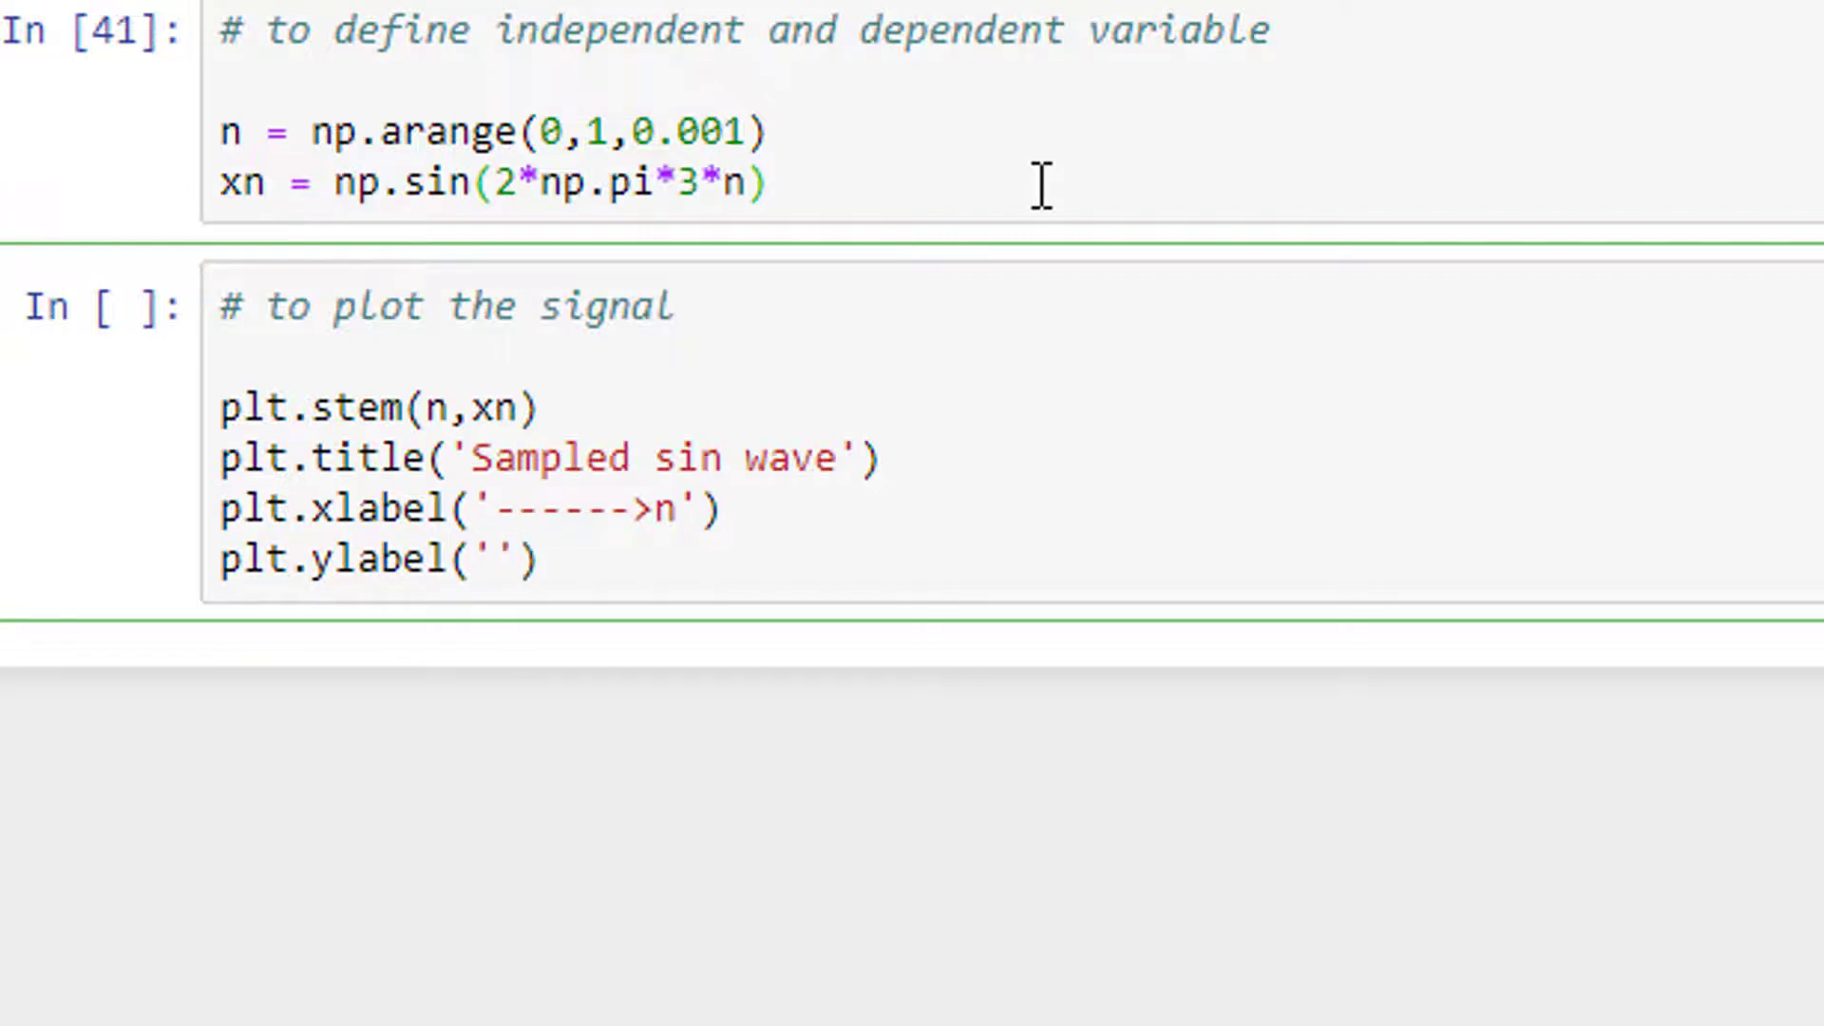
type("Amplitude")
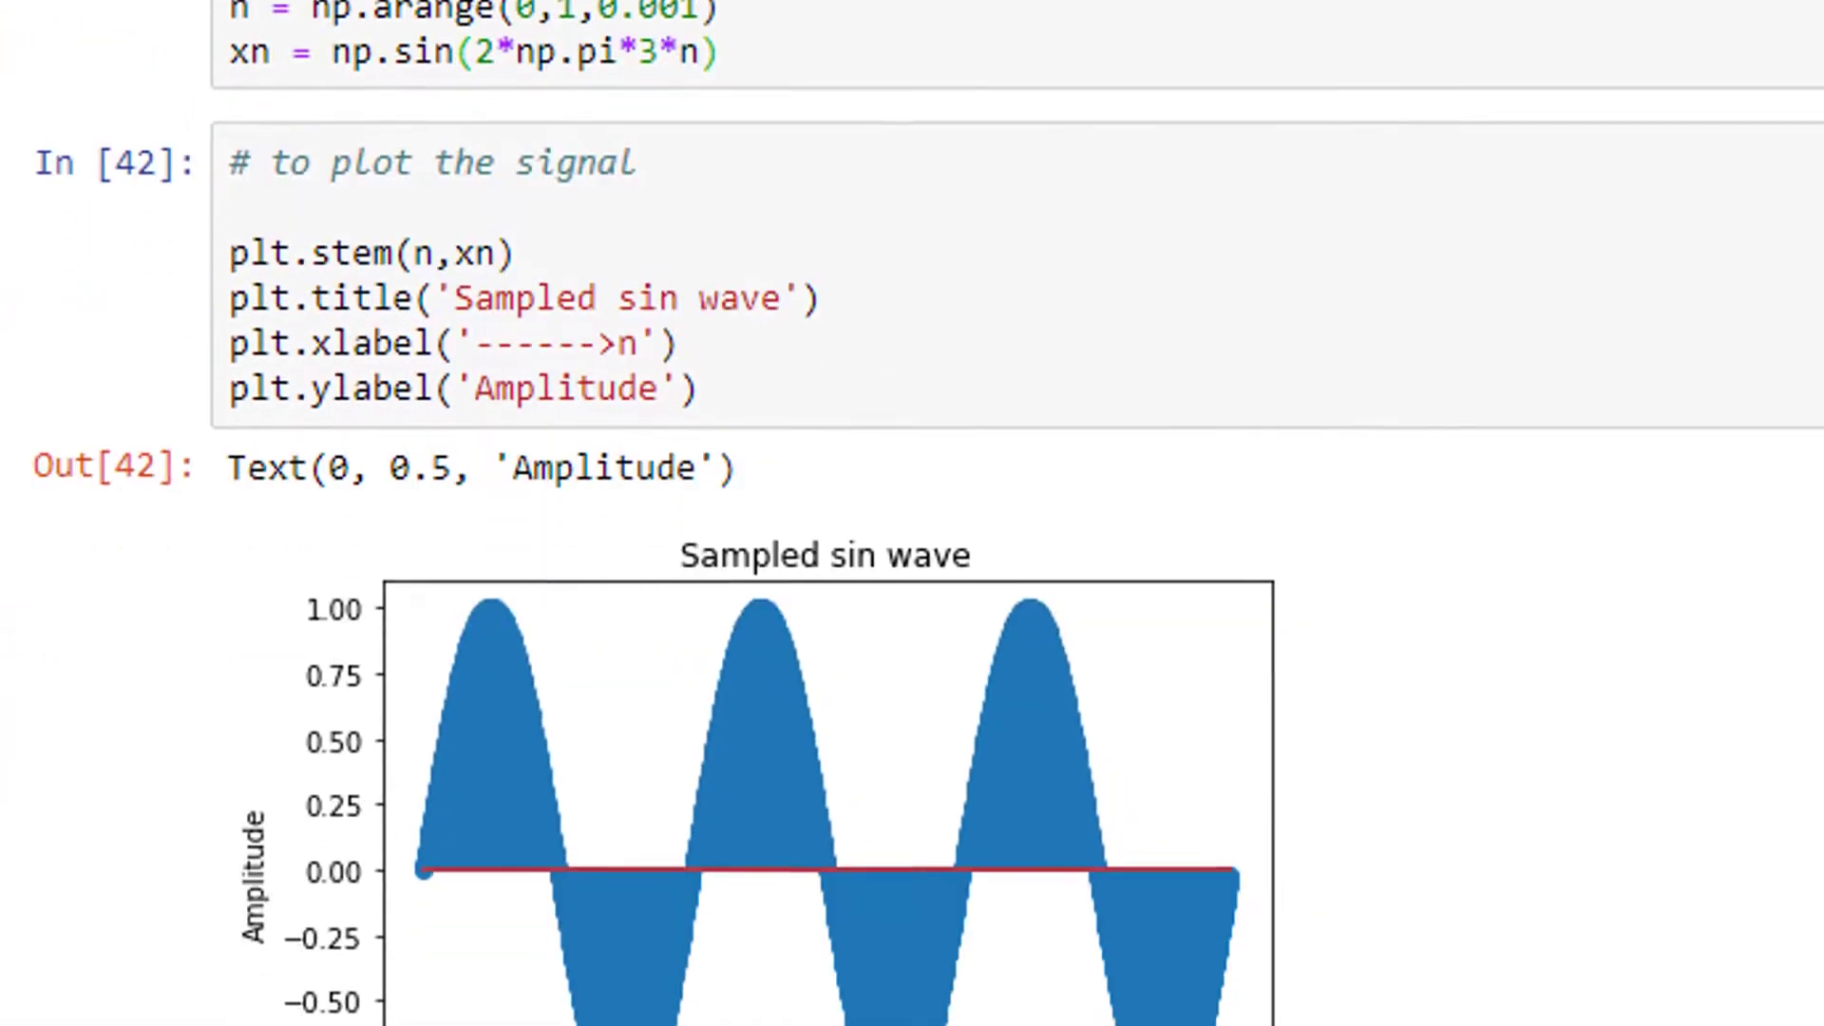
Step: Scroll down to view the Sampled sin wave stem plot
scroll("down", 3)
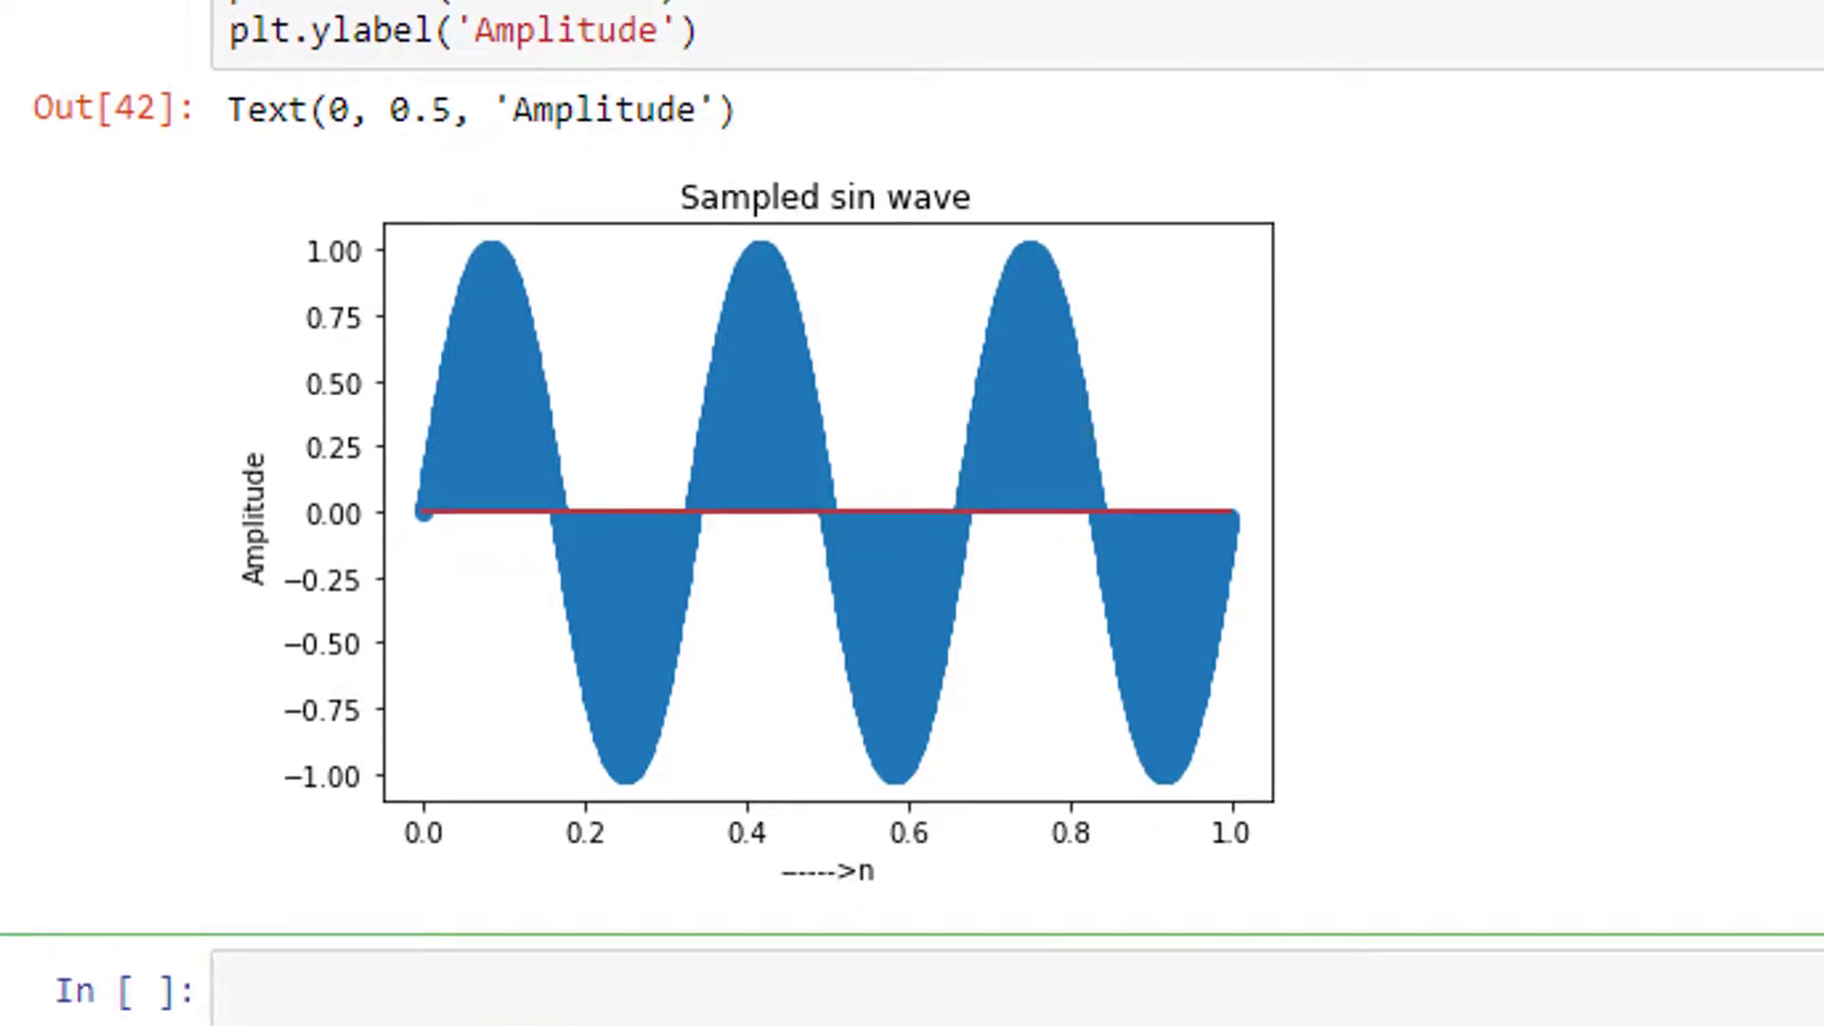
mouse_move(437, 486)
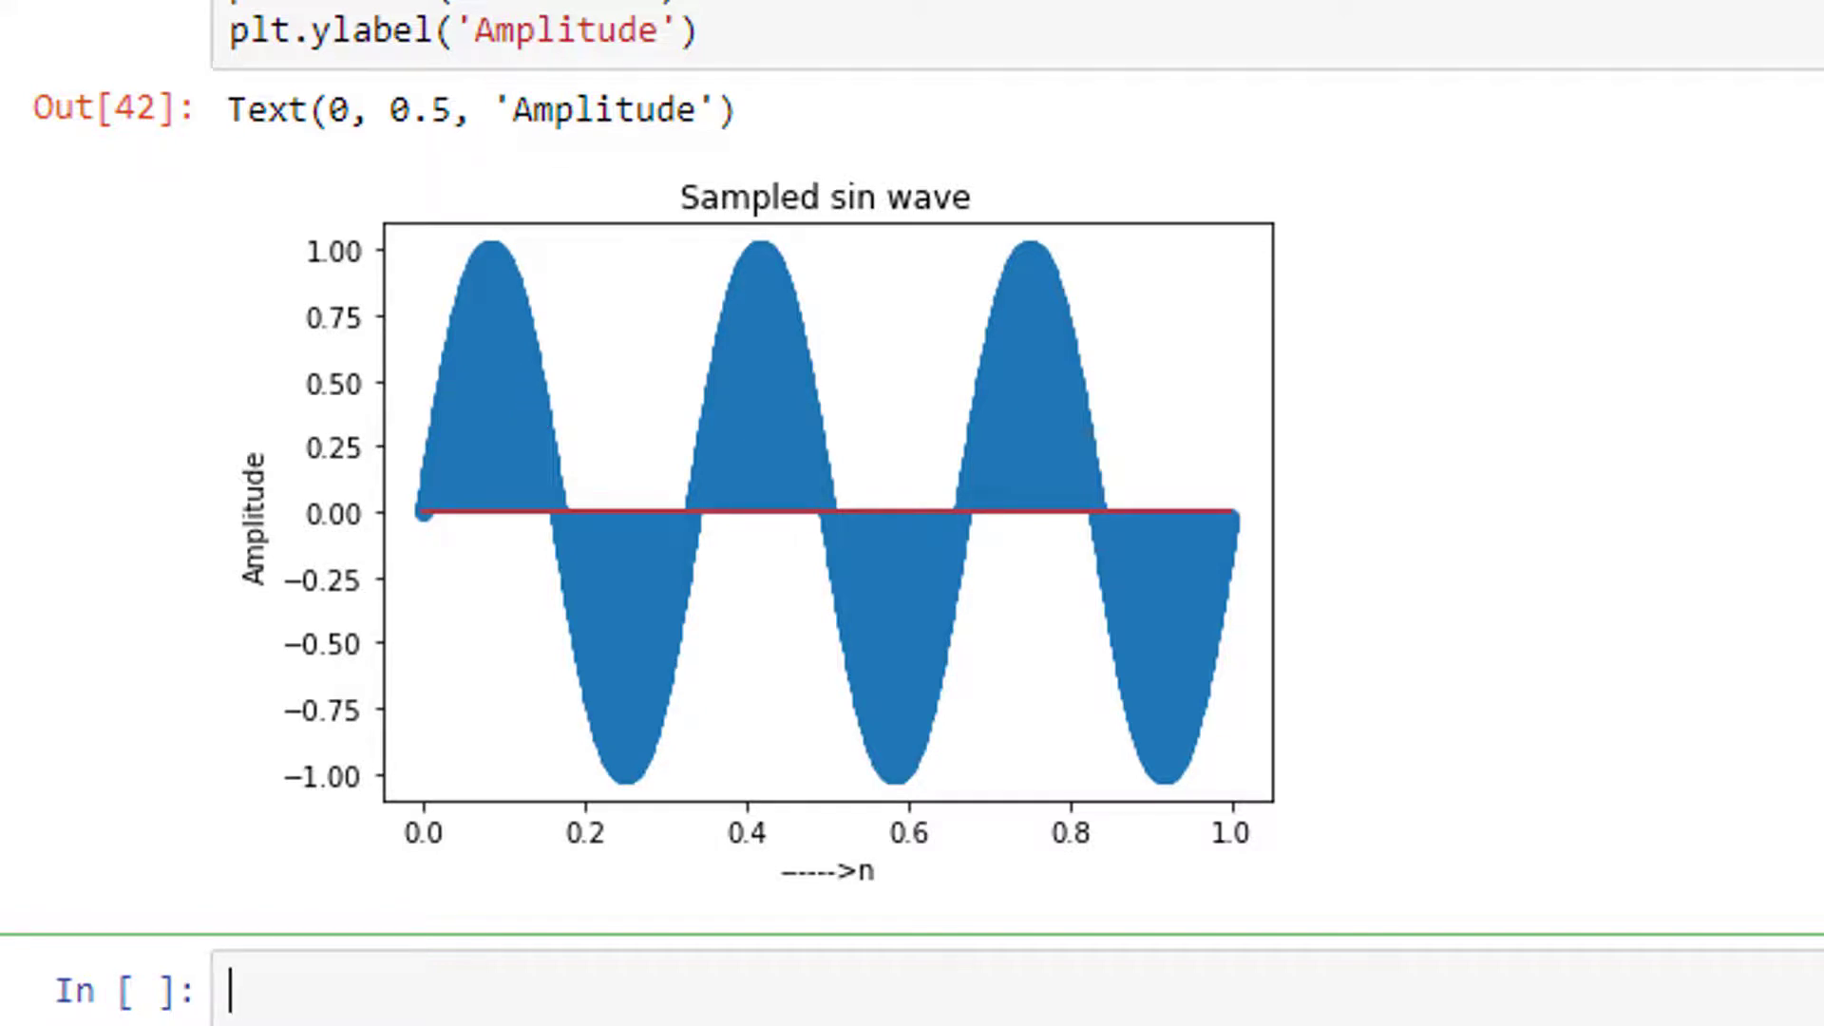
mouse_move(530, 488)
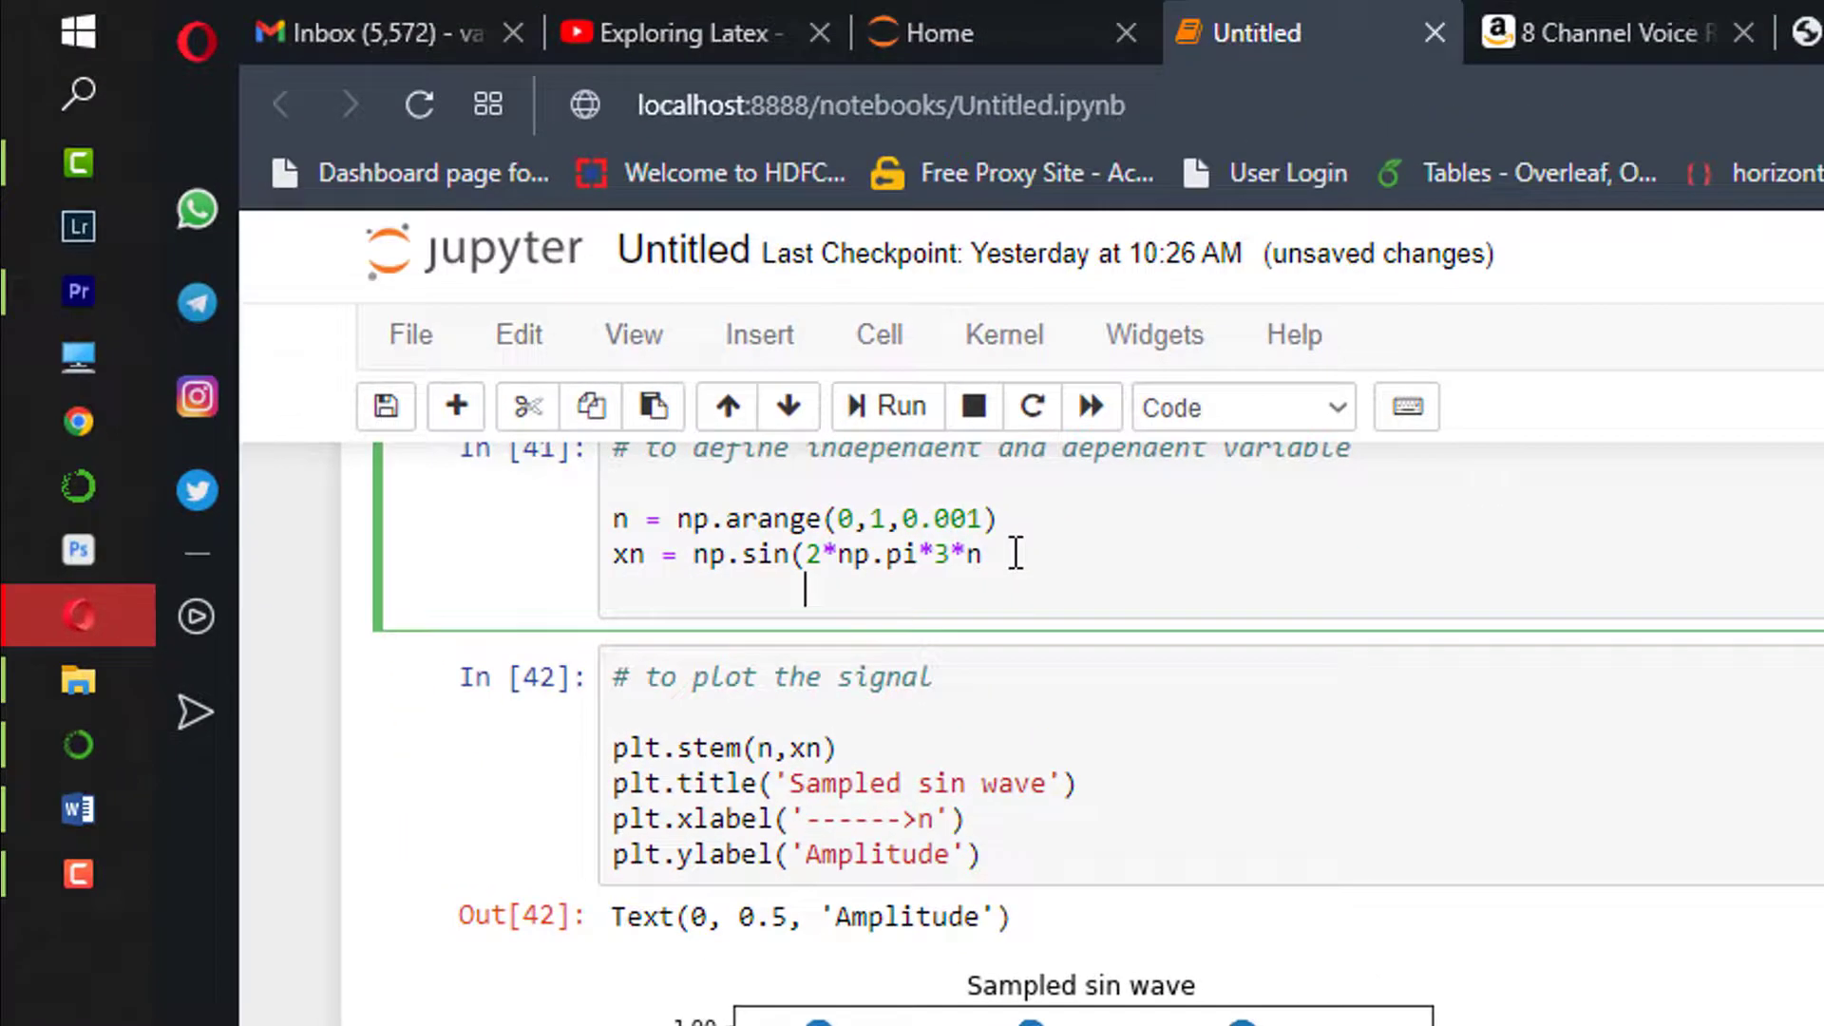
Step: View the printed n array and place the caret at the 0.001 step argument
scroll("down", 3)
type("n")
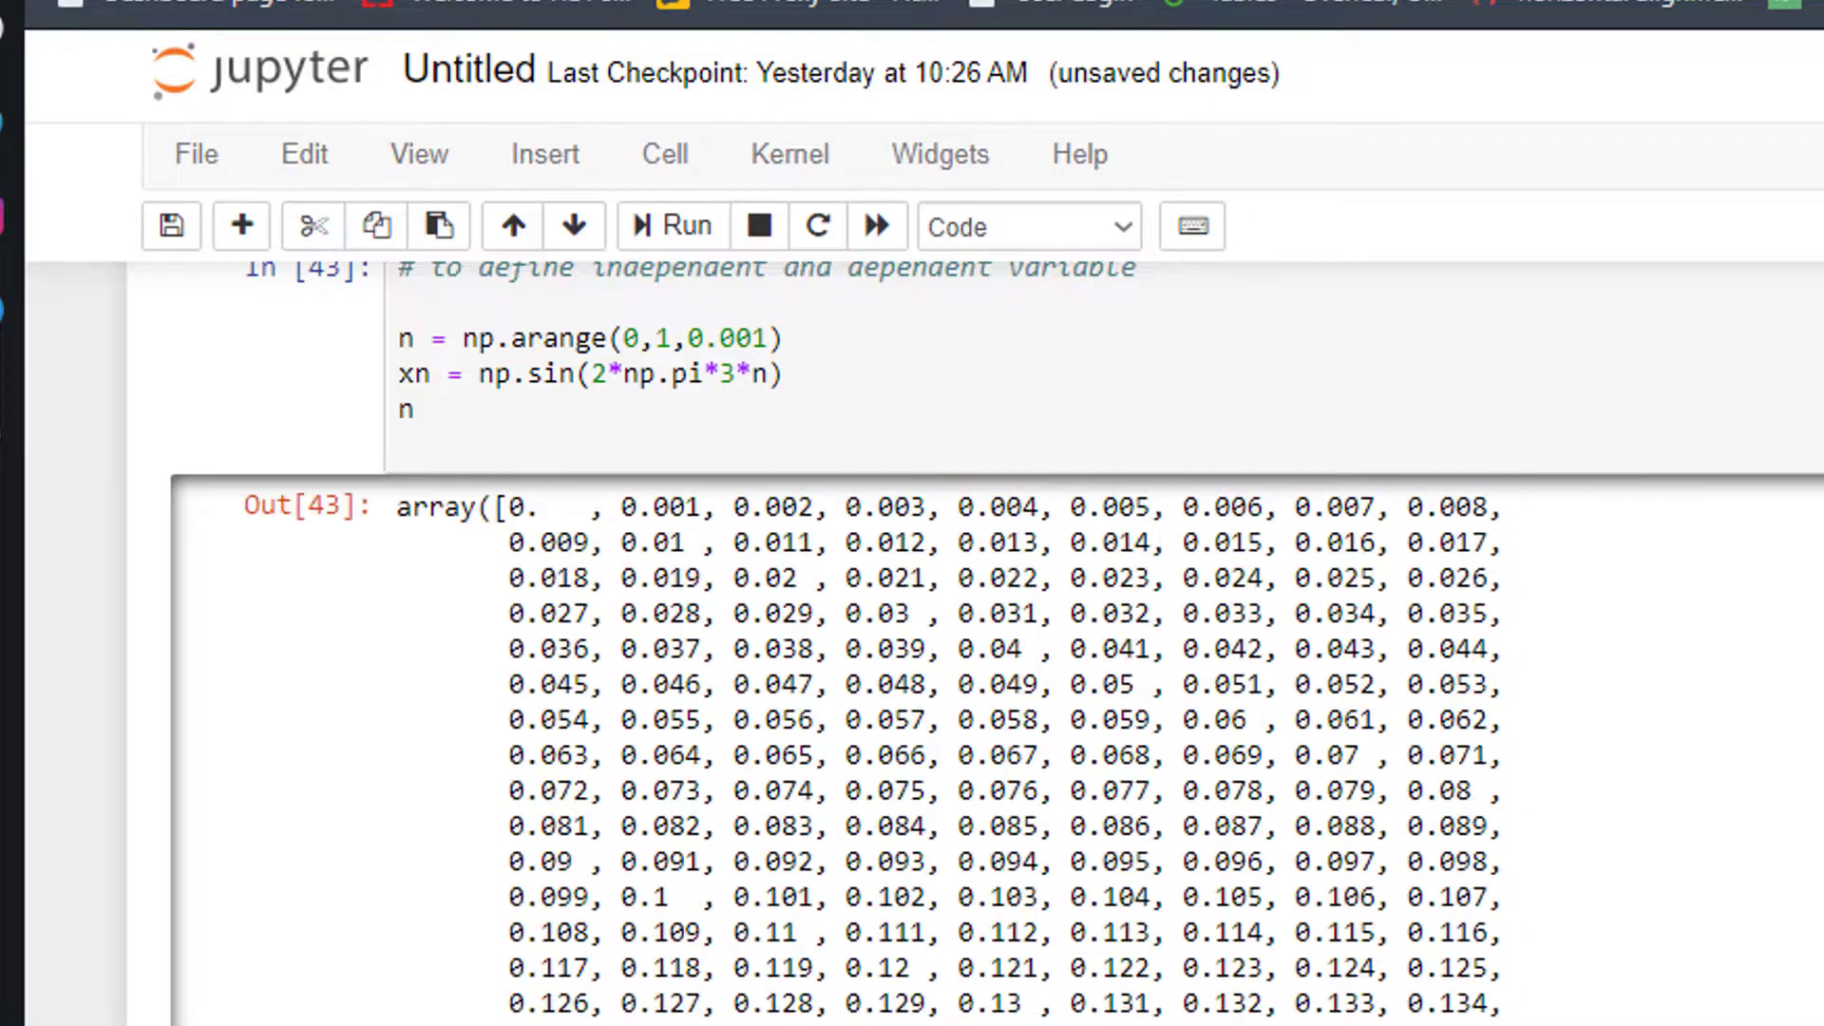
left_click(767, 338)
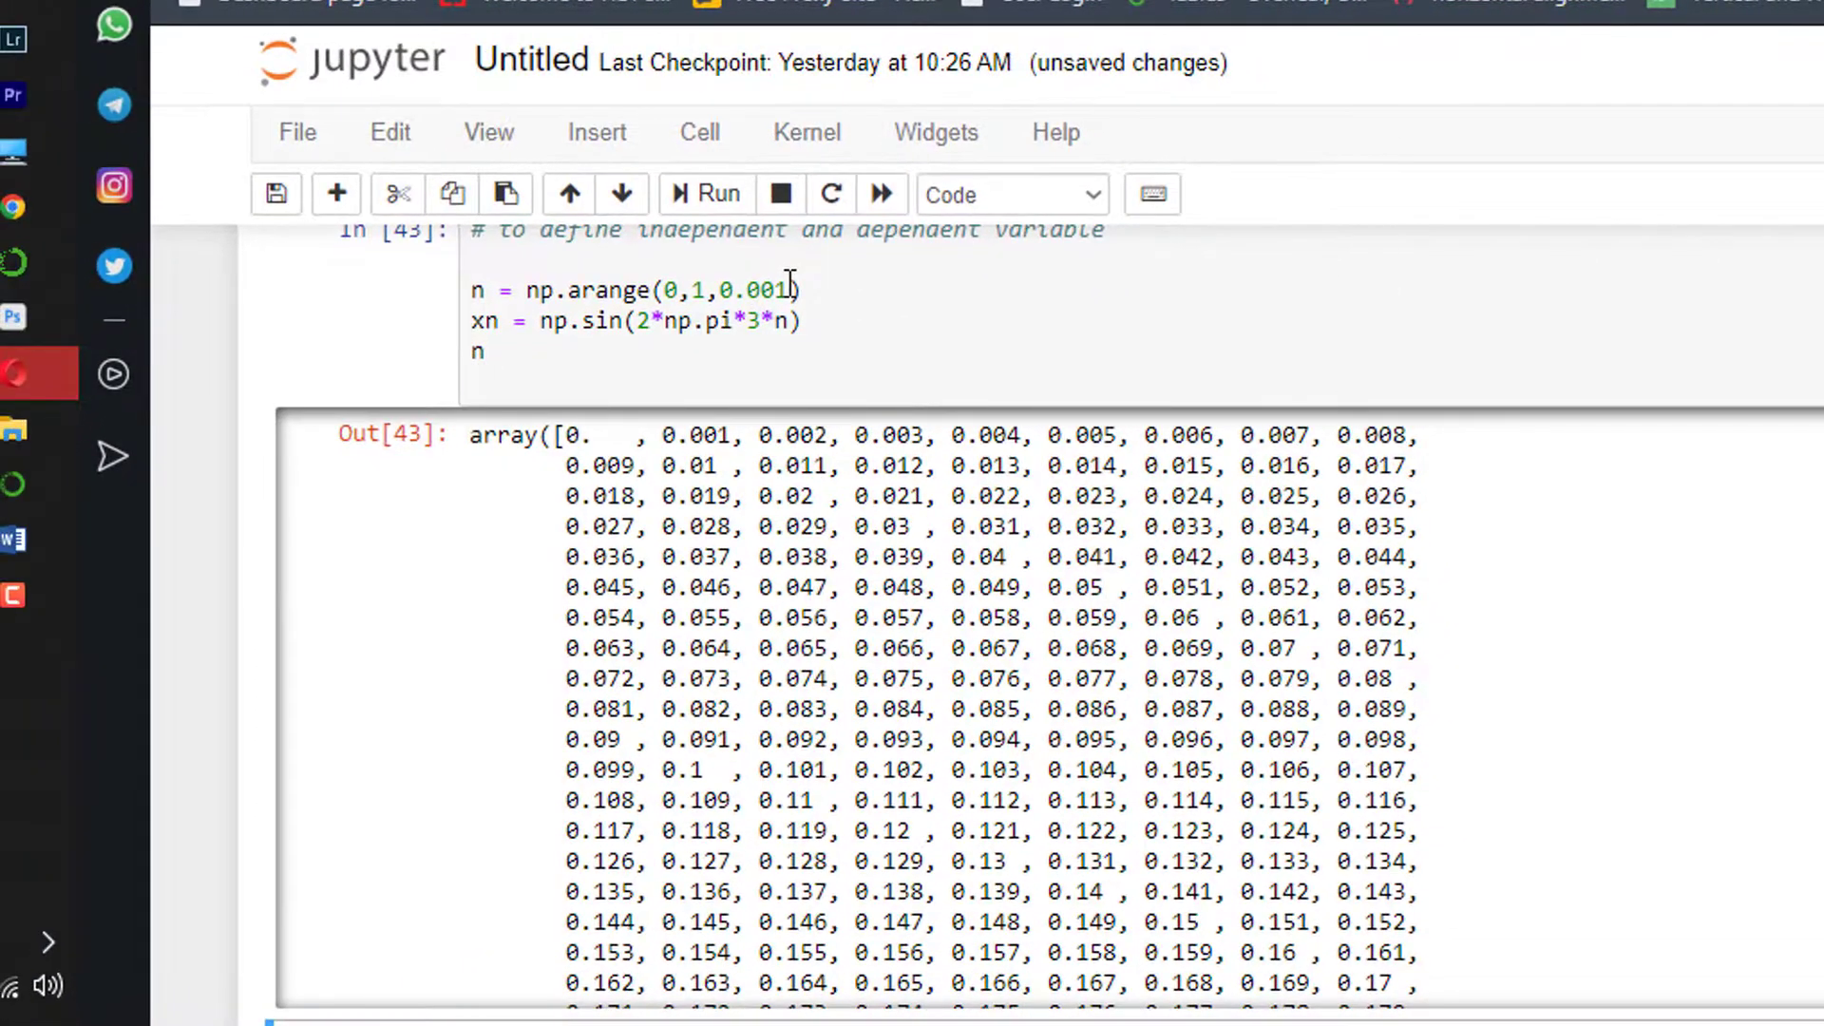
mouse_move(1514, 811)
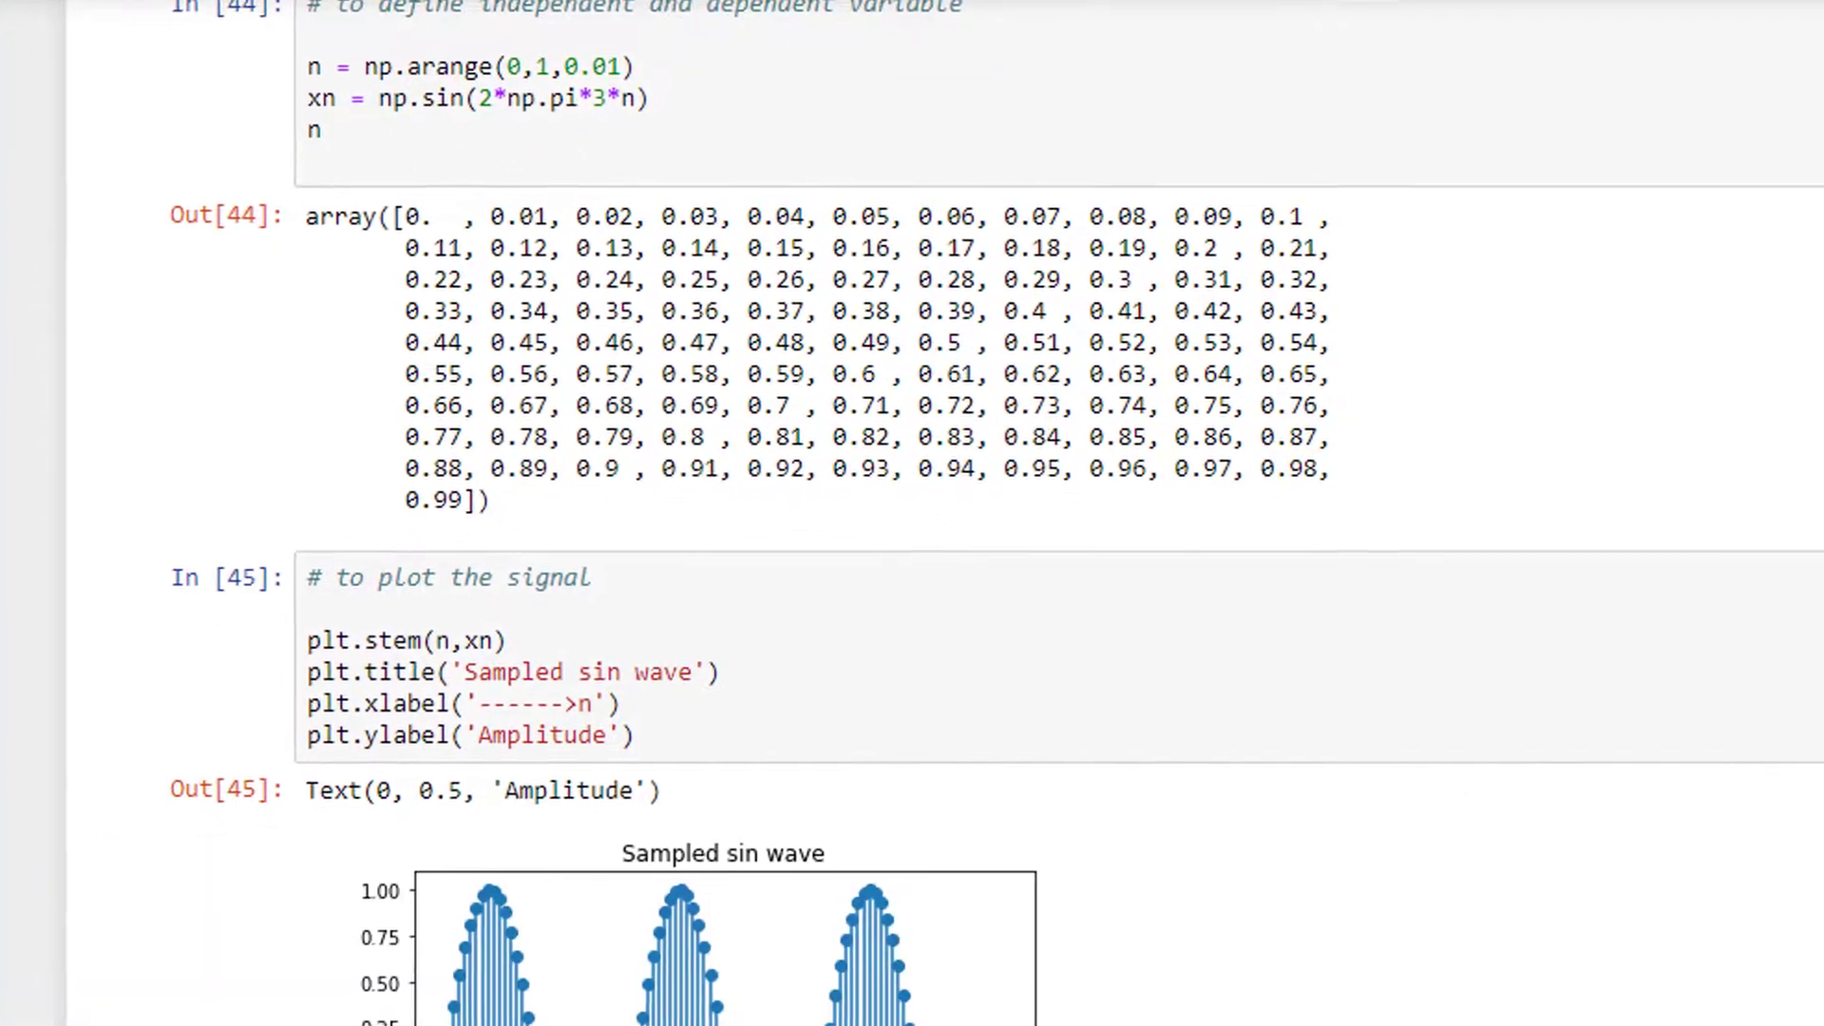
Step: Review the 0.01-step output and plot, then return to the arange step value
scroll("down", 3)
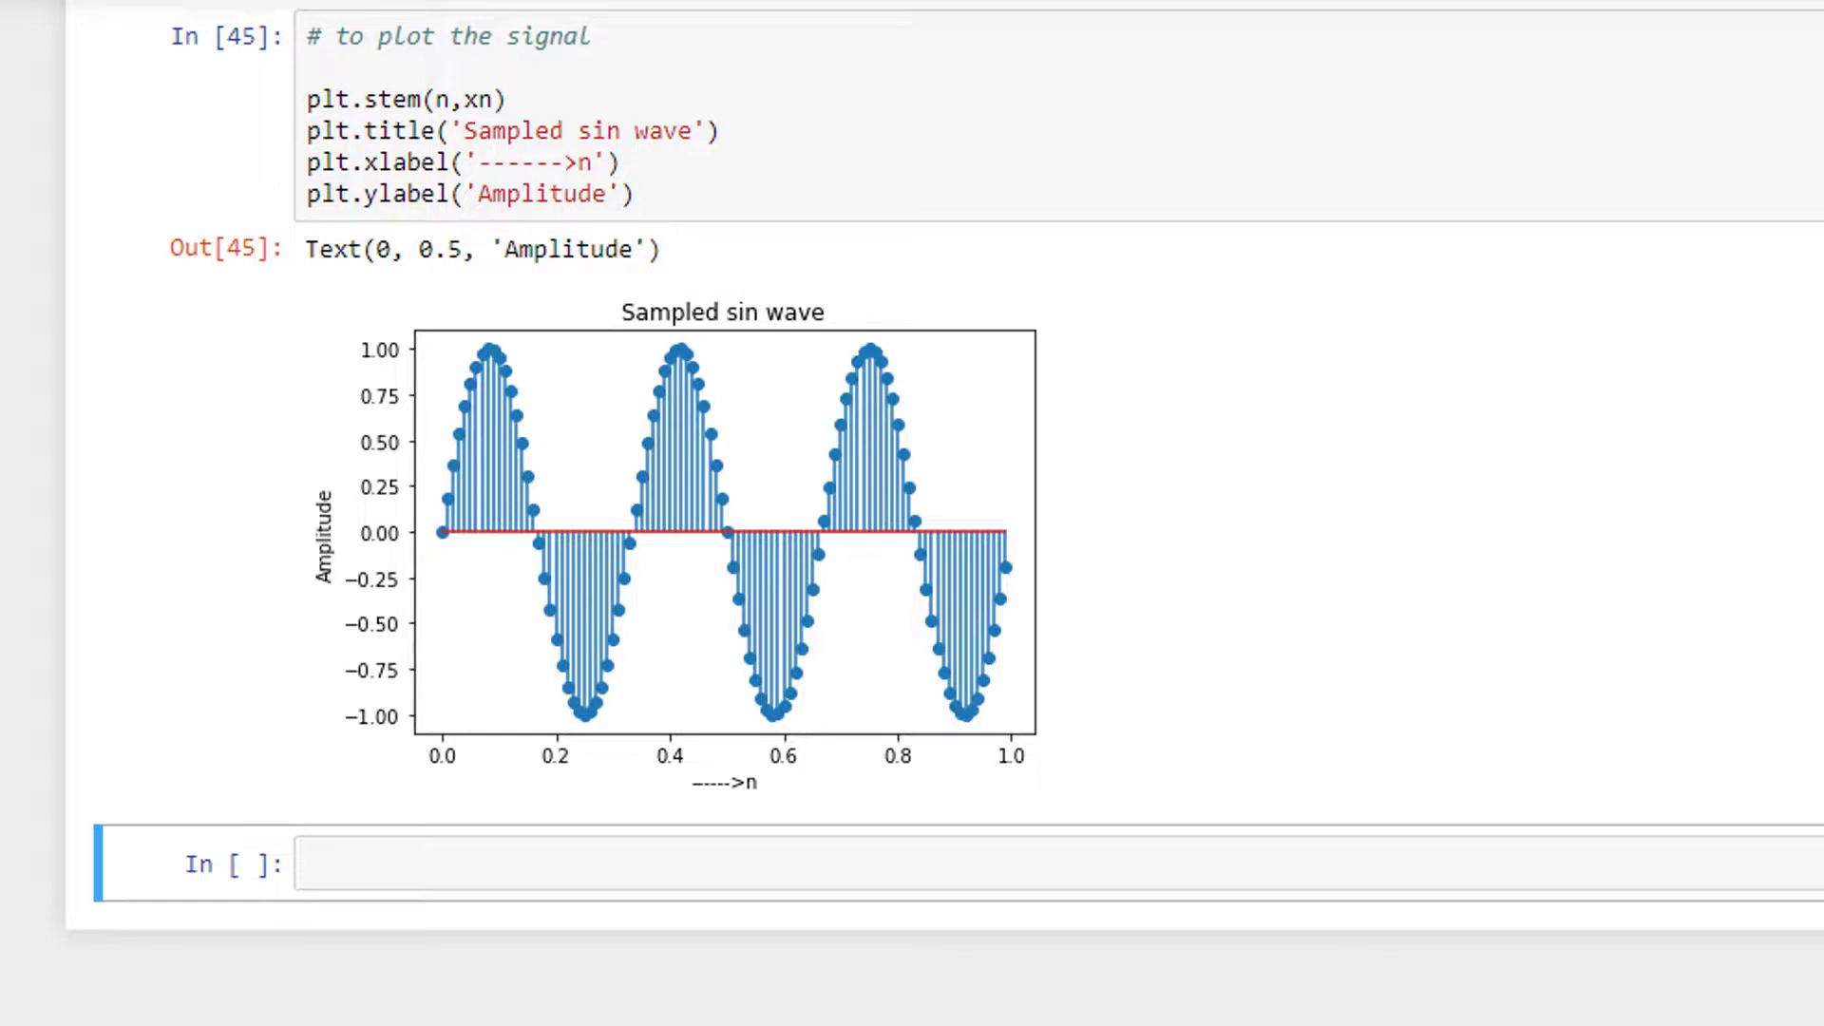
scroll("up", 3)
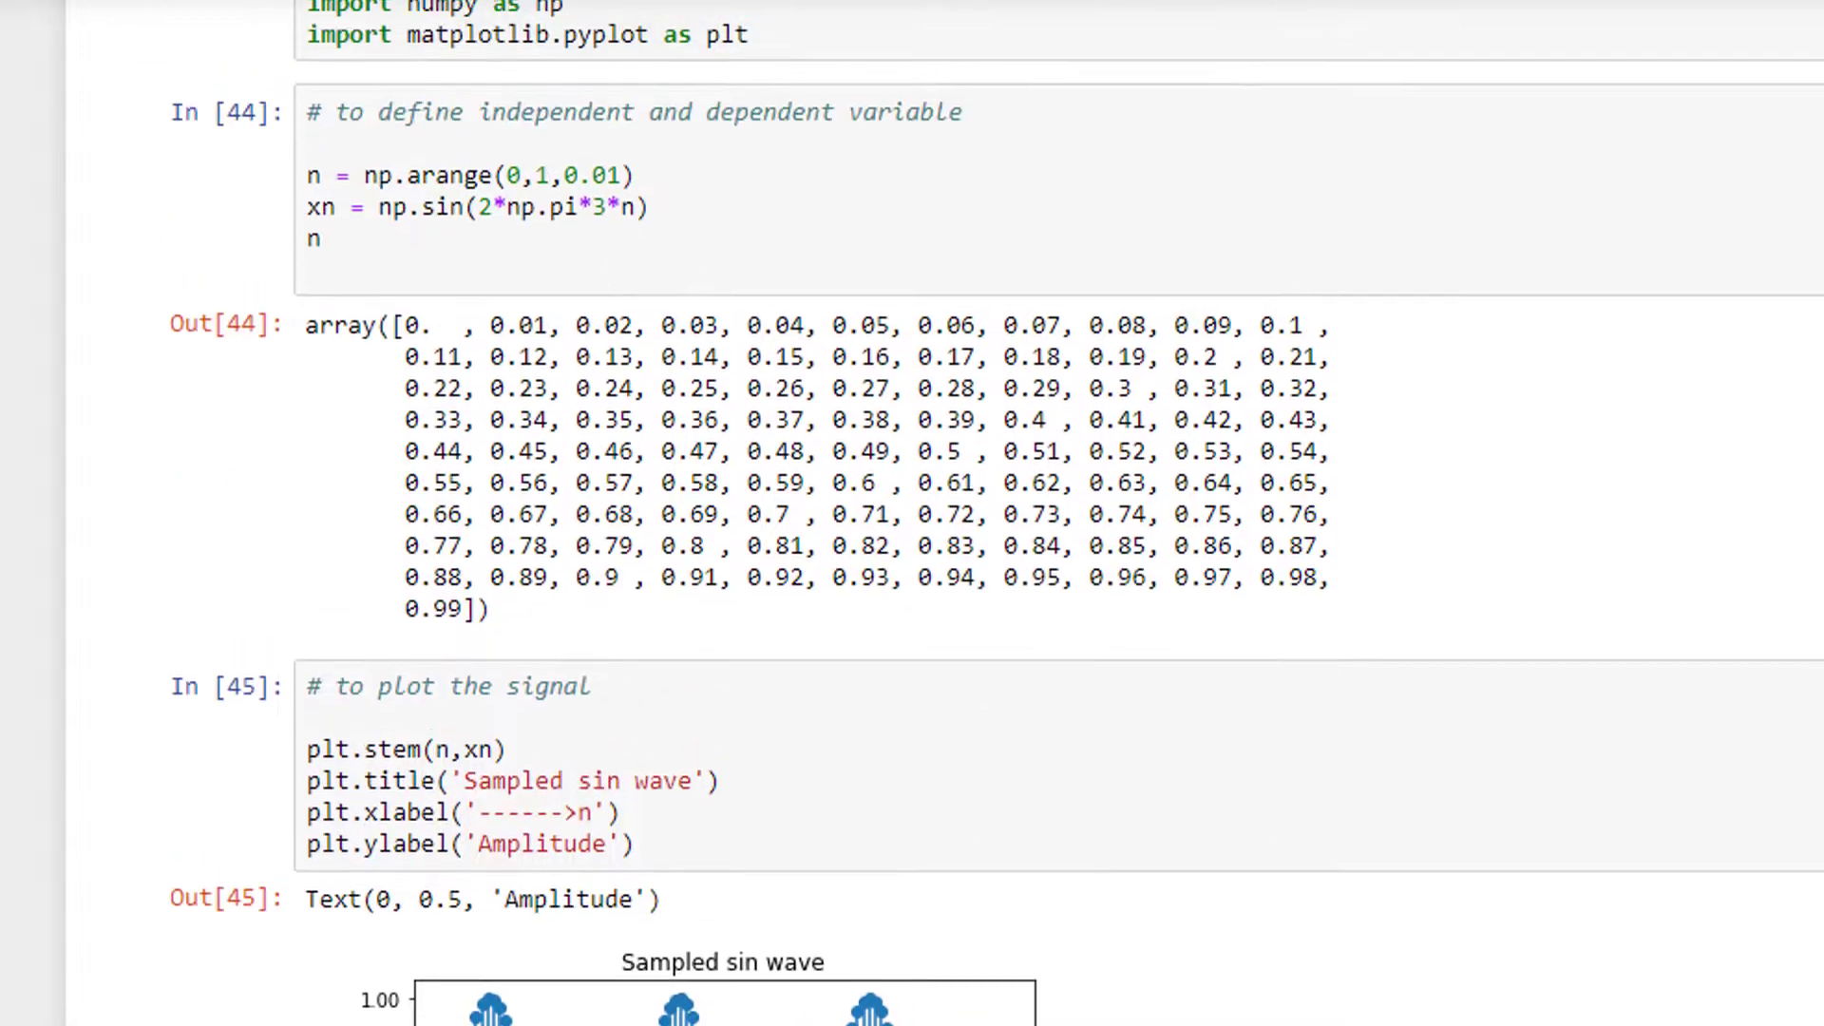
left_click(604, 175)
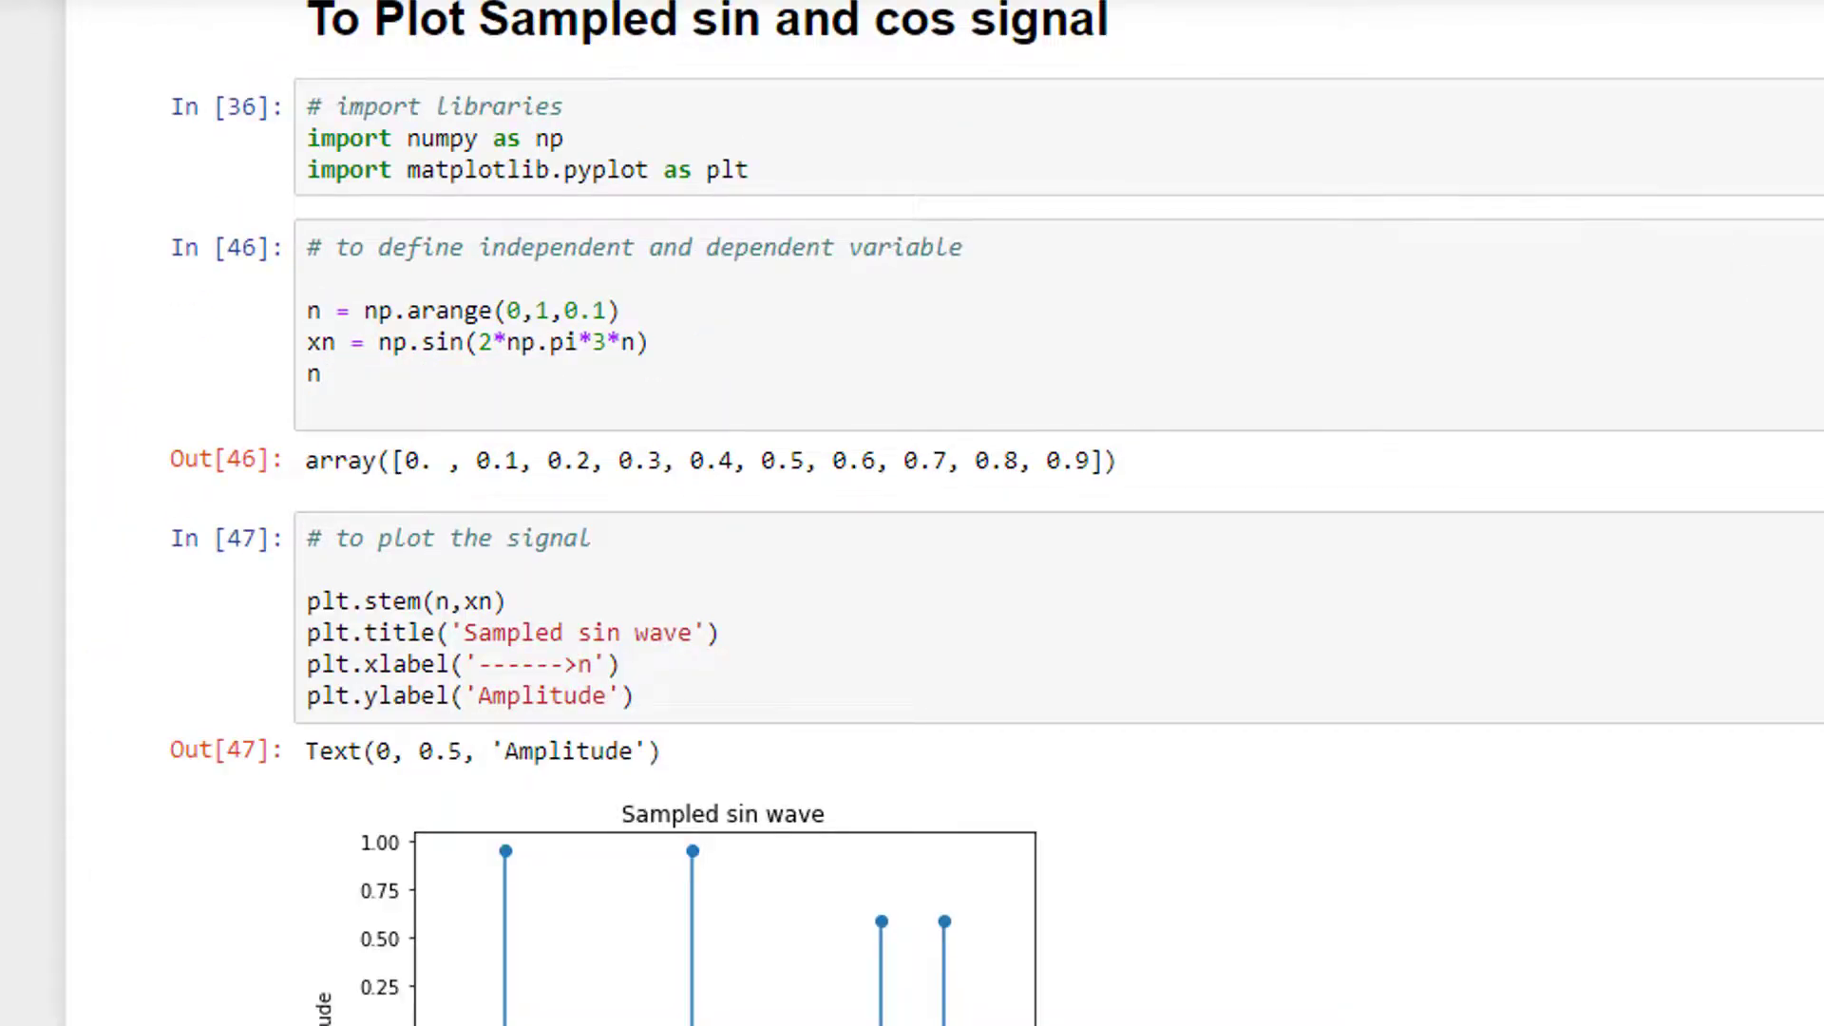
Step: Scroll down to the sparse ten-sample stem plot at 0.1 spacing
scroll("down", 3)
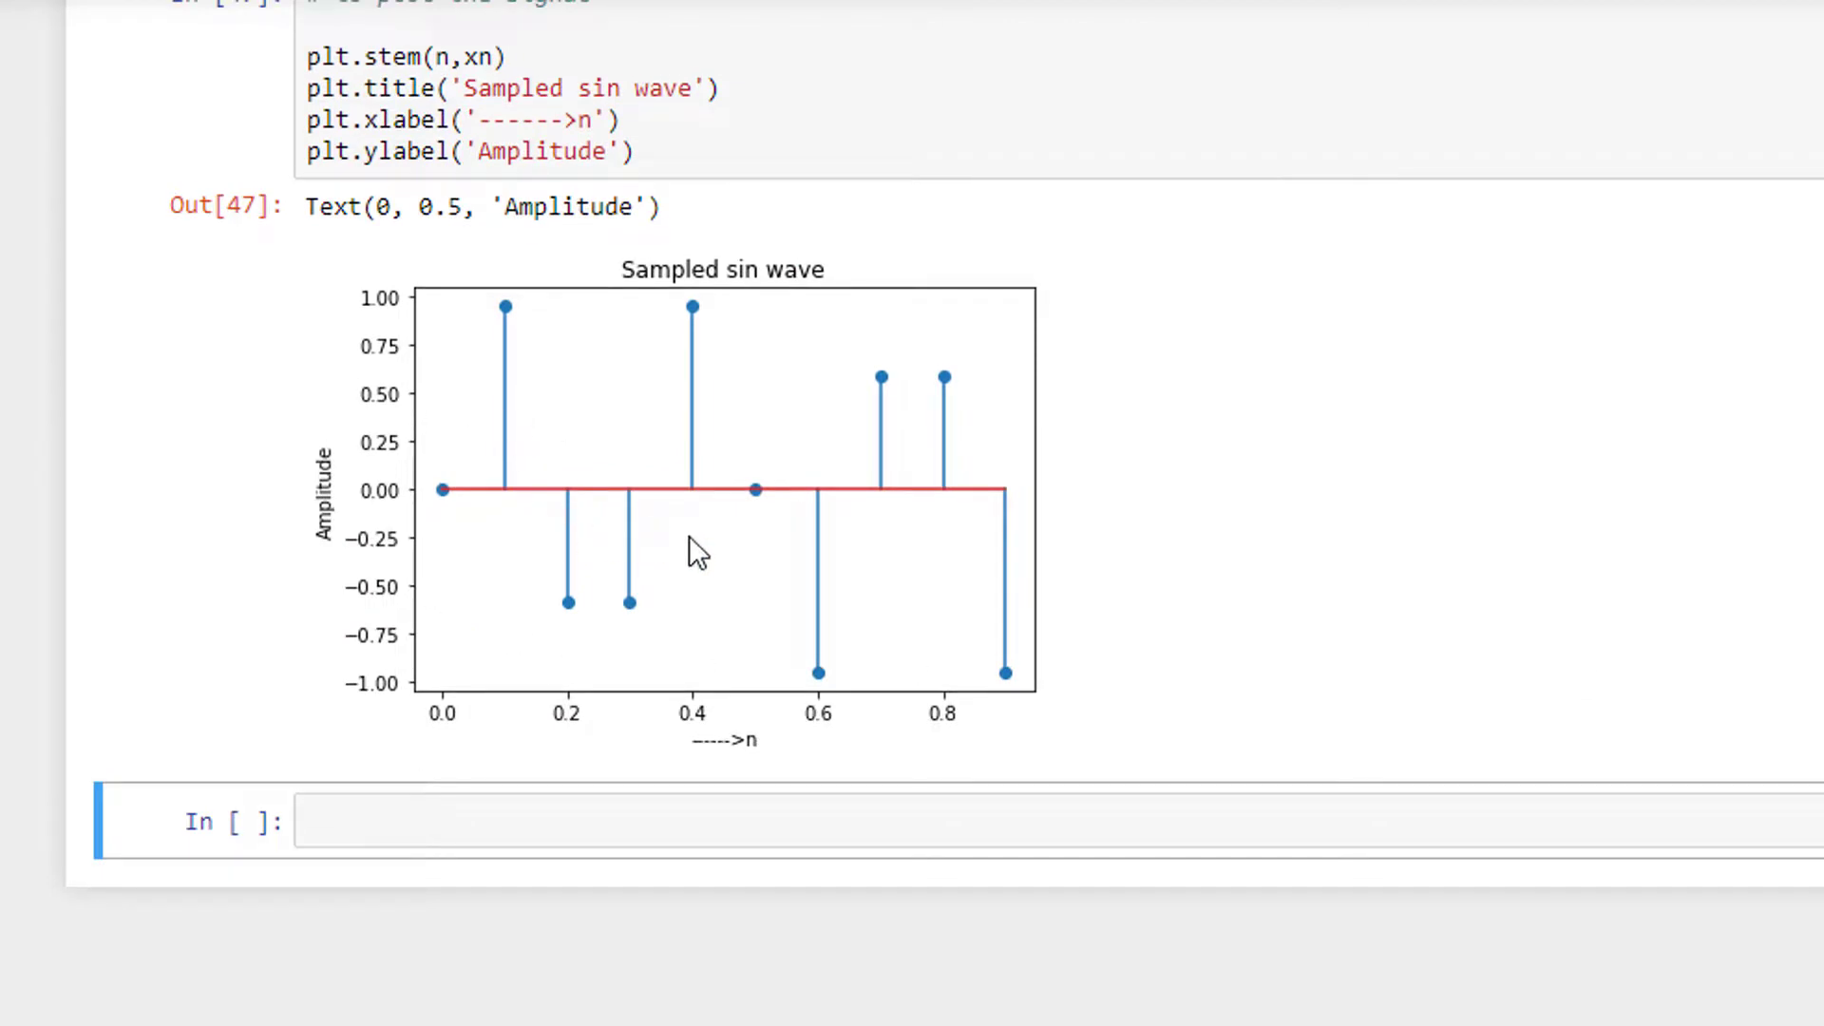
mouse_move(302, 494)
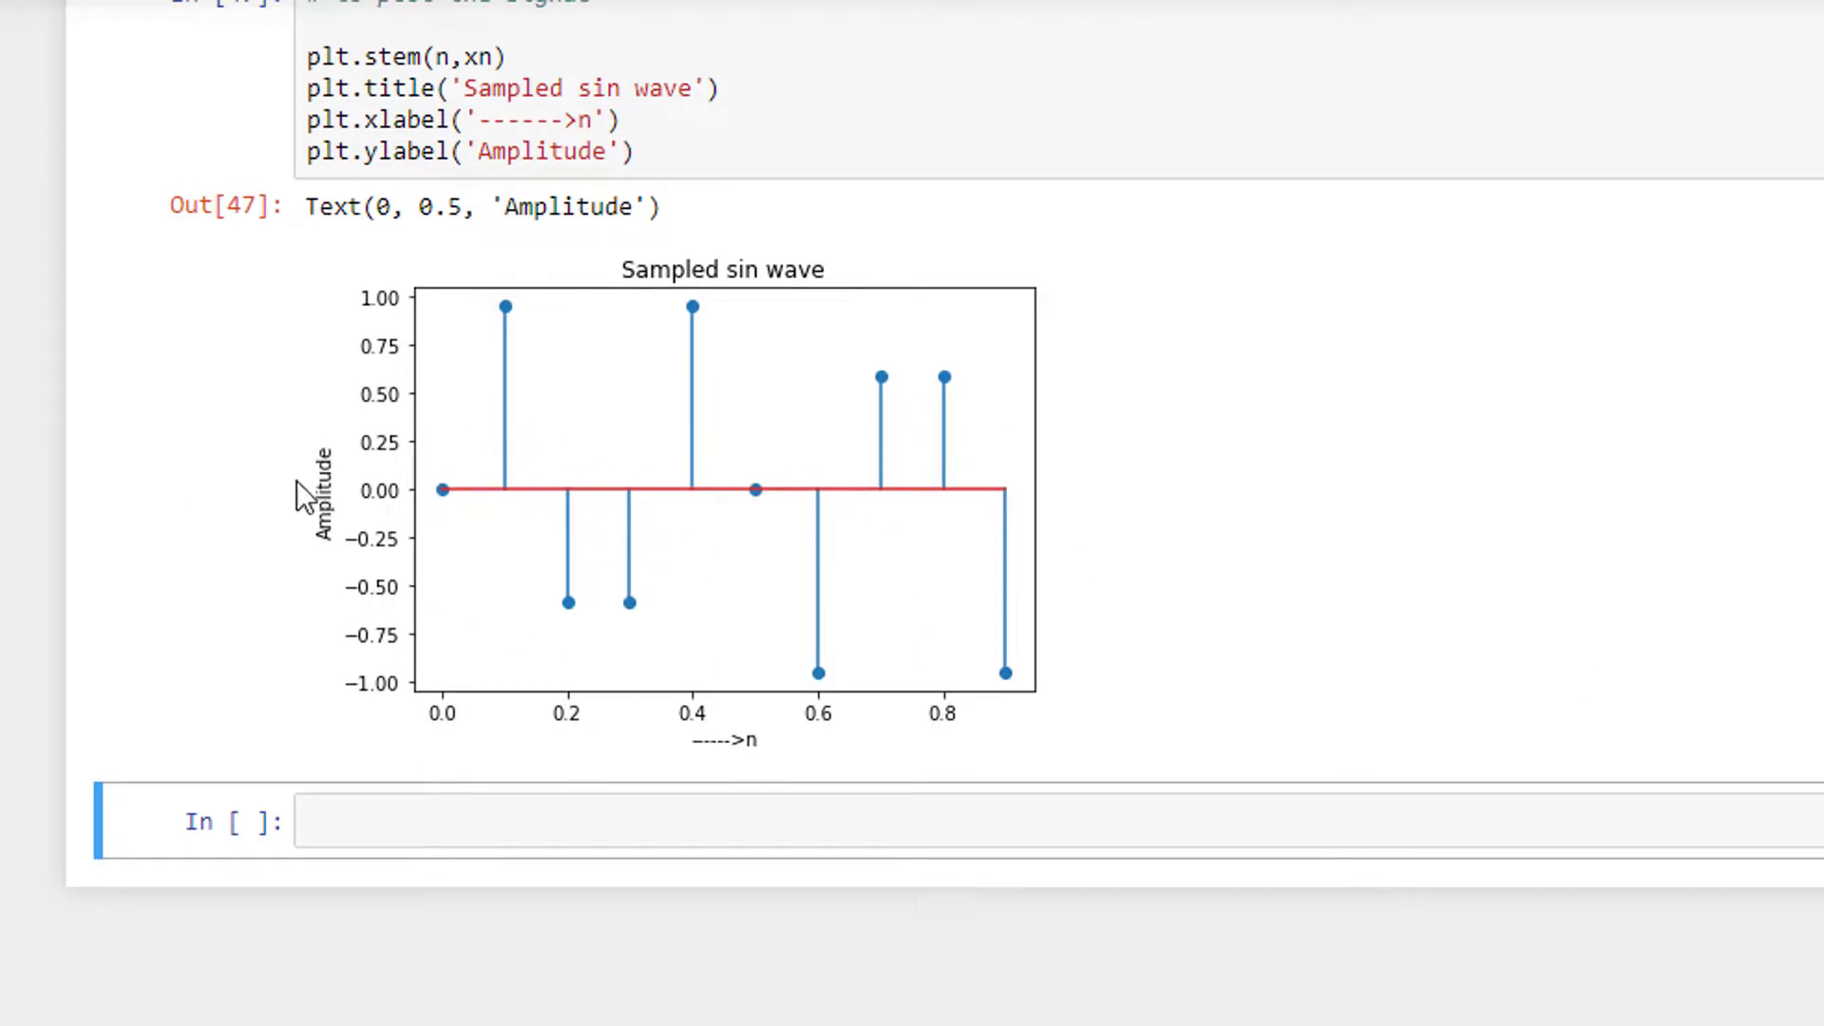
mouse_move(969, 504)
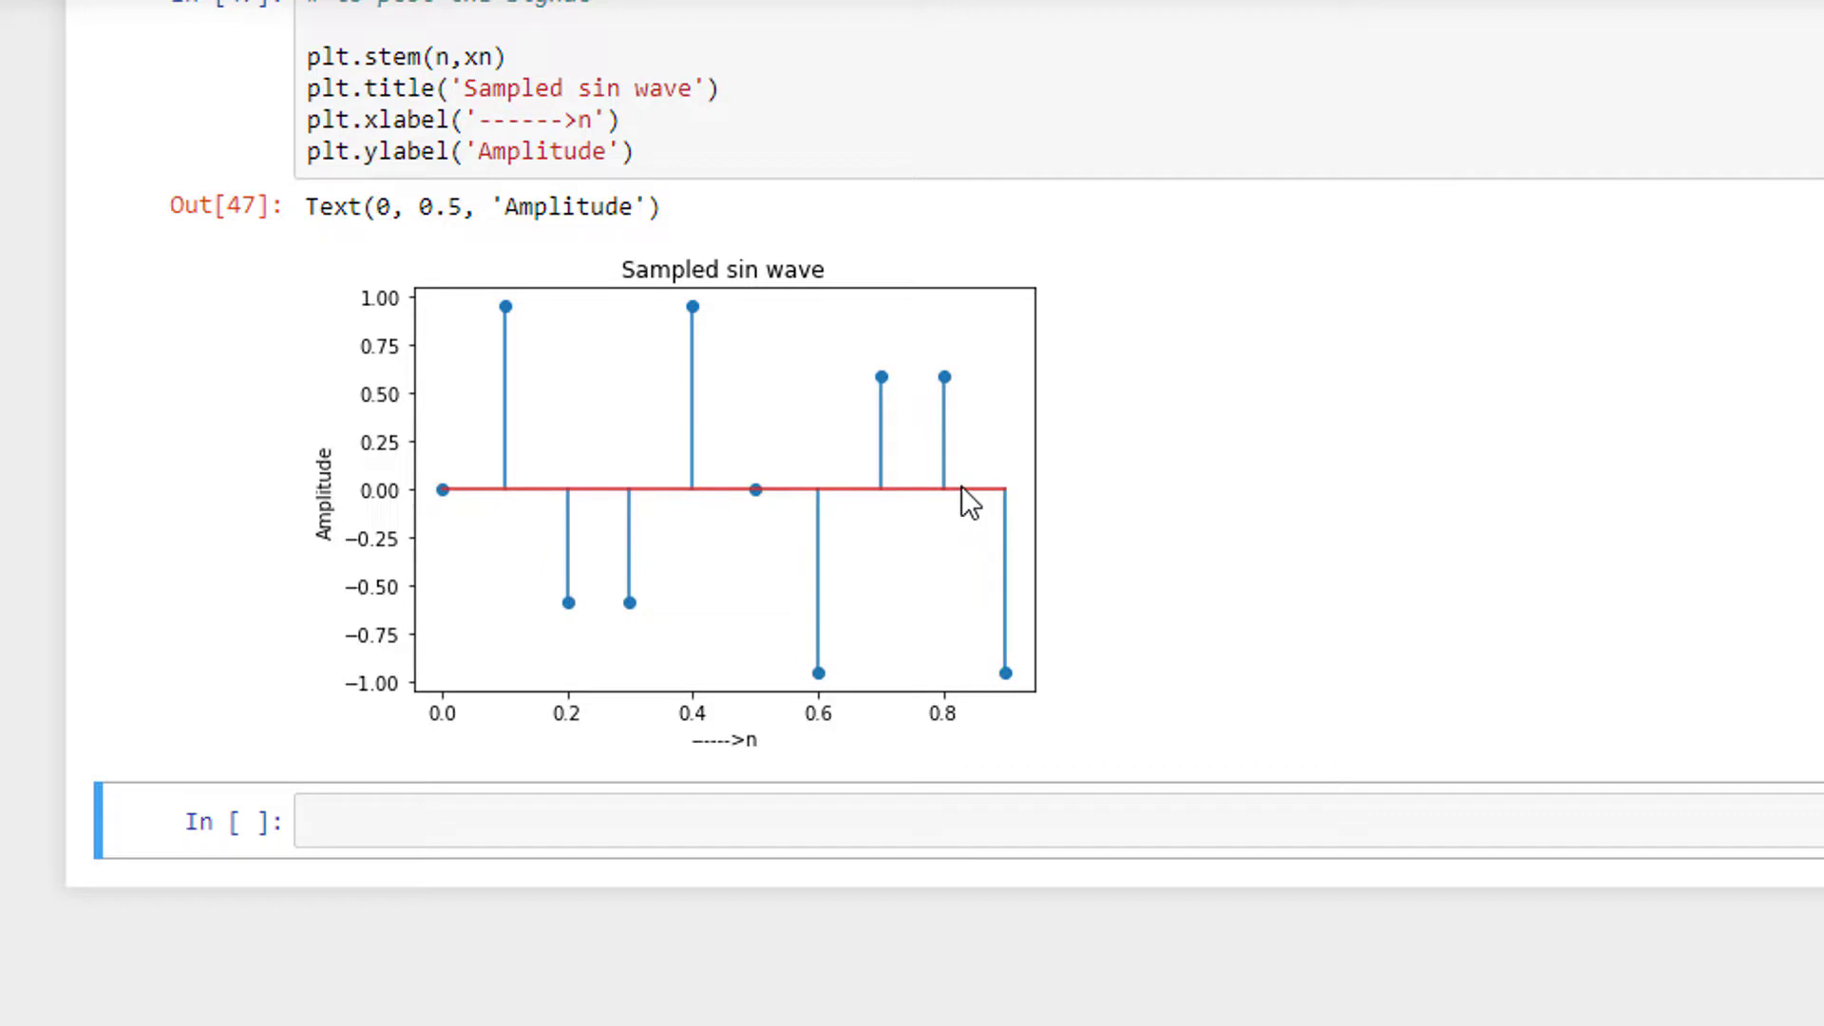